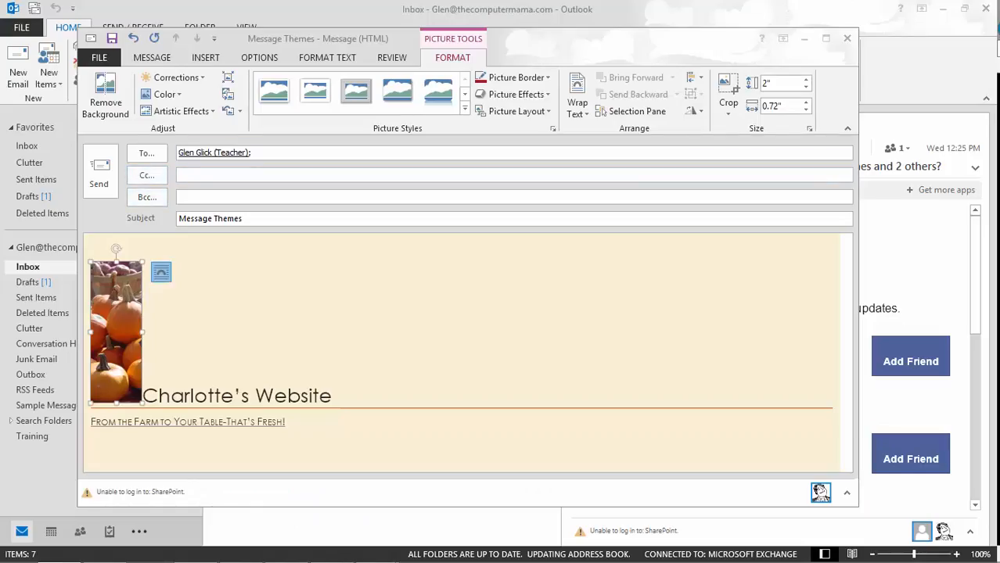
- Launch Outlook and load the chosen mail profile from the Choose Profile list
{"action": "left_click", "coordinate": [161, 272]}
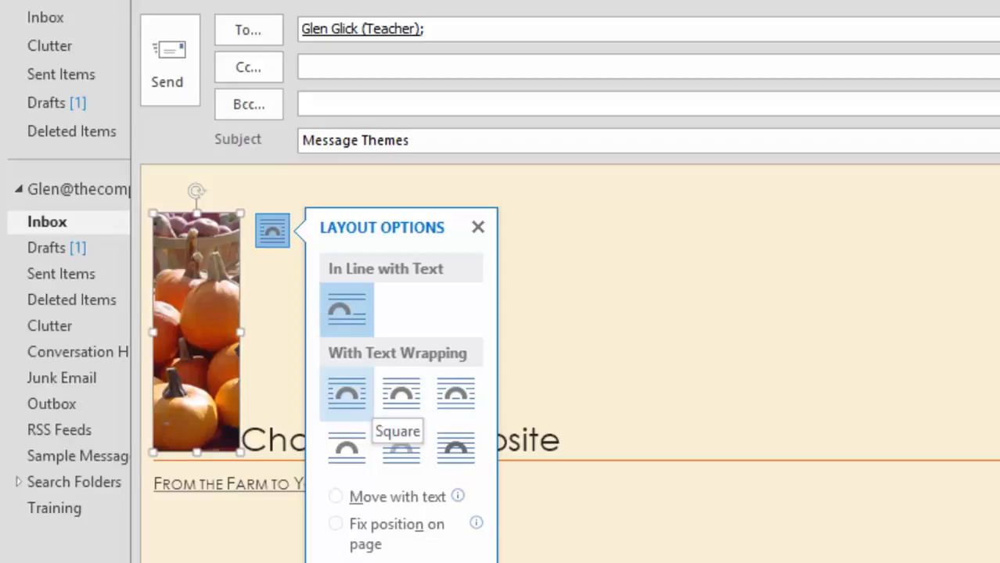
{"action": "left_click", "coordinate": [346, 394]}
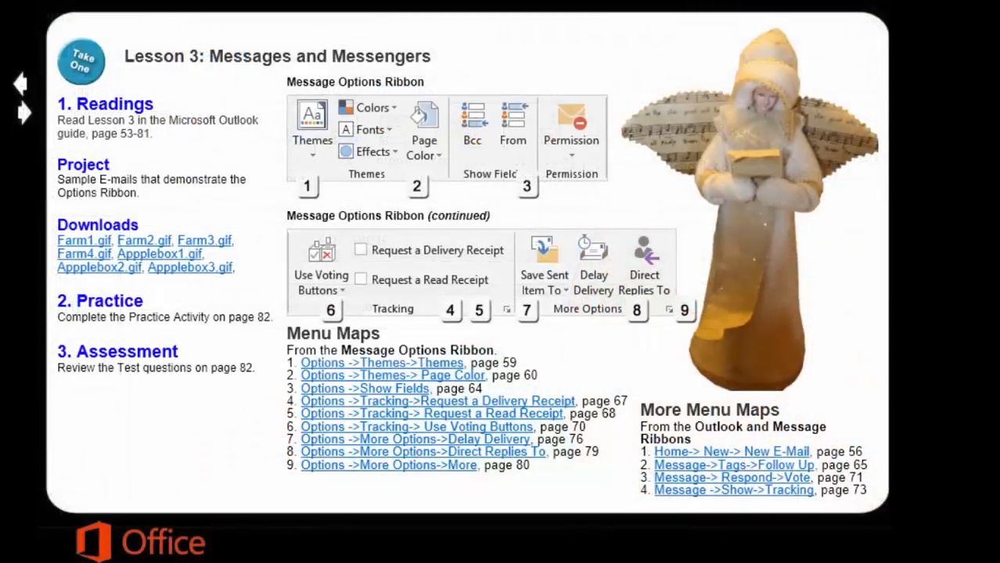
{"action": "left_click", "coordinate": [705, 227]}
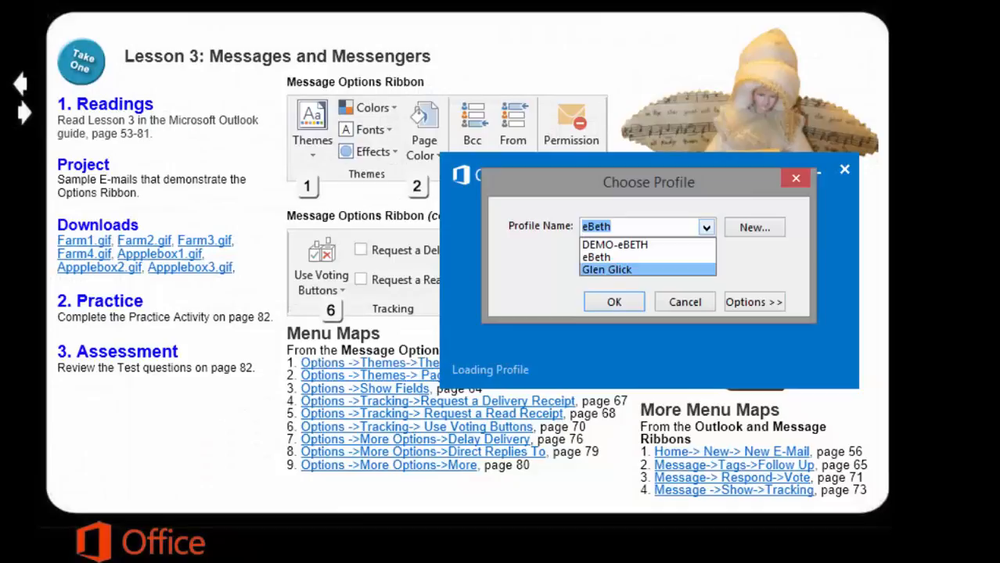
{"action": "left_click", "coordinate": [613, 302]}
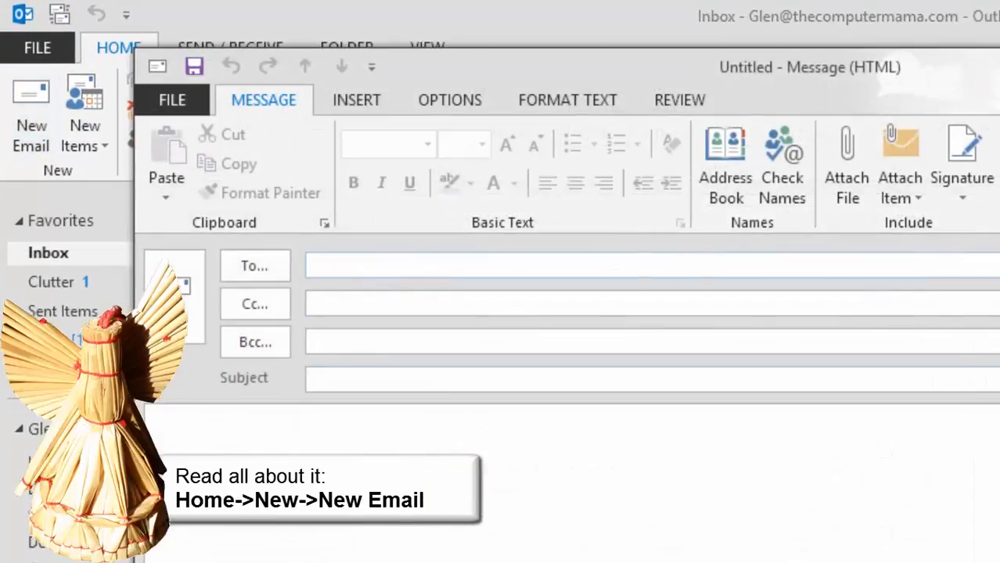
- Address a new email to the teacher, subject 'Message Themes', tagline 'From the Farm to Your Table-That's Fresh!'
{"action": "type", "text": "gl"}
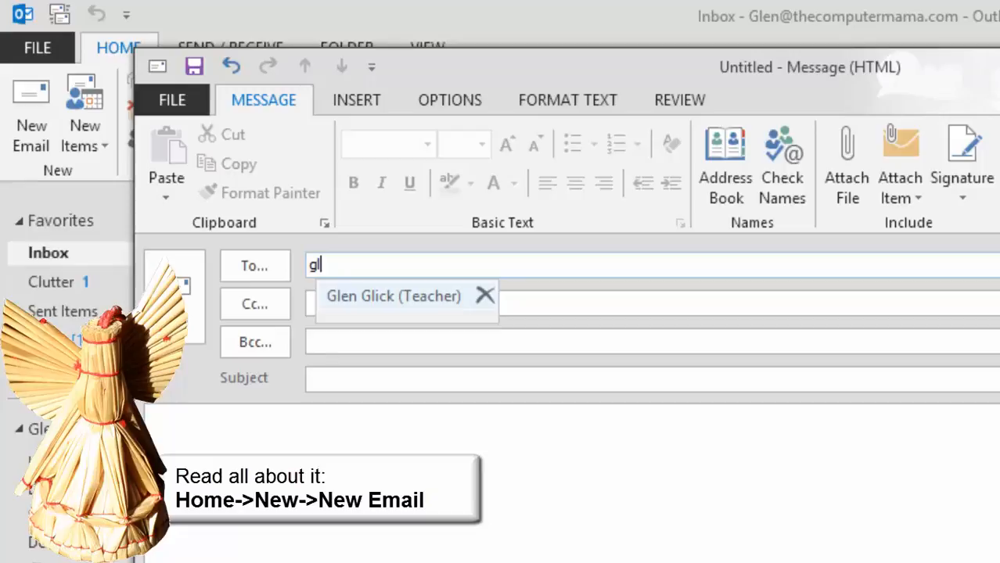
{"action": "left_click", "coordinate": [394, 295]}
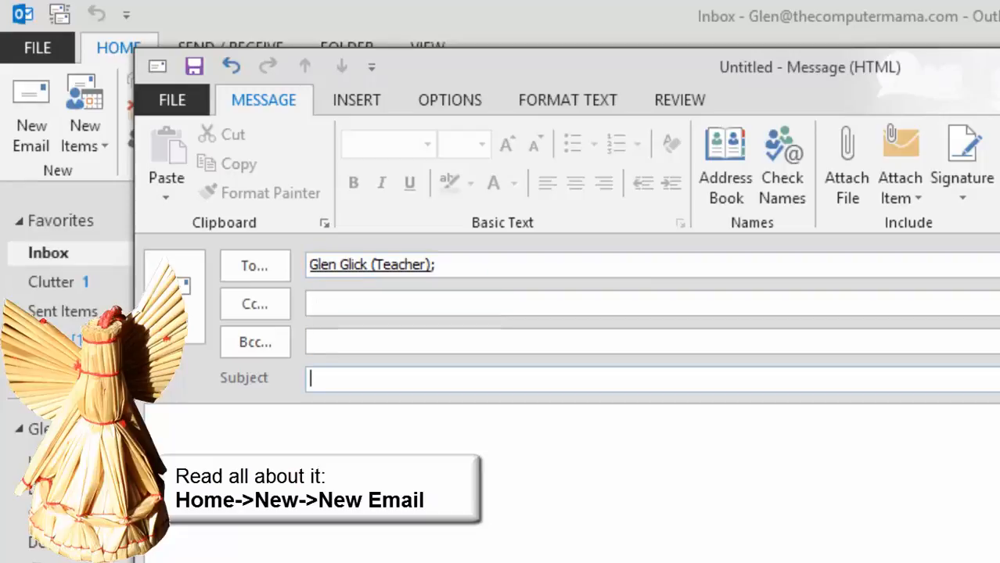
{"action": "type", "text": "Message Themes"}
{"action": "left_click", "coordinate": [572, 483]}
{"action": "type", "text": "Charlotte’s Website"}
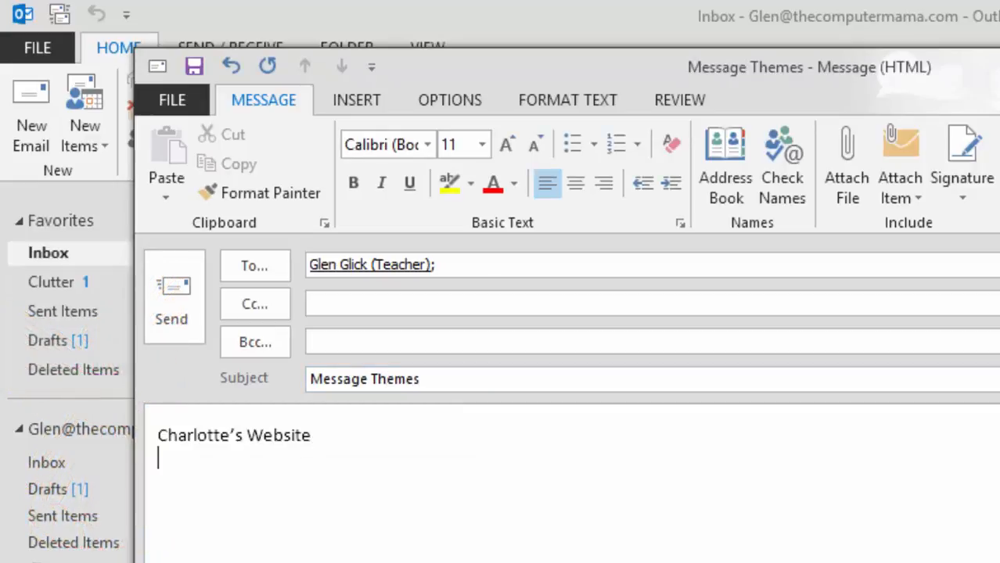
{"action": "type", "text": "From the F"}
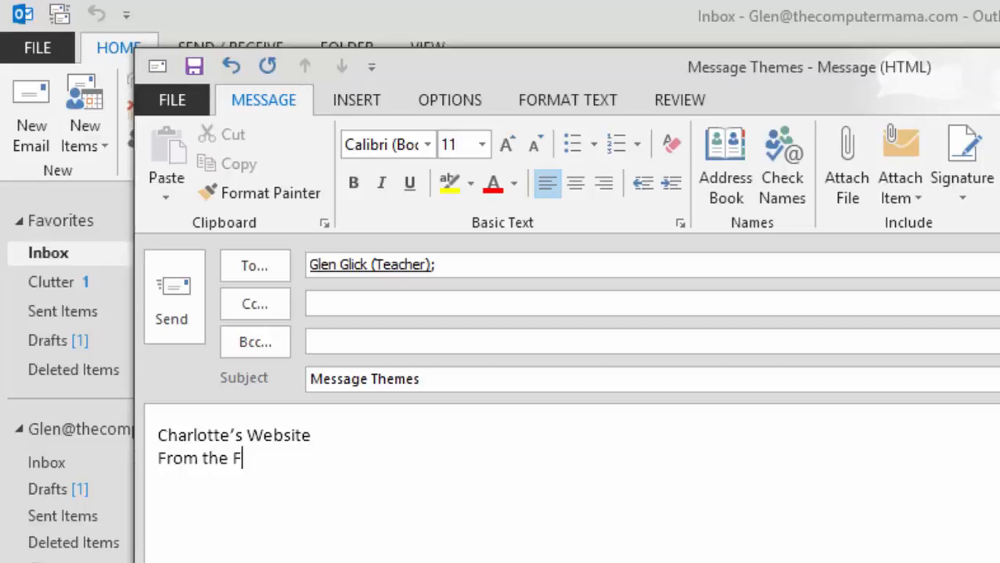
{"action": "type", "text": "arm to Your Table-T"}
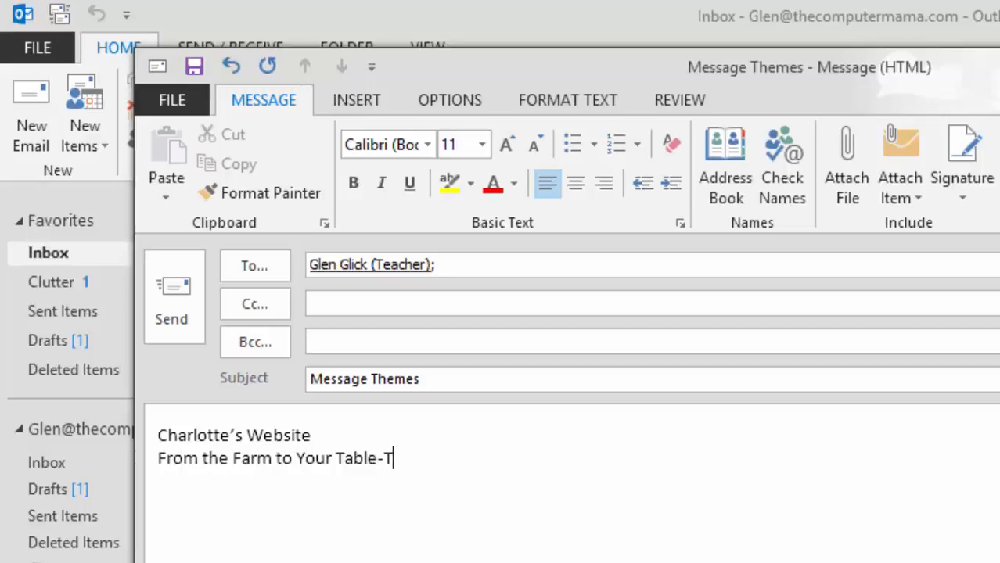
{"action": "type", "text": "hat's Fresh"}
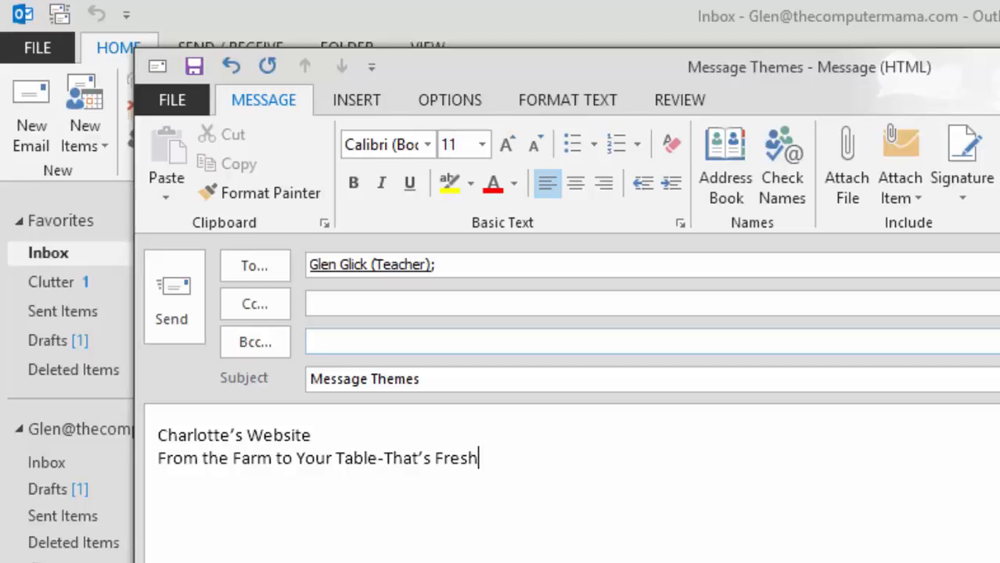
{"action": "type", "text": "!"}
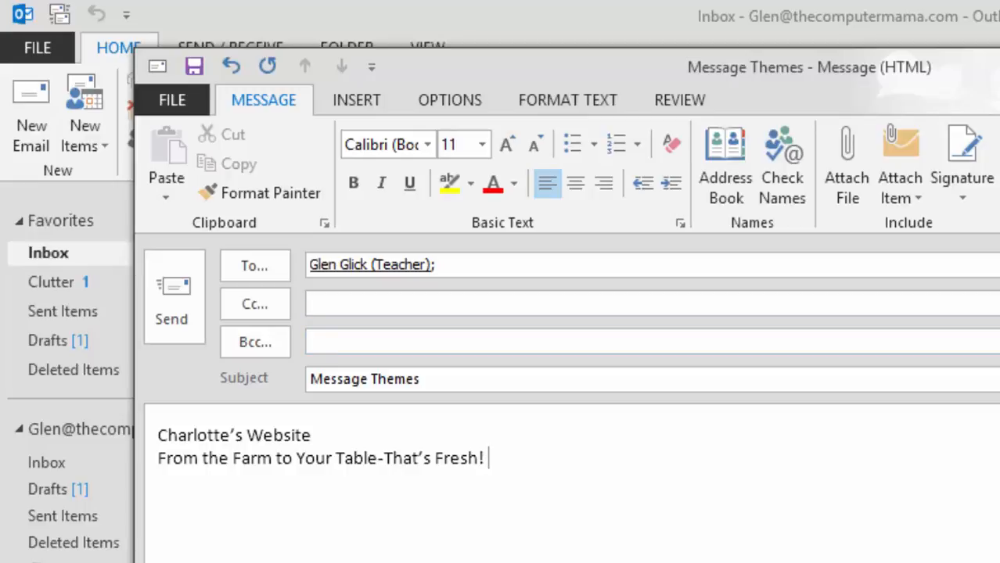
- Style 'Charlotte's Website' as Heading 1 and the farm tagline as Subtle Reference
{"action": "left_click", "coordinate": [567, 99]}
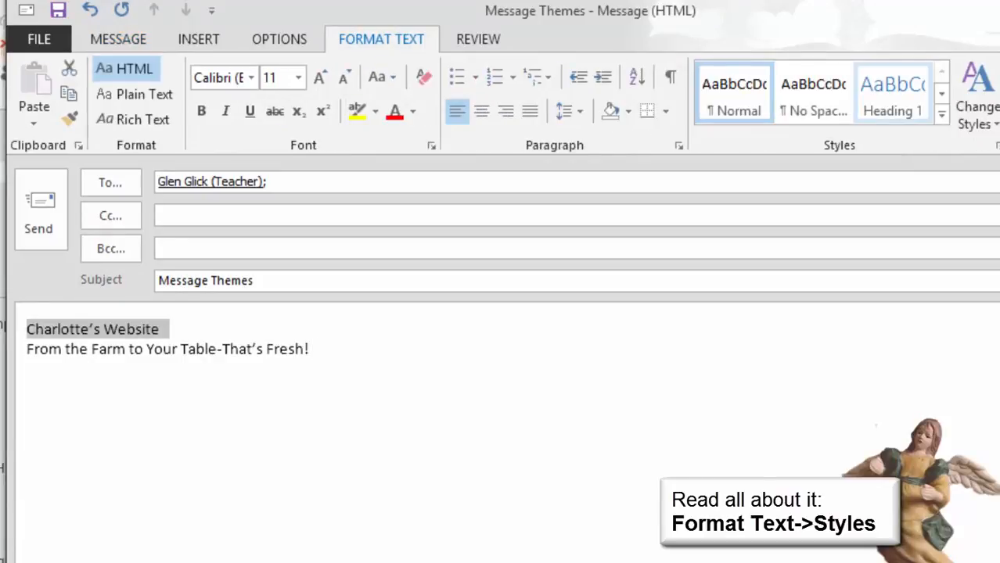
{"action": "left_click", "coordinate": [892, 92]}
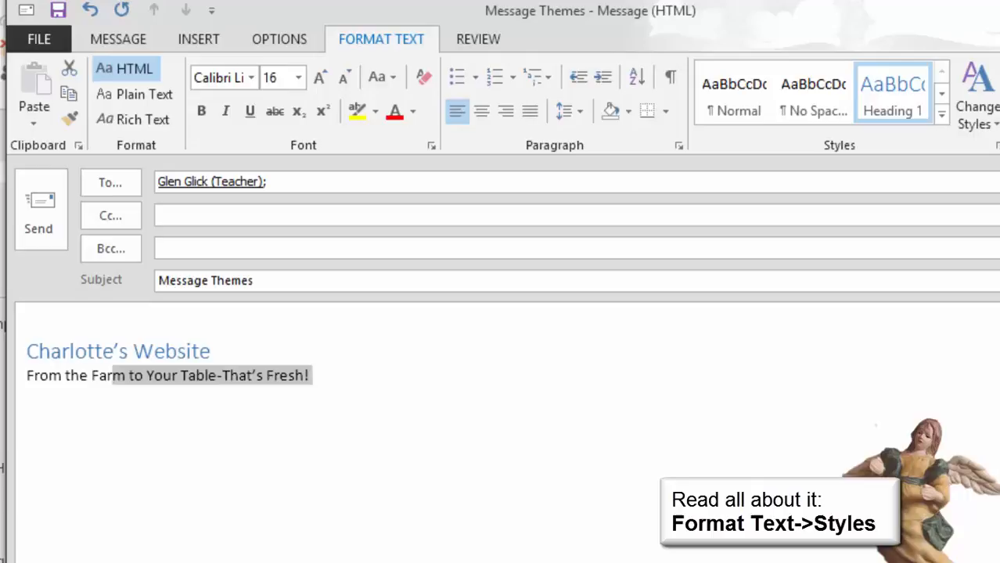
{"action": "left_click", "coordinate": [734, 93]}
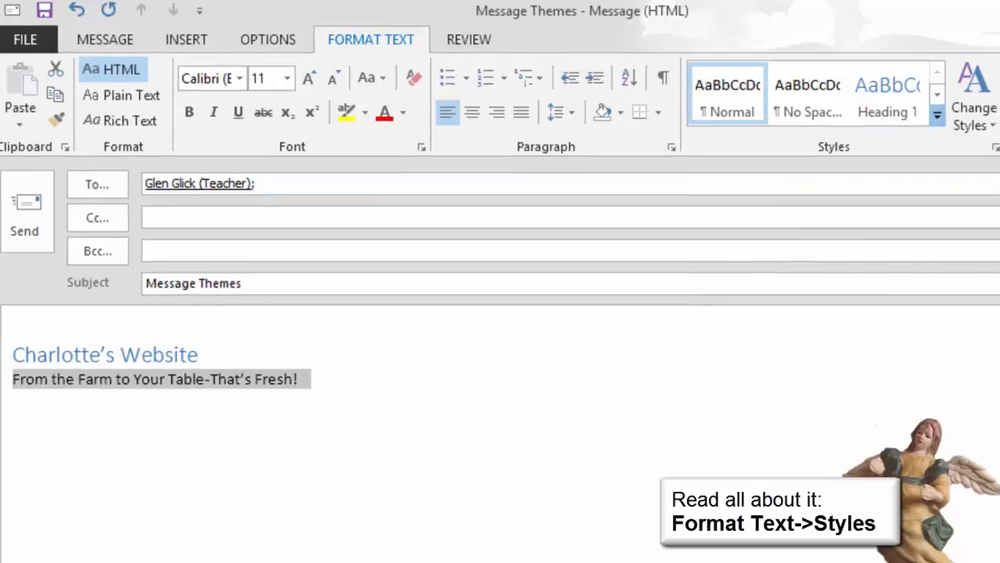
{"action": "left_click", "coordinate": [936, 93]}
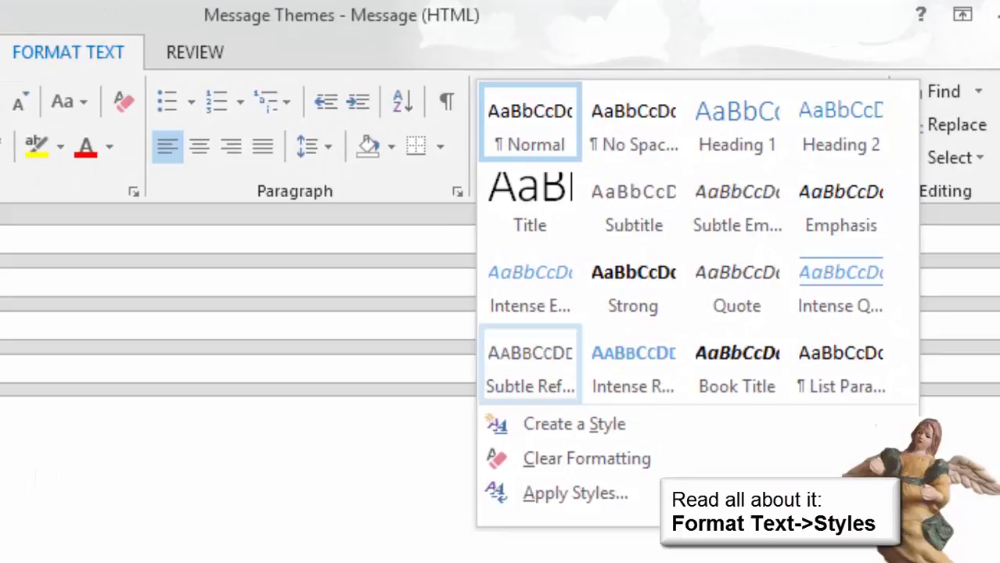
{"action": "mouse_move", "coordinate": [530, 353]}
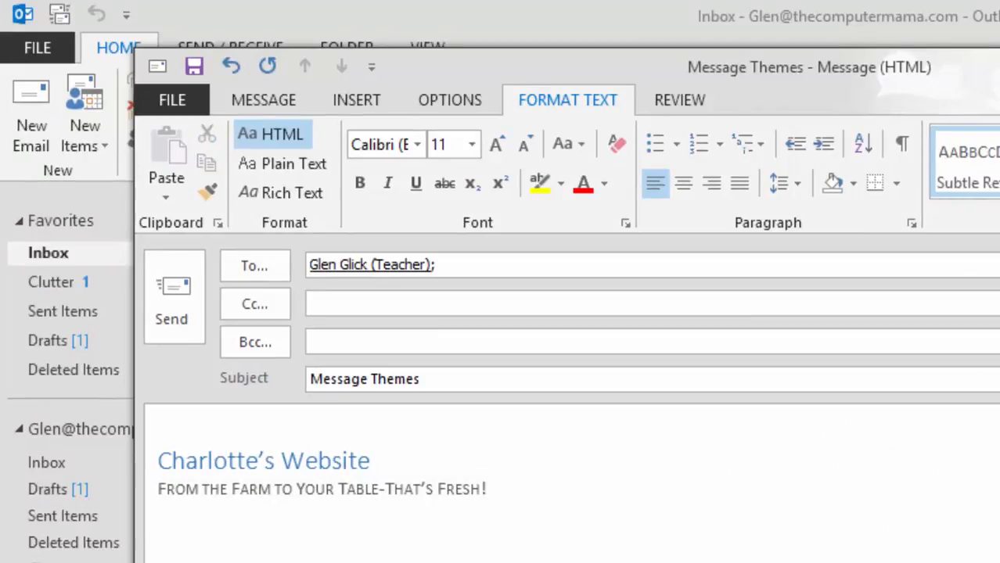
{"action": "left_click", "coordinate": [489, 489]}
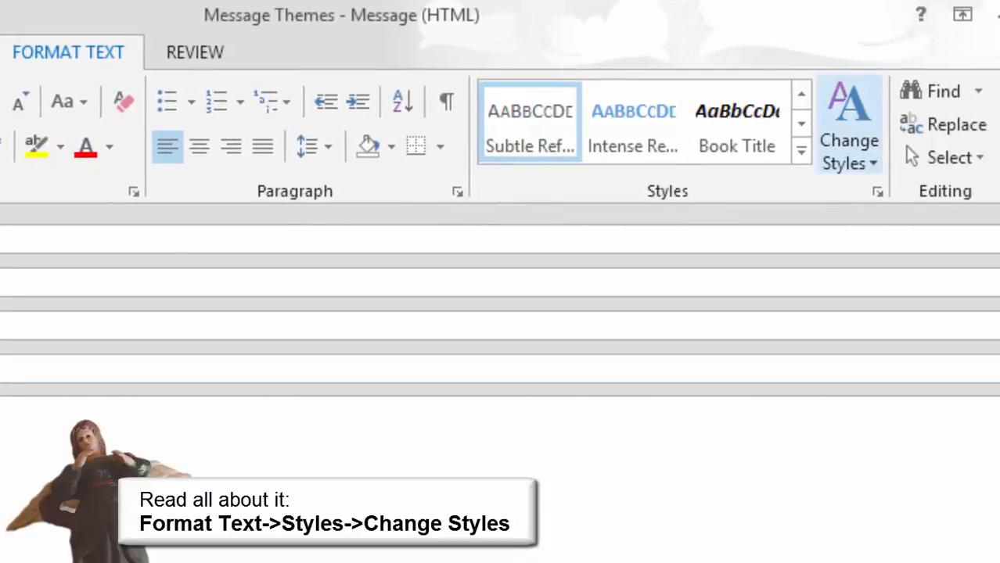
- Open the built-in Style Set gallery under Change Styles
{"action": "left_click", "coordinate": [848, 125]}
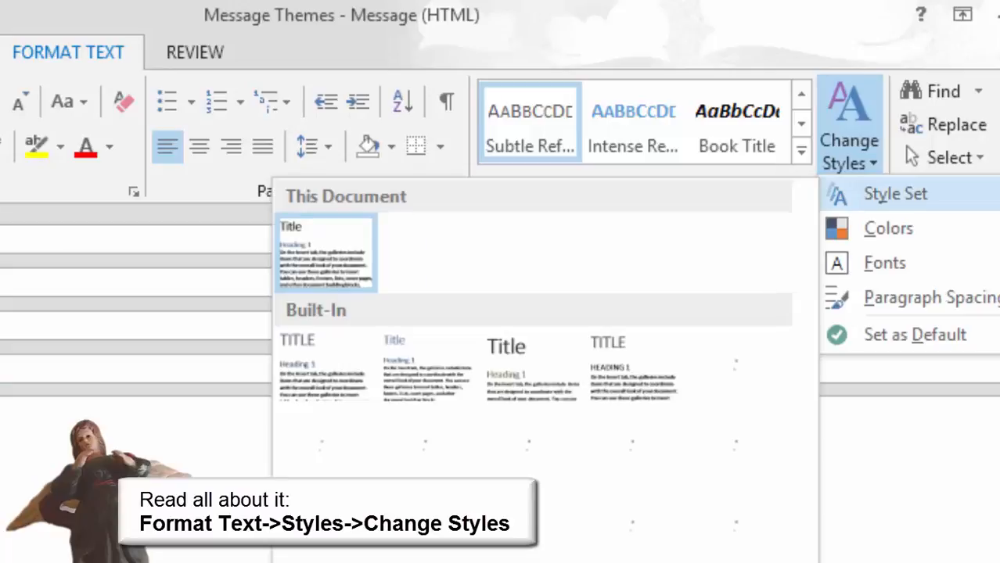
{"action": "left_click", "coordinate": [896, 194]}
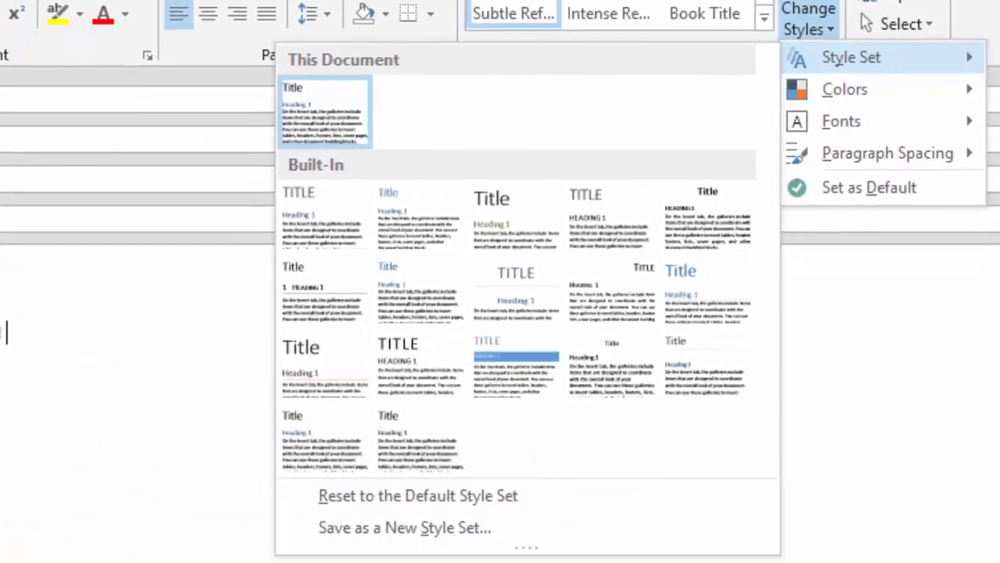
{"action": "mouse_move", "coordinate": [515, 364]}
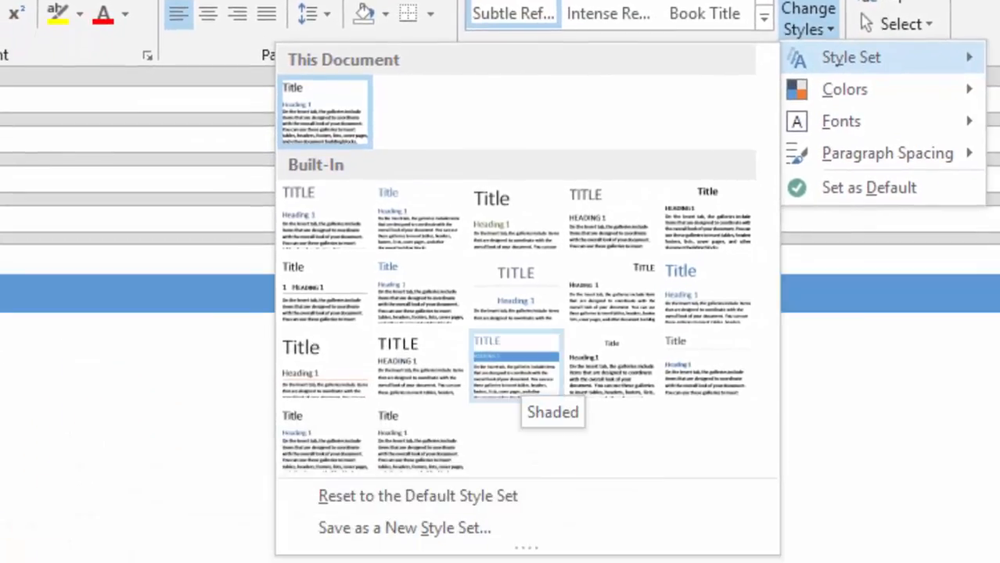
{"action": "mouse_move", "coordinate": [324, 364]}
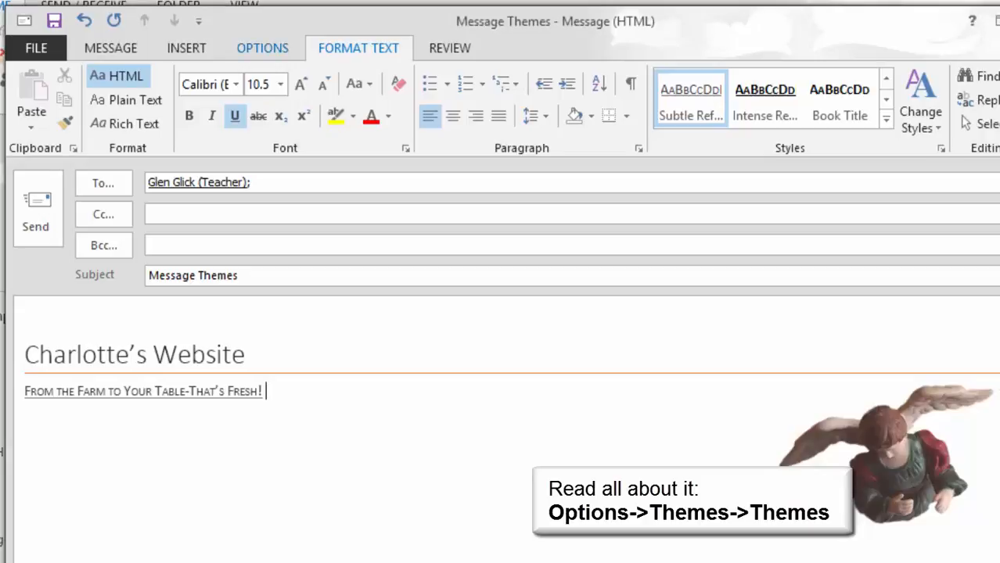
- Apply a style set with a ruled heading and open the message Themes gallery
{"action": "left_click", "coordinate": [262, 48]}
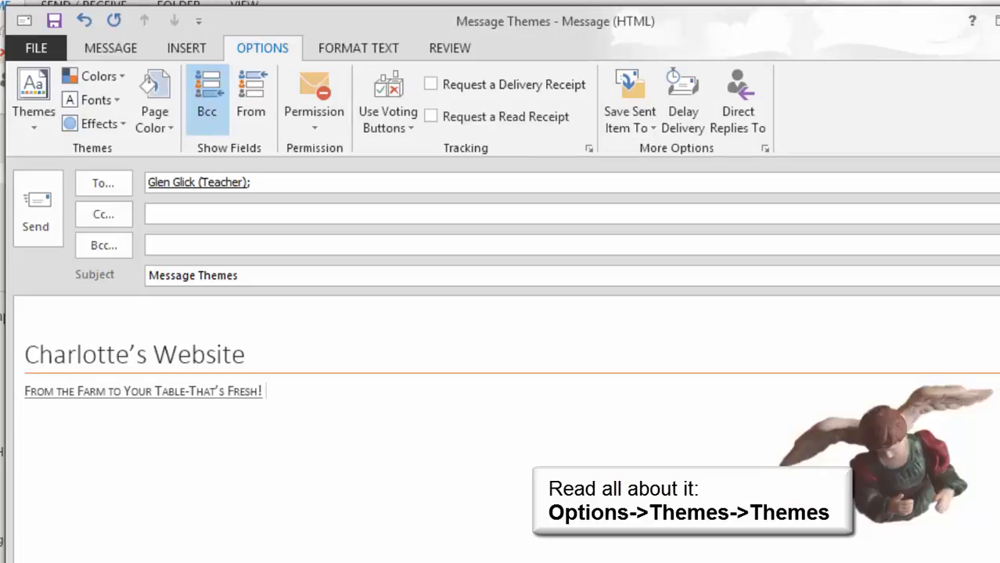
{"action": "left_click", "coordinate": [266, 391]}
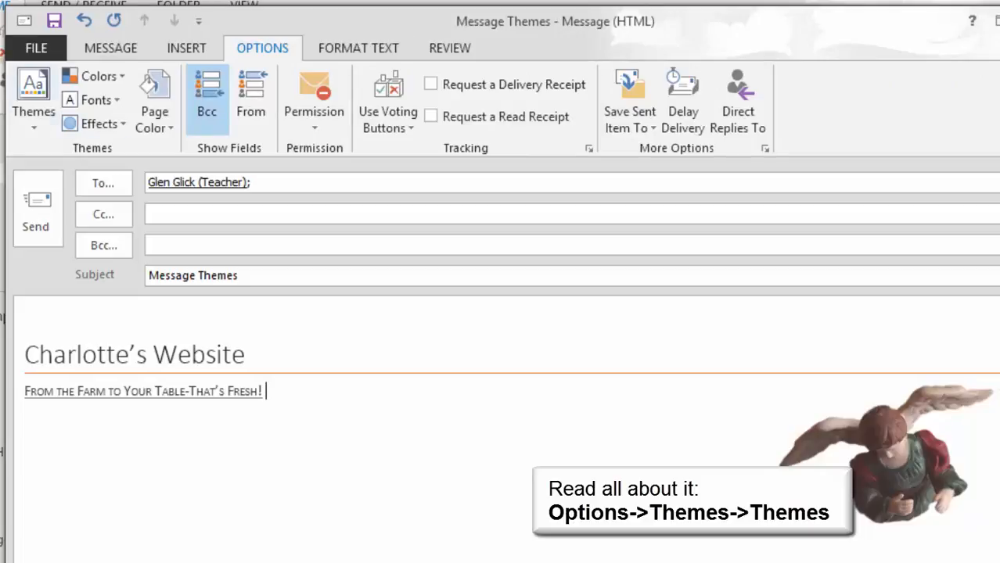
{"action": "left_click", "coordinate": [32, 98]}
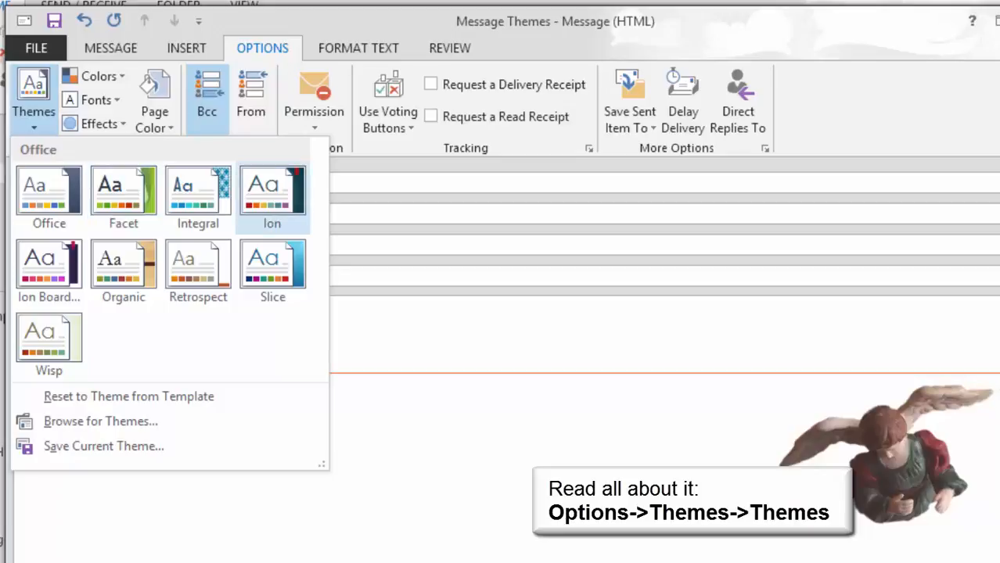
{"action": "mouse_move", "coordinate": [271, 196]}
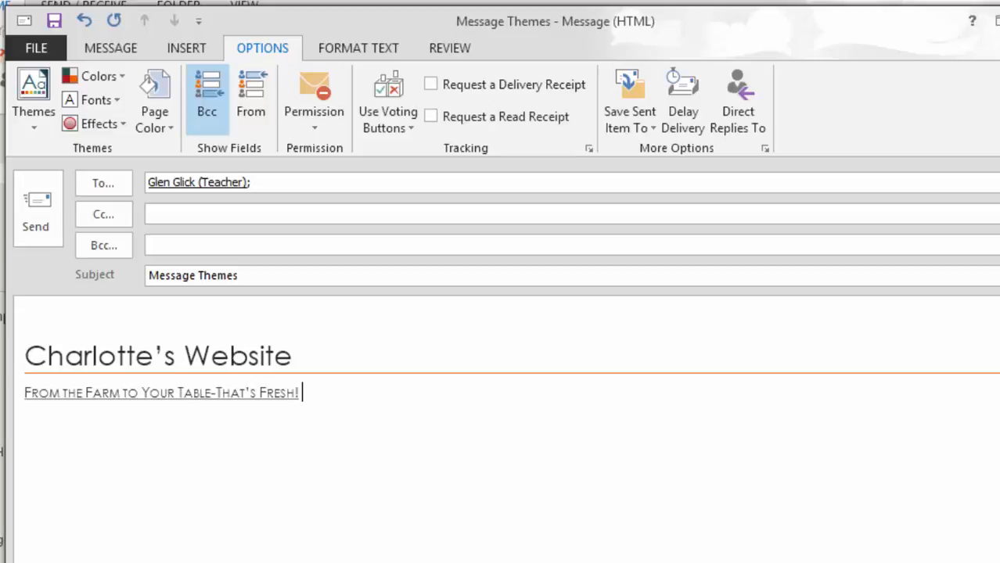
{"action": "mouse_move", "coordinate": [154, 102]}
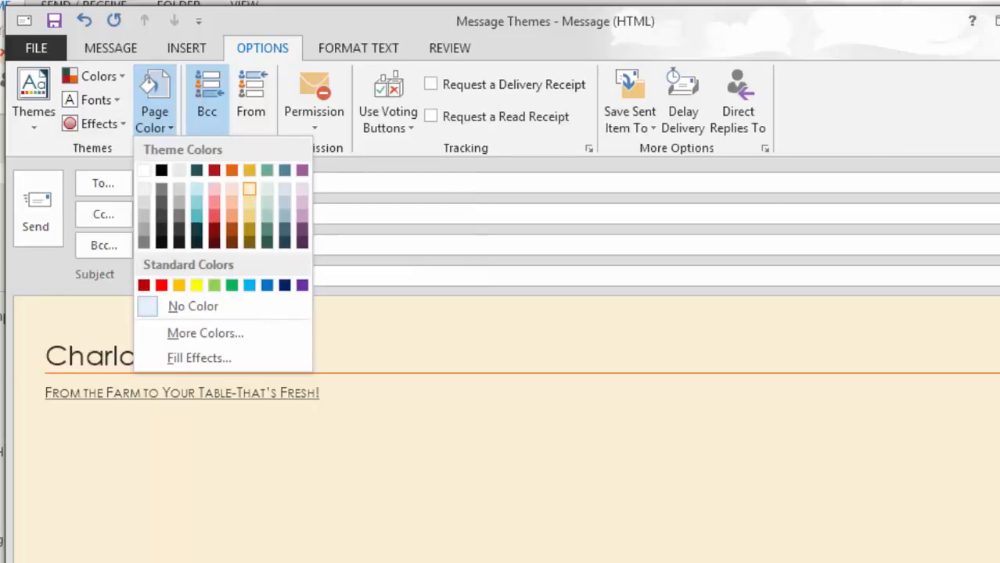
{"action": "mouse_move", "coordinate": [249, 188]}
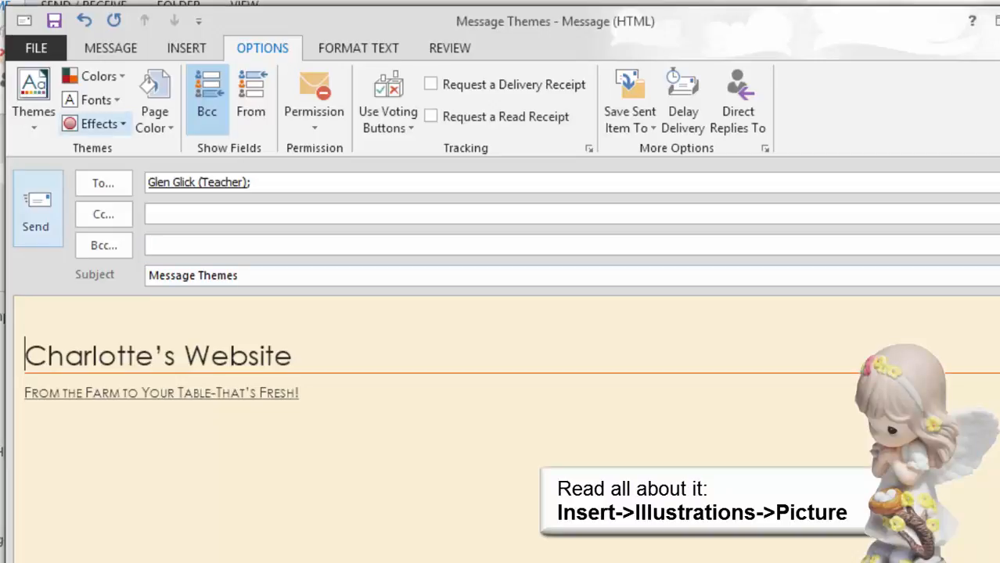
- Insert the Farm1.gif pumpkin photo from the Pictures folder into the email
{"action": "left_click", "coordinate": [187, 48]}
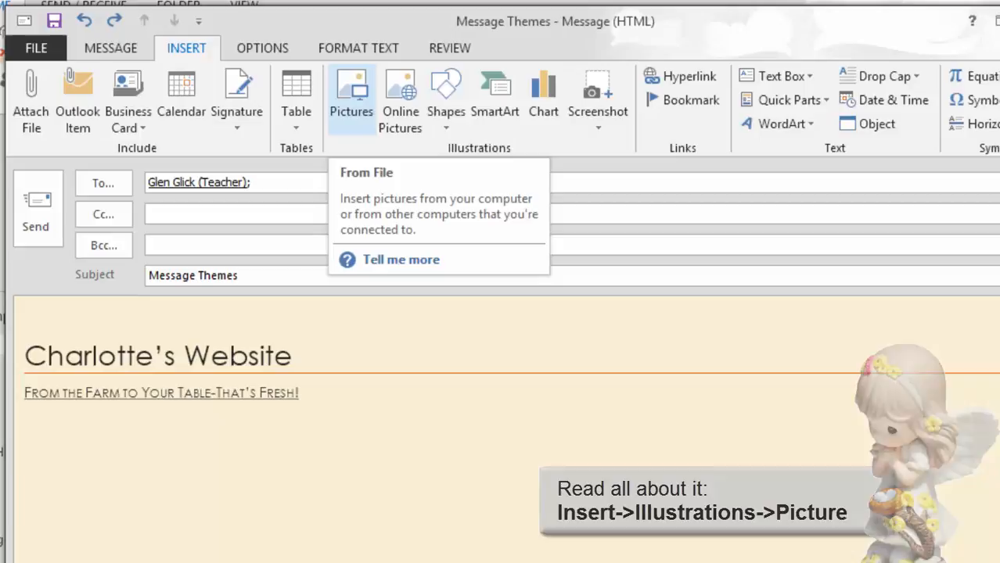
{"action": "left_click", "coordinate": [351, 94]}
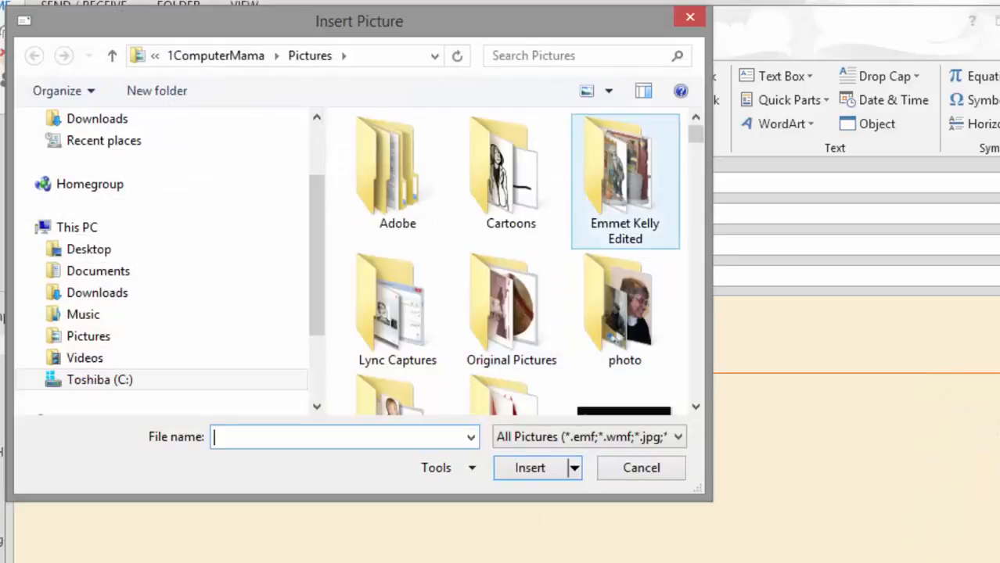
{"action": "scroll", "scroll_direction": "down", "scroll_amount": 3}
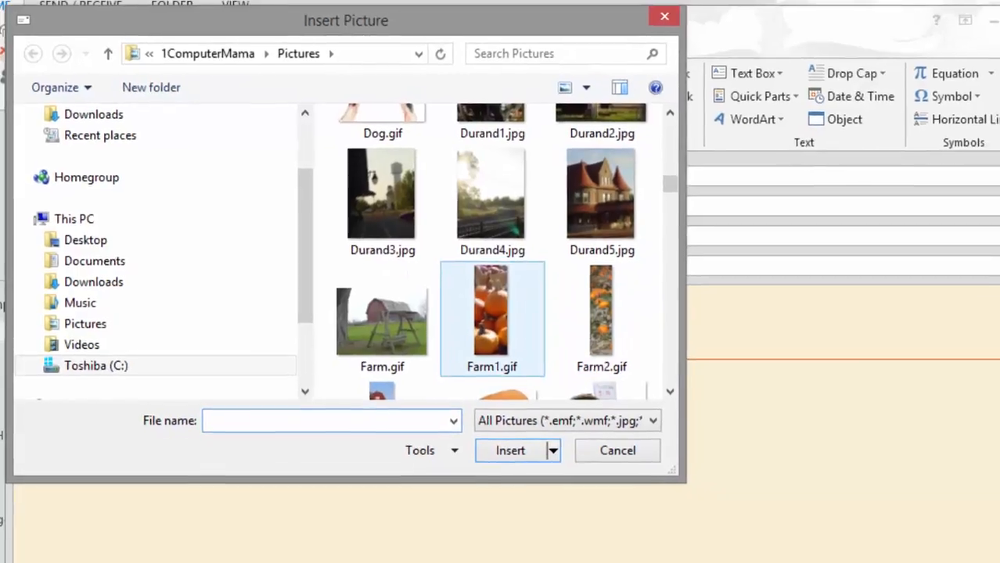
{"action": "left_click", "coordinate": [510, 450]}
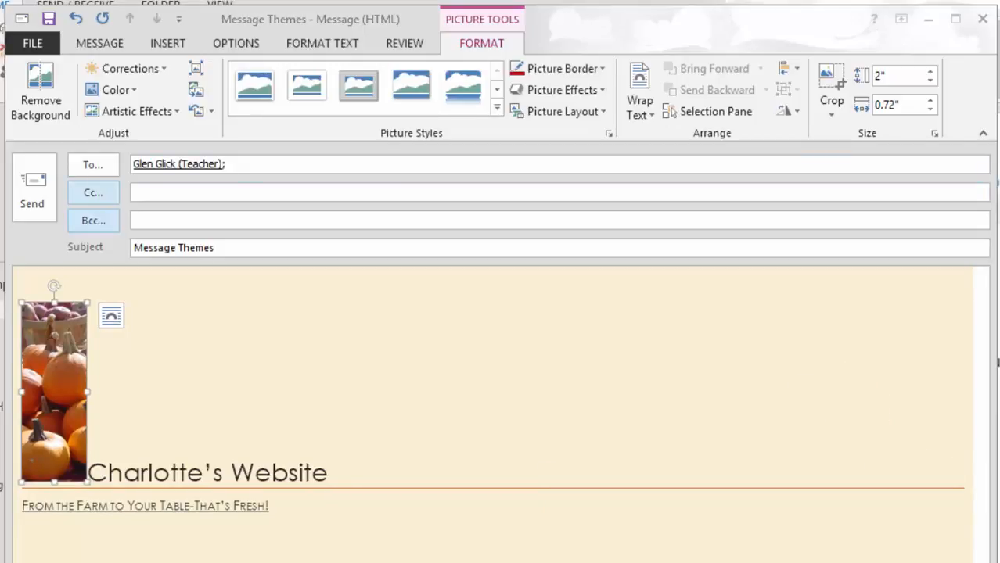
- Set the pumpkin photo's layout to Square text wrapping
{"action": "left_click", "coordinate": [111, 317]}
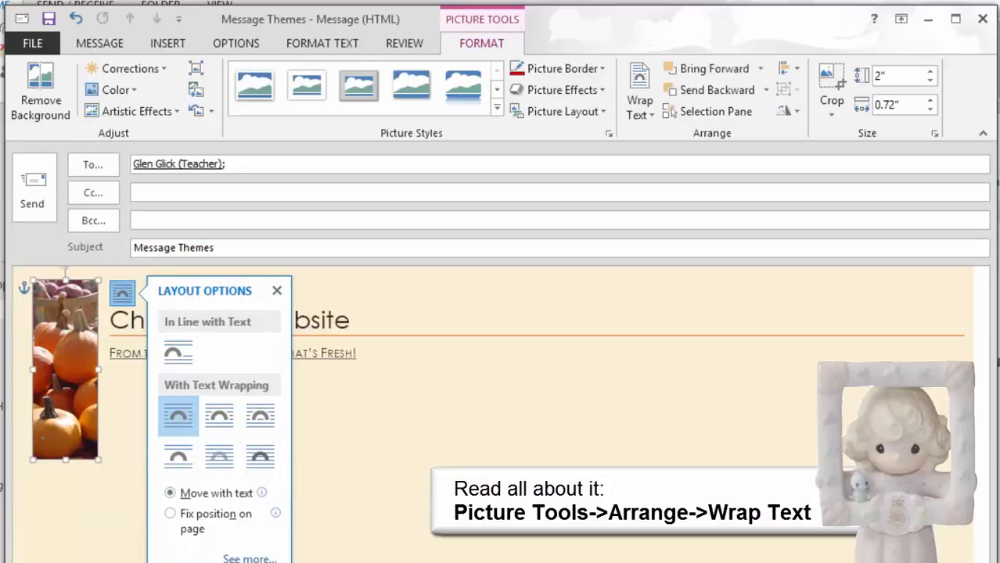
{"action": "left_click", "coordinate": [276, 291]}
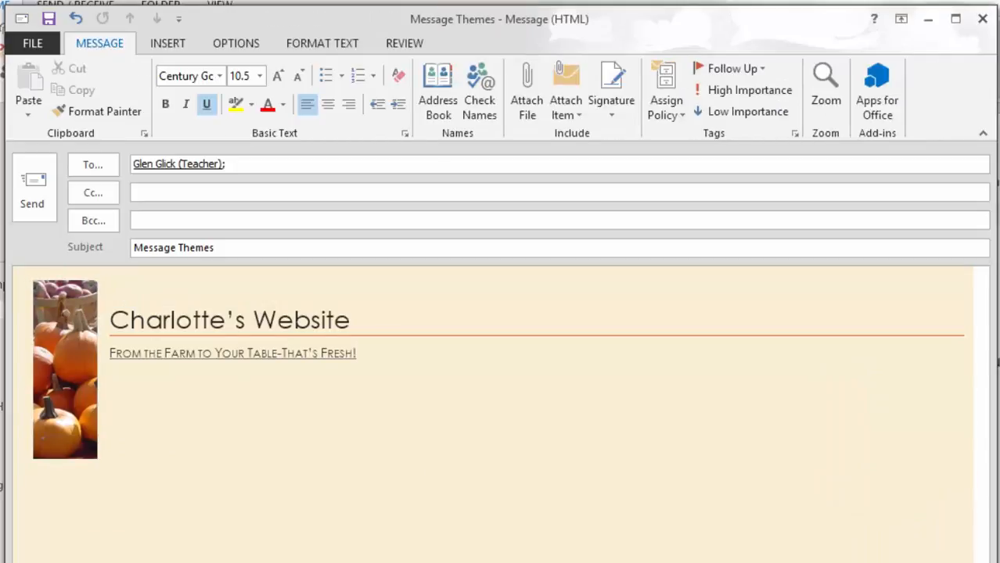
- Show the From field, hide Bcc, and send the Message Themes email
{"action": "left_click", "coordinate": [235, 43]}
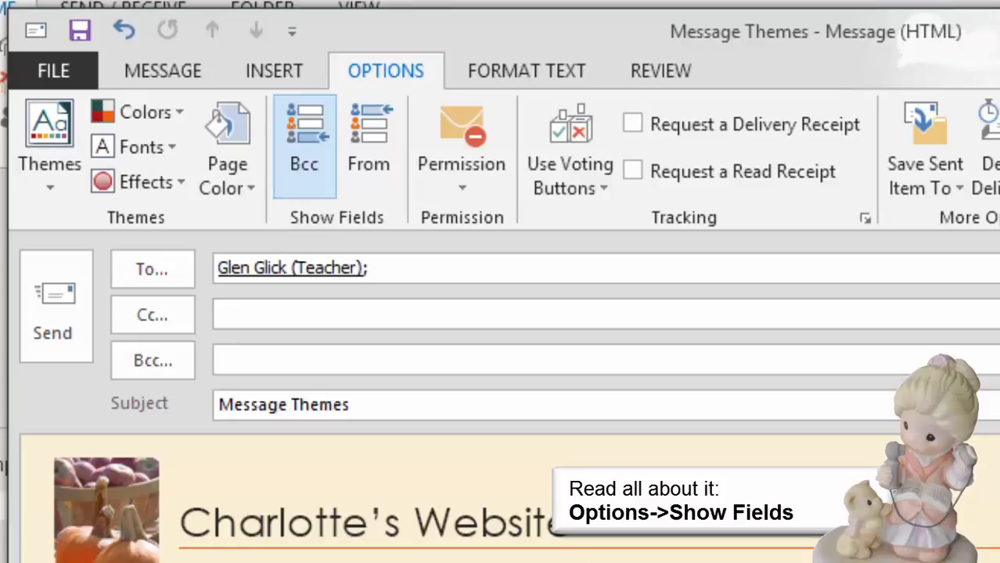
{"action": "mouse_move", "coordinate": [304, 145]}
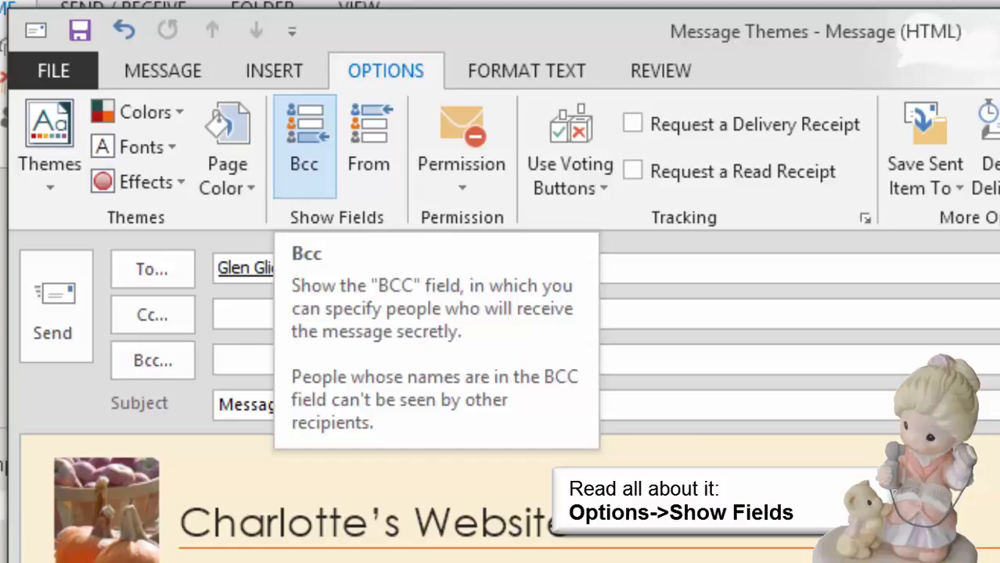
{"action": "mouse_move", "coordinate": [369, 145]}
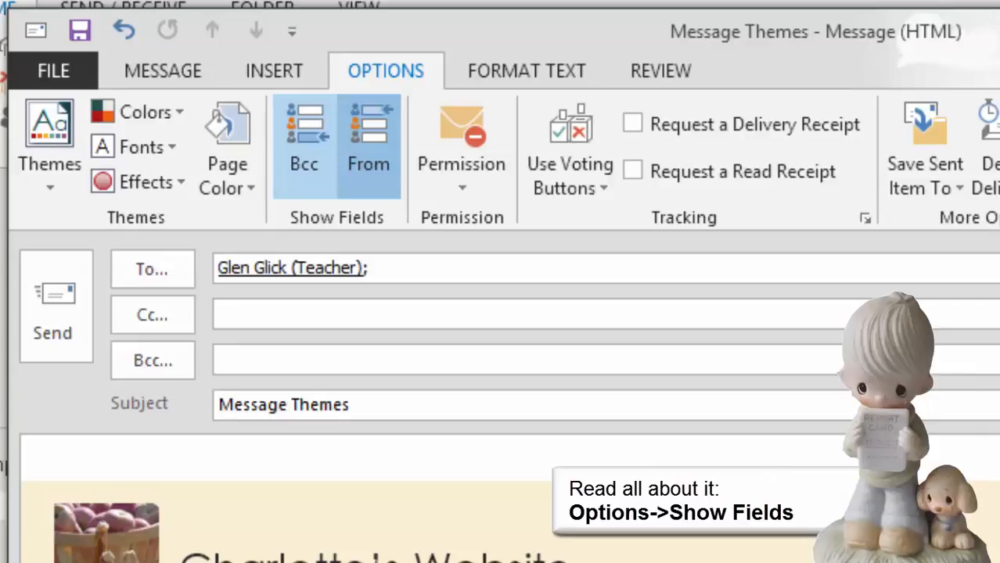
{"action": "left_click", "coordinate": [369, 144]}
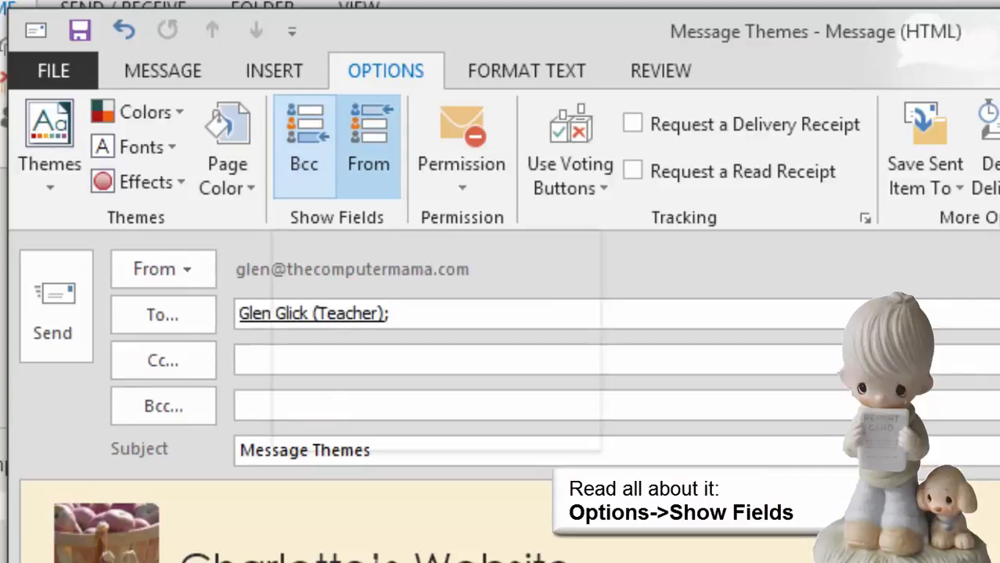
{"action": "left_click", "coordinate": [304, 144]}
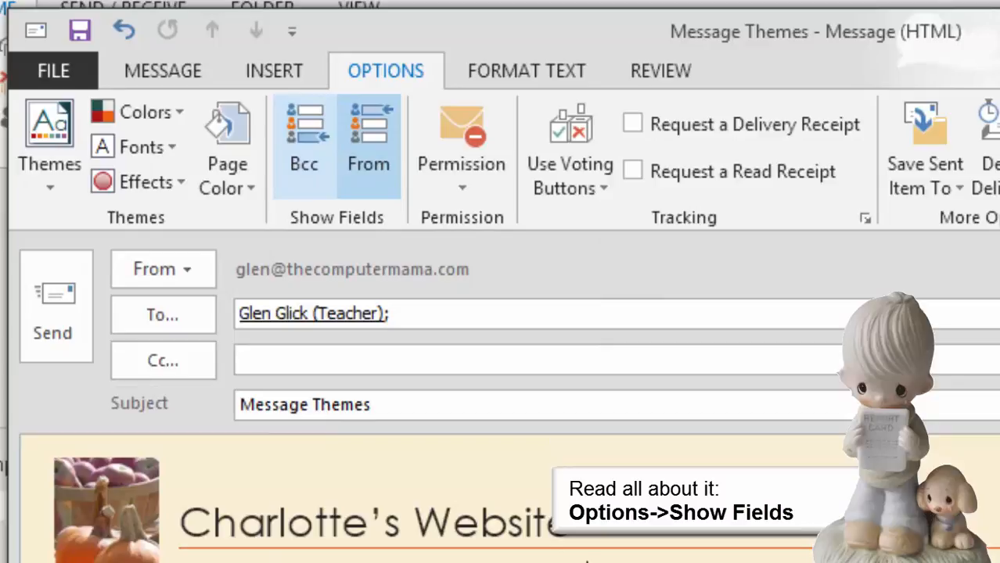
{"action": "left_click", "coordinate": [304, 145]}
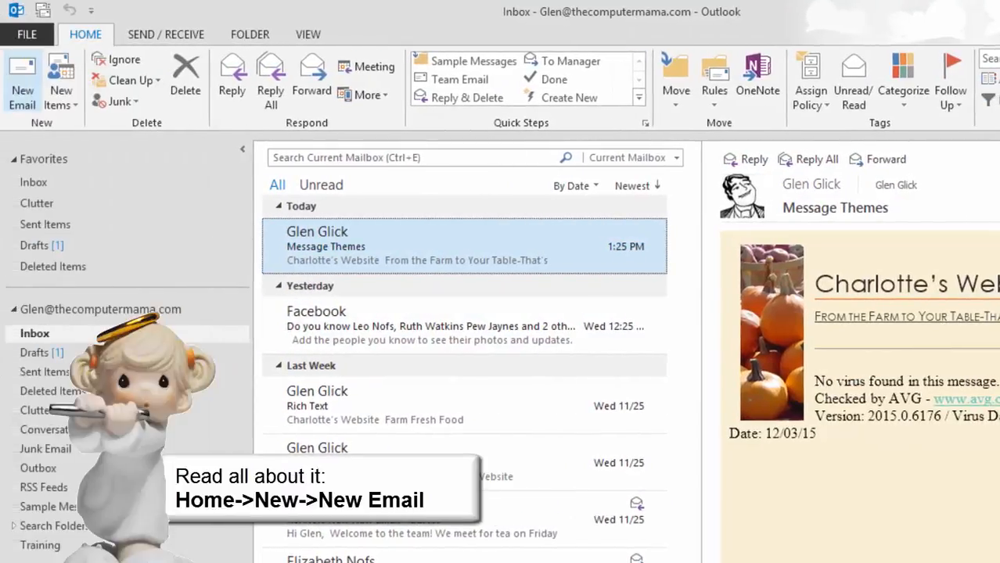
- Start a new email from the Home tab in the Inbox
{"action": "left_click", "coordinate": [22, 87]}
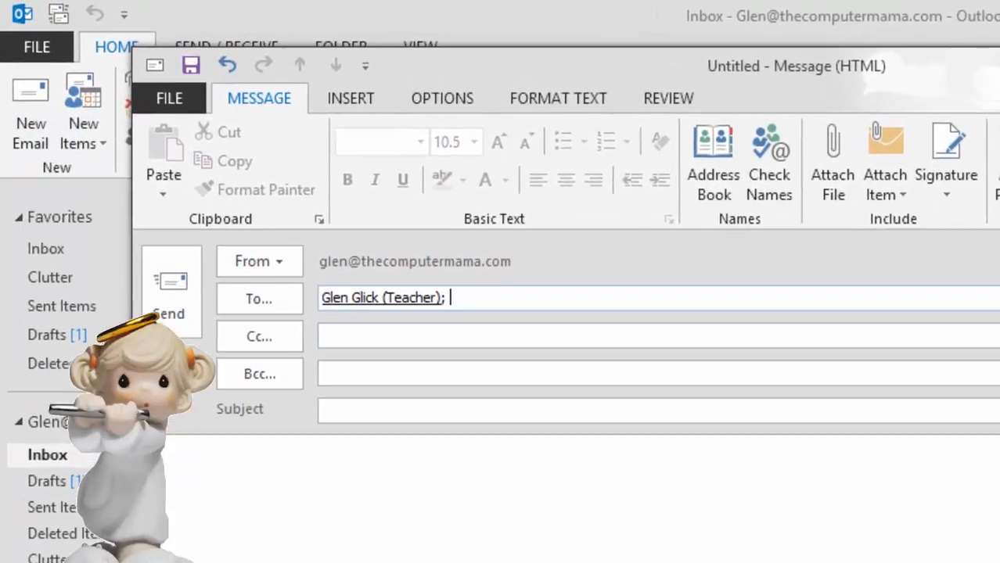
- Send the high-importance 'Tag, You're It!' email, flagged for follow-up Today
{"action": "type", "text": "Tag"}
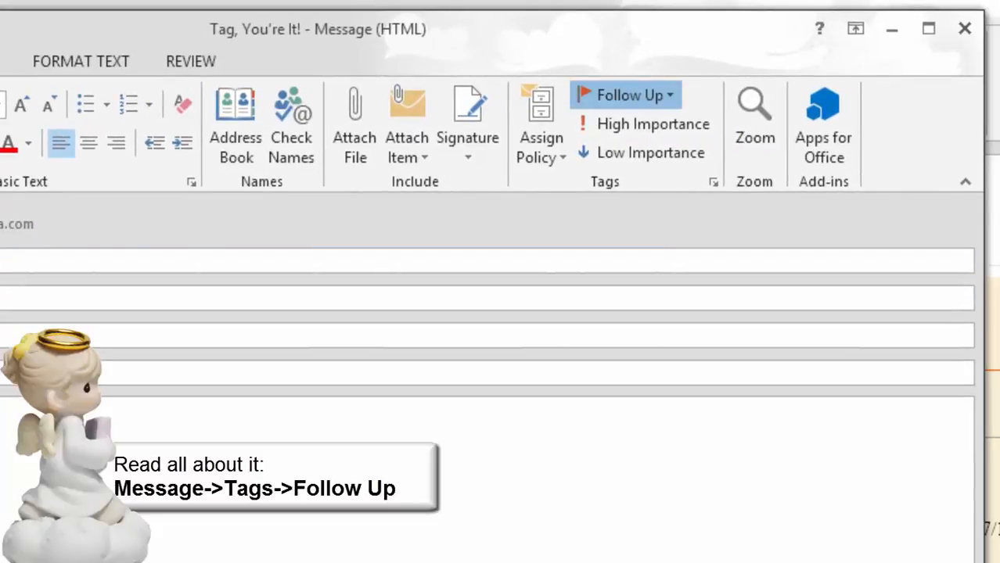
{"action": "left_click", "coordinate": [626, 95]}
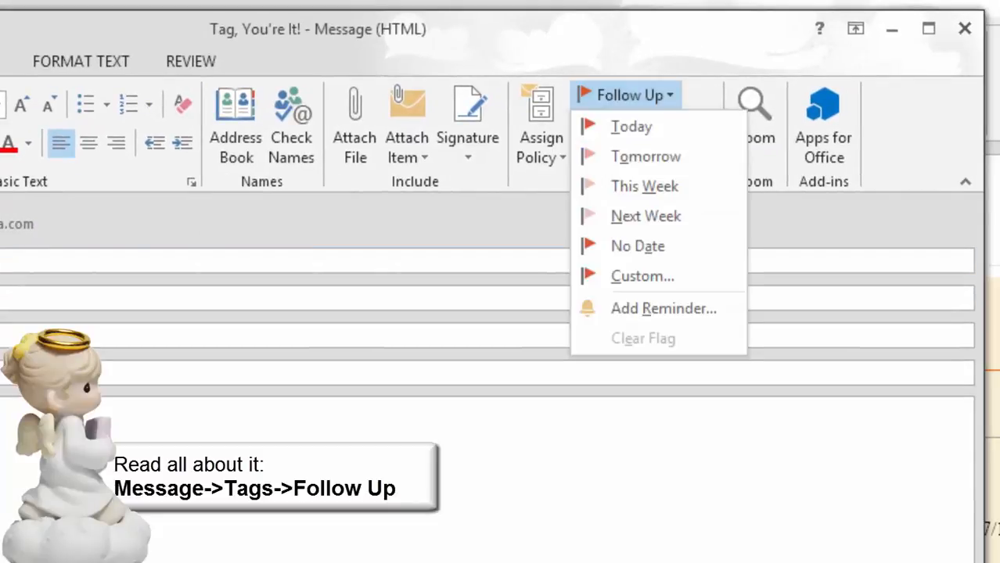
{"action": "left_click", "coordinate": [631, 126]}
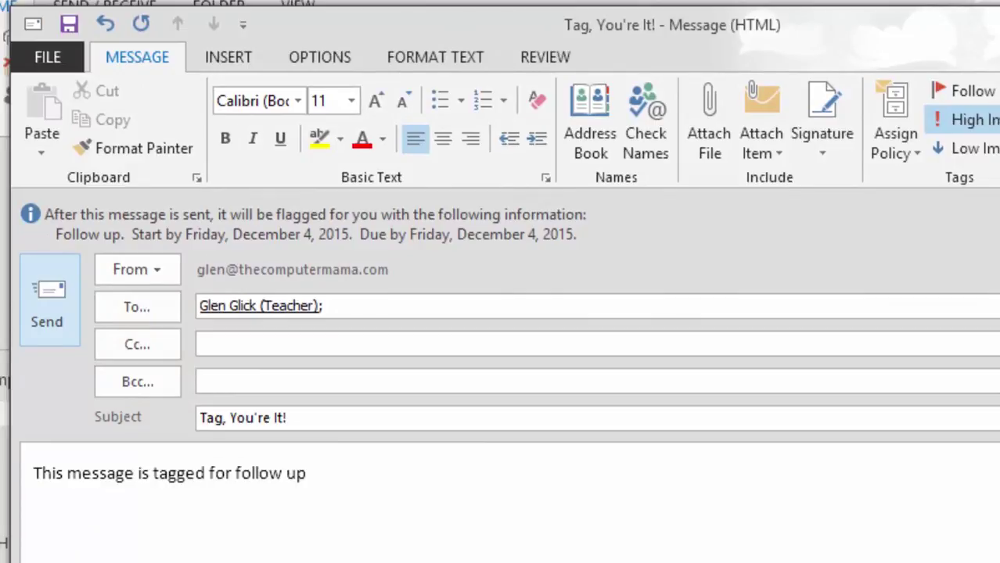
{"action": "left_click", "coordinate": [46, 321]}
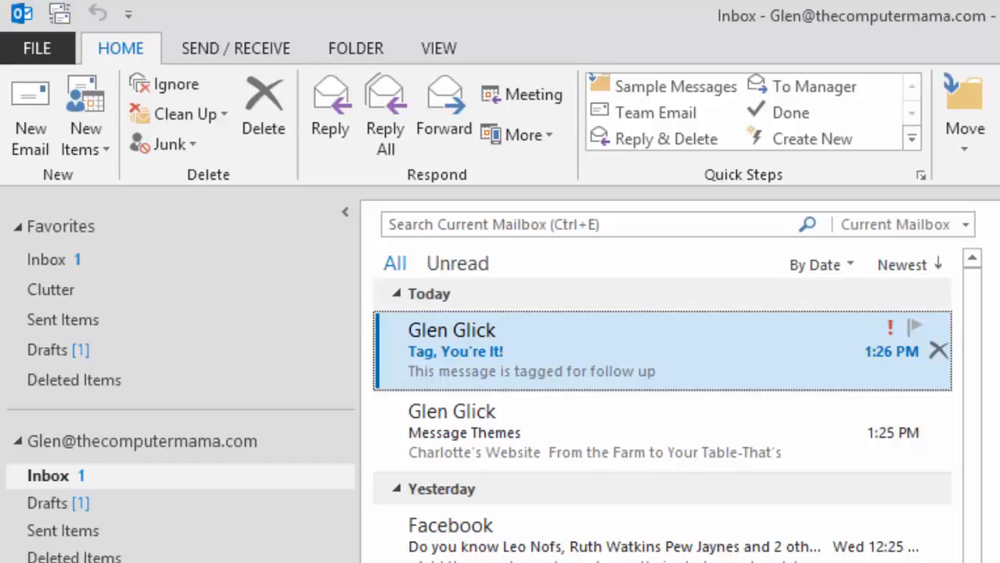
- Flag the Tag, You're It! email and mark its follow-up complete from Sent Items
{"action": "left_click", "coordinate": [914, 327]}
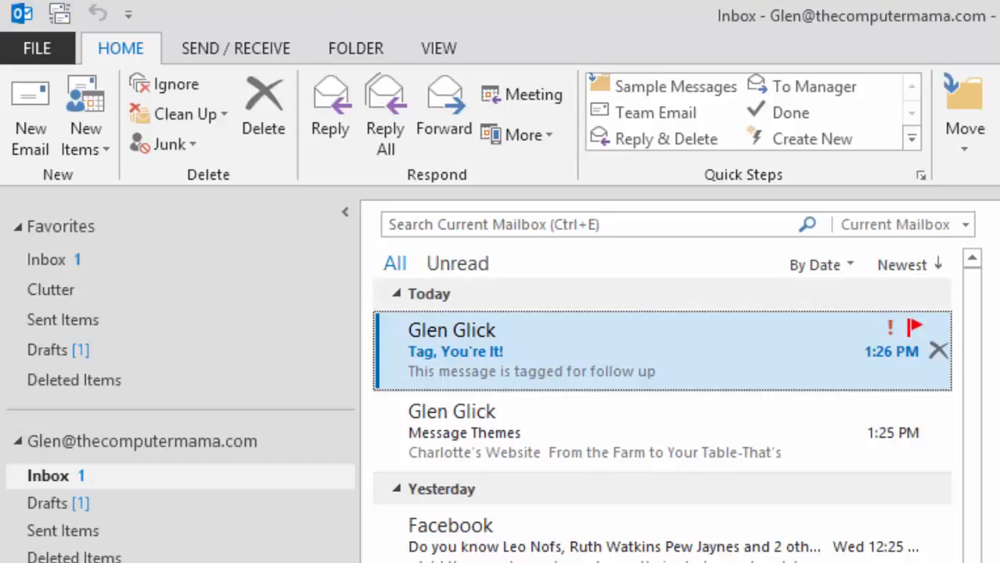
{"action": "left_click", "coordinate": [66, 530]}
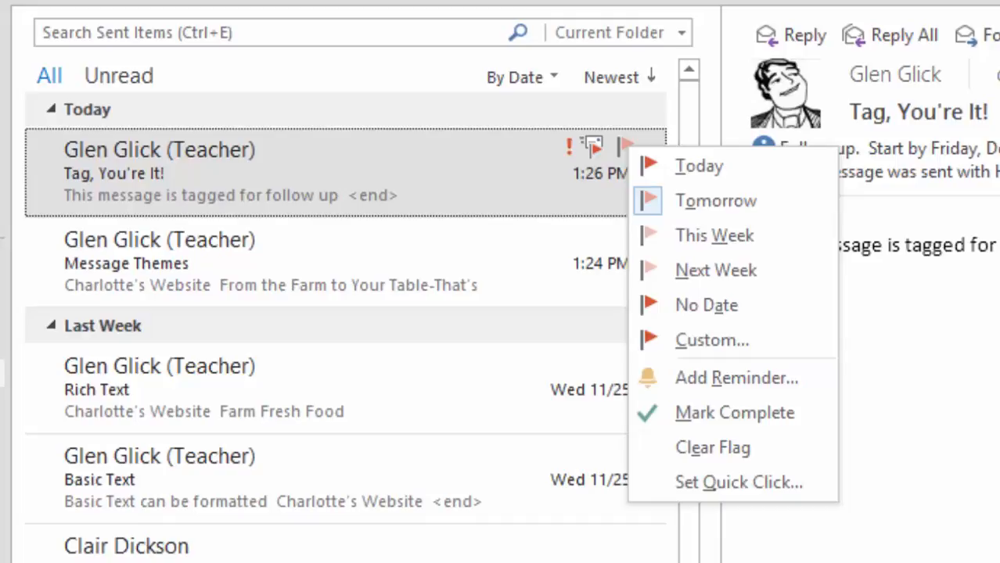
{"action": "left_click", "coordinate": [734, 413]}
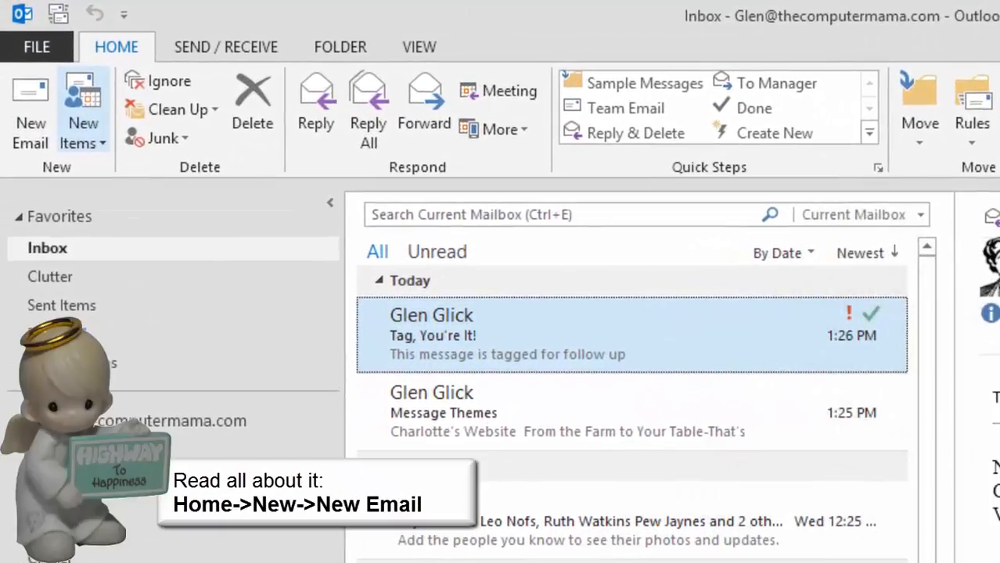
{"action": "mouse_move", "coordinate": [30, 109]}
{"action": "type", "text": "g"}
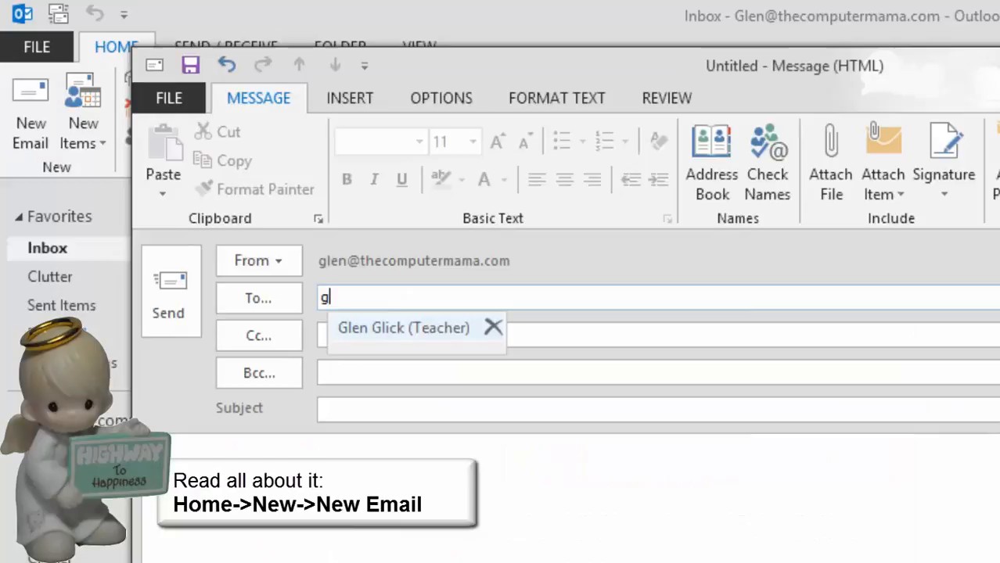
- Address the Speedy Delivery email to yourself, request a delivery receipt, and send it
{"action": "left_click", "coordinate": [404, 327]}
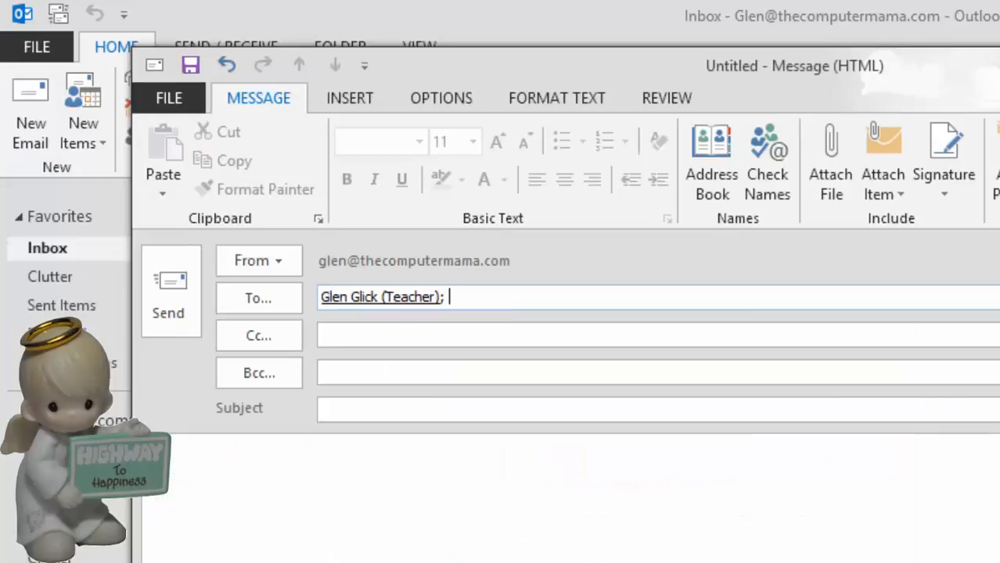
{"action": "type", "text": "Speedy Delivery"}
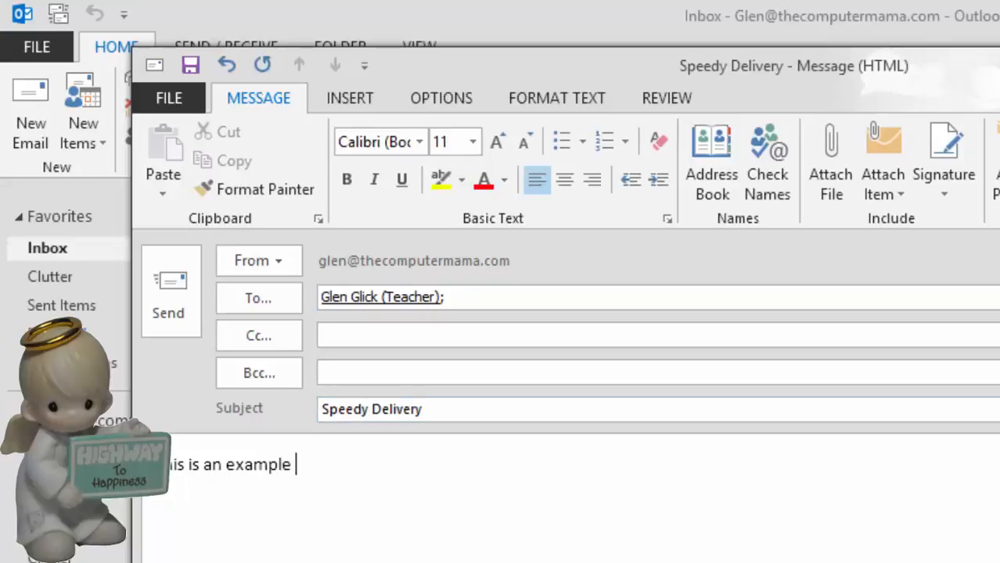
{"action": "type", "text": "of the Delivery Receipt."}
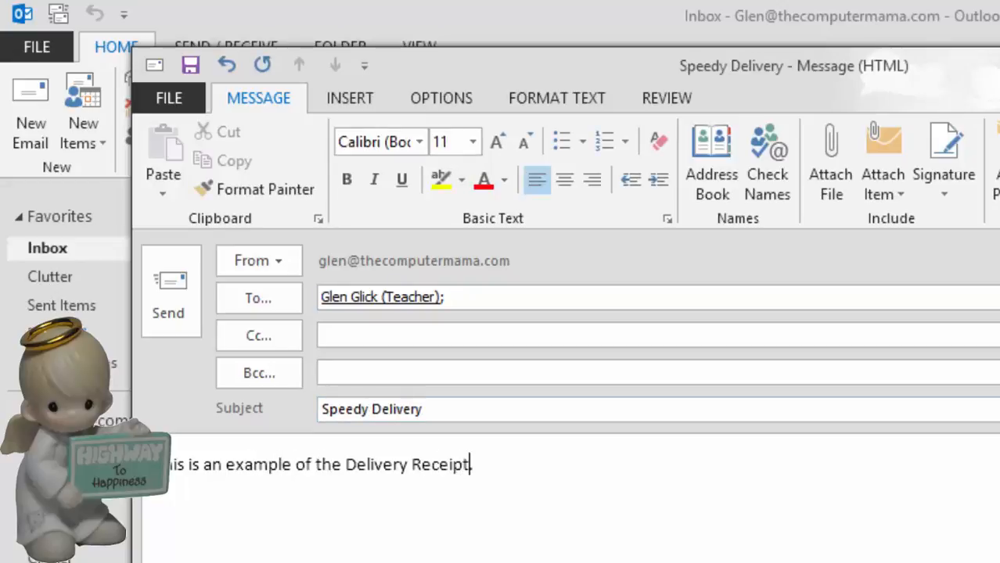
{"action": "left_click", "coordinate": [441, 98]}
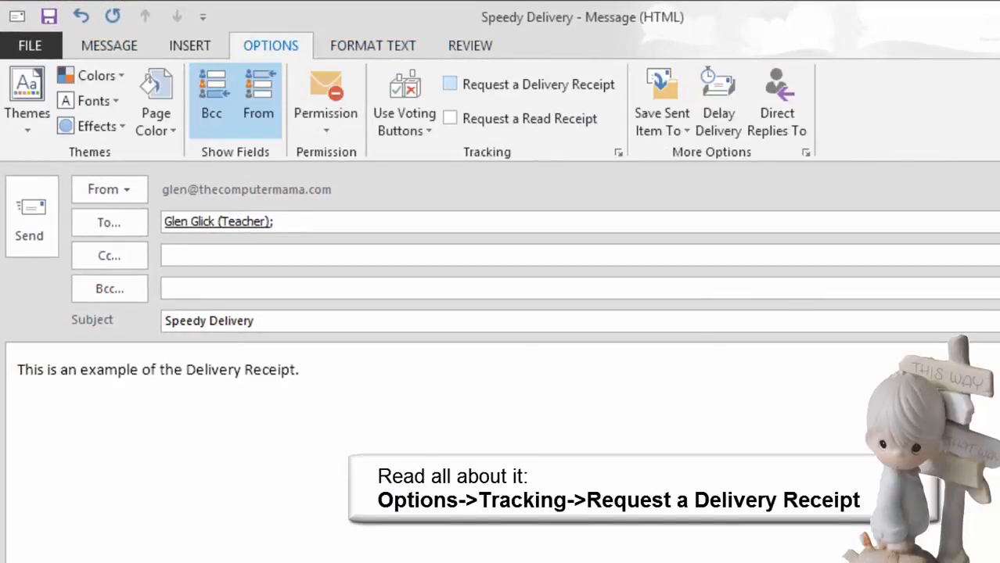
{"action": "mouse_move", "coordinate": [539, 85]}
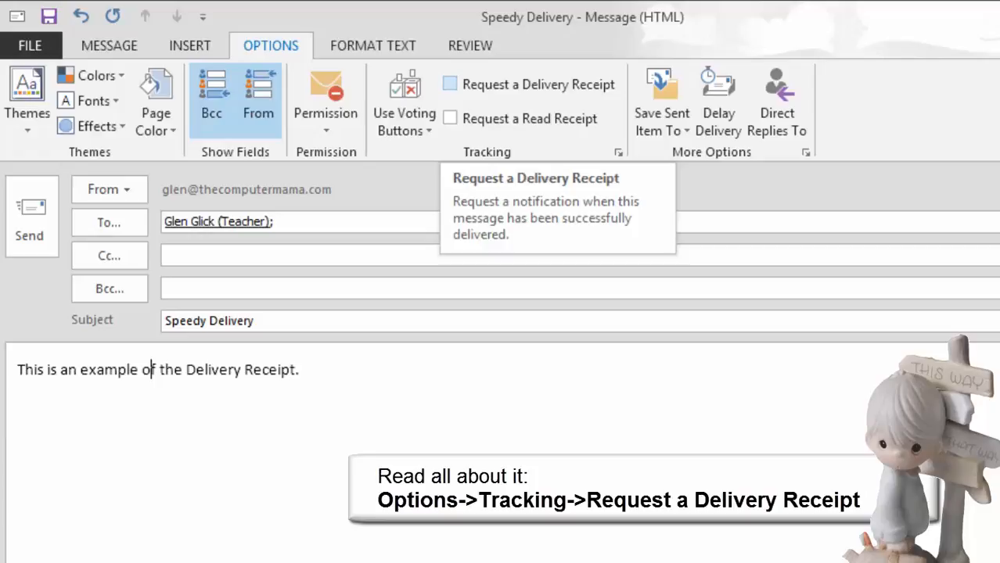
{"action": "left_click", "coordinate": [450, 83]}
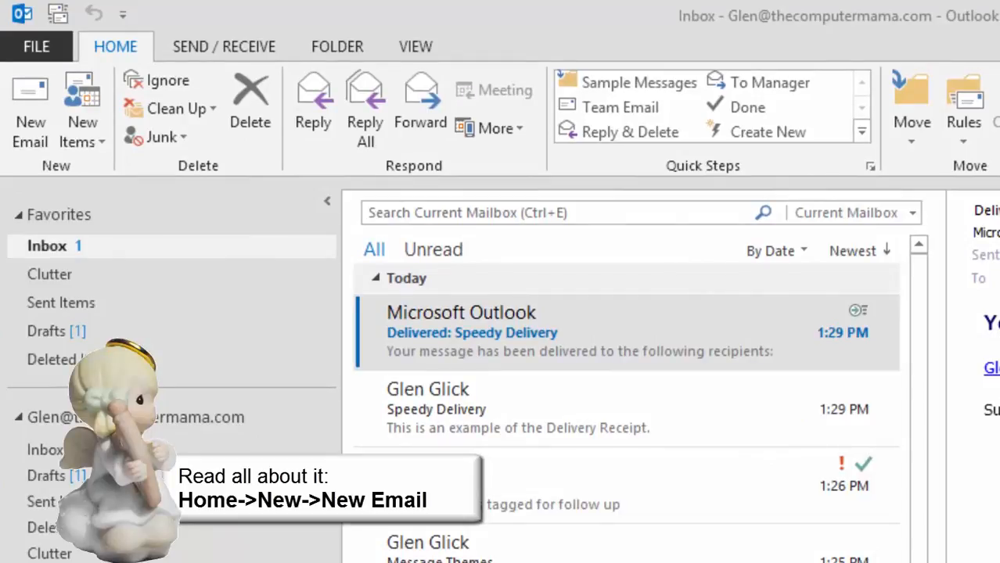
{"action": "left_click", "coordinate": [30, 109]}
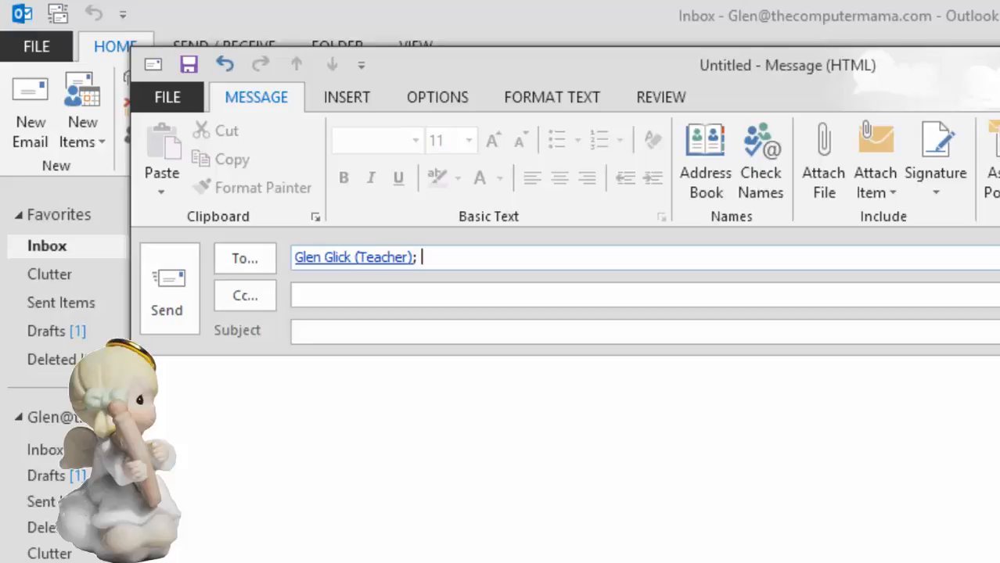
- Send a 'Read All About It' email requesting a read receipt, then open it
{"action": "type", "text": "Read All A"}
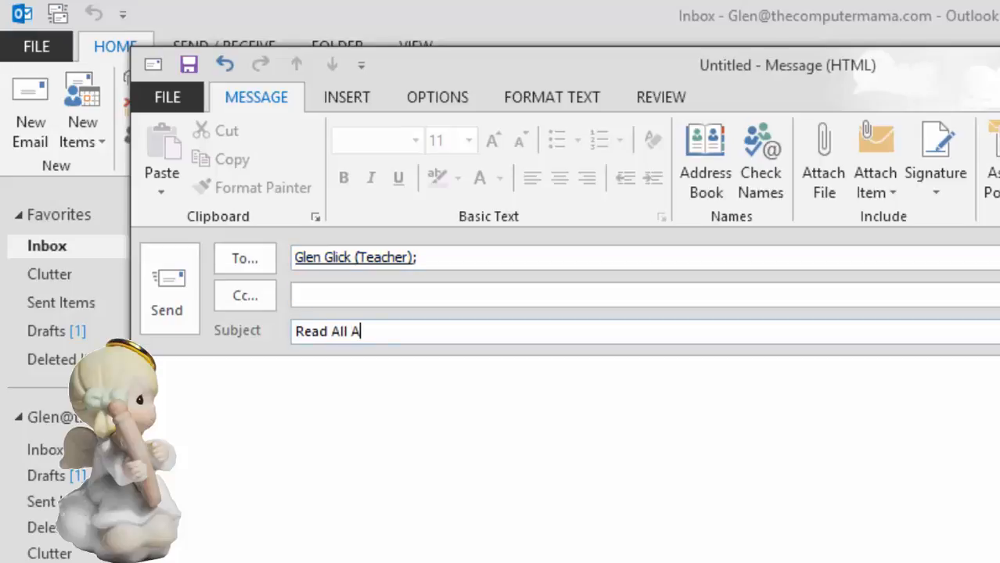
{"action": "left_click", "coordinate": [436, 97]}
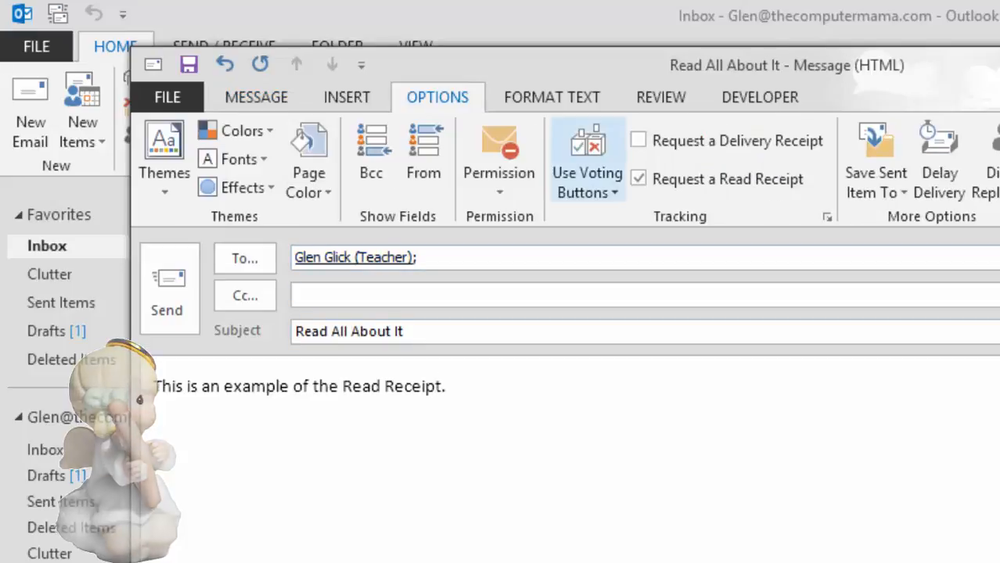
{"action": "left_click", "coordinate": [638, 178]}
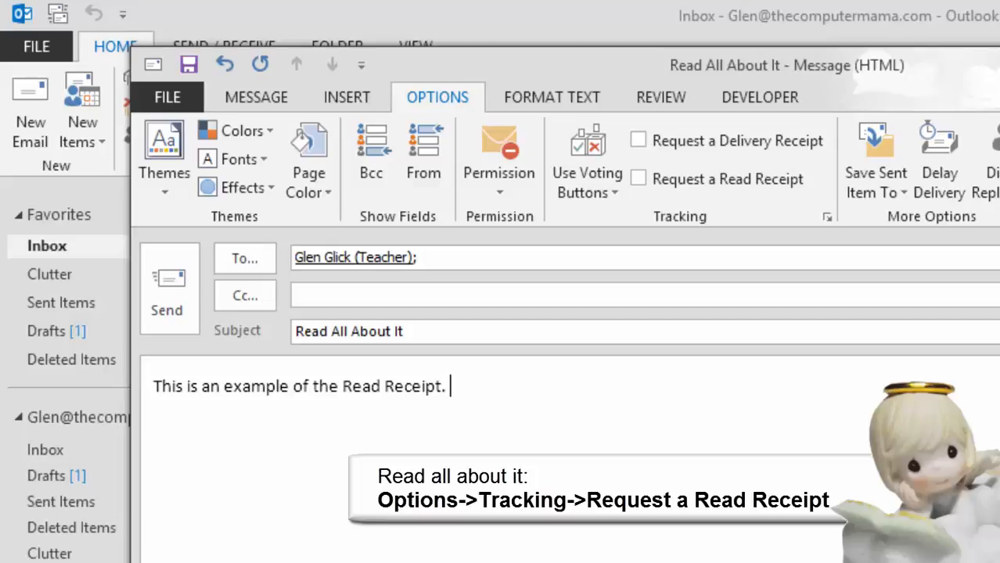
{"action": "left_click", "coordinate": [640, 178]}
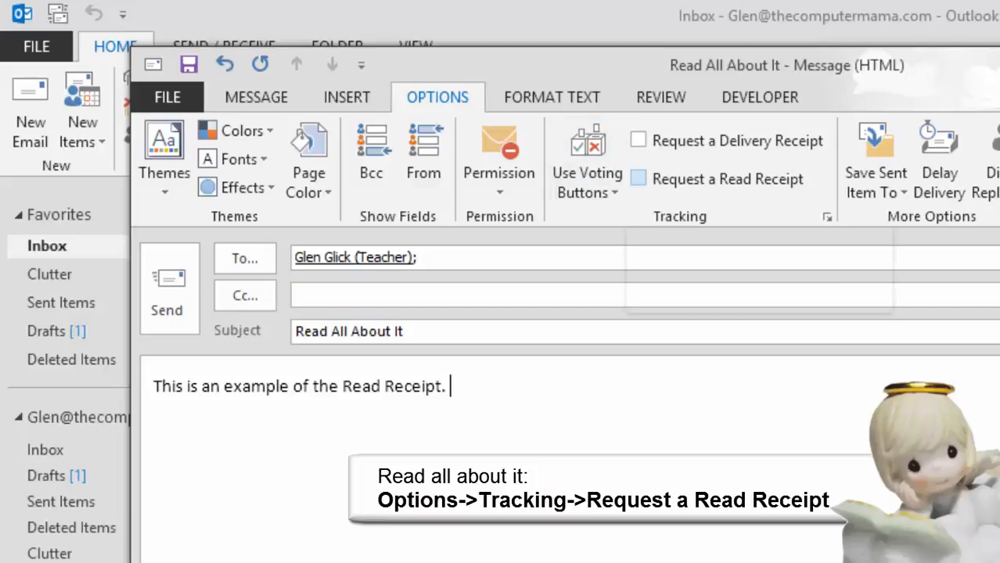
{"action": "left_click", "coordinate": [639, 179]}
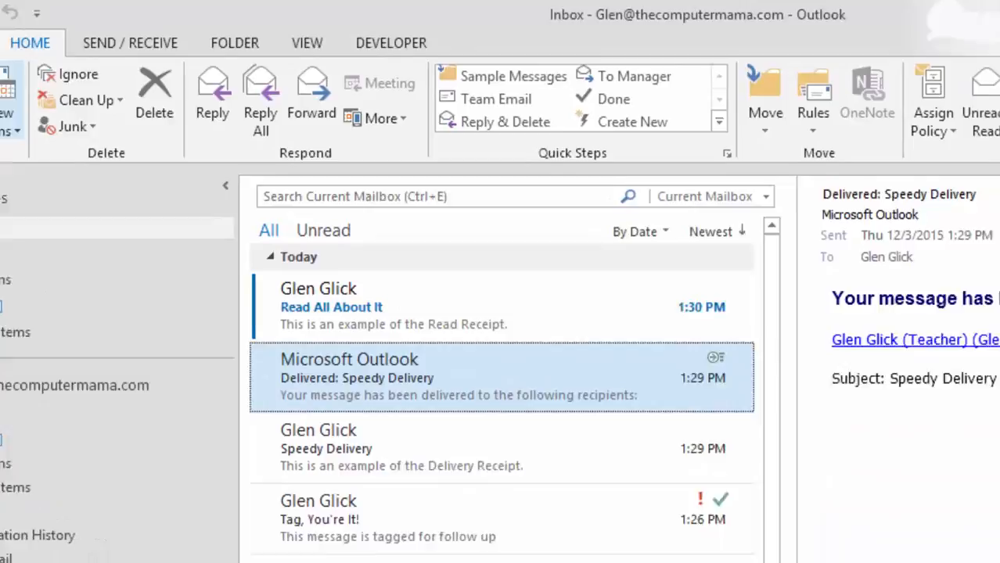
{"action": "left_click", "coordinate": [391, 307]}
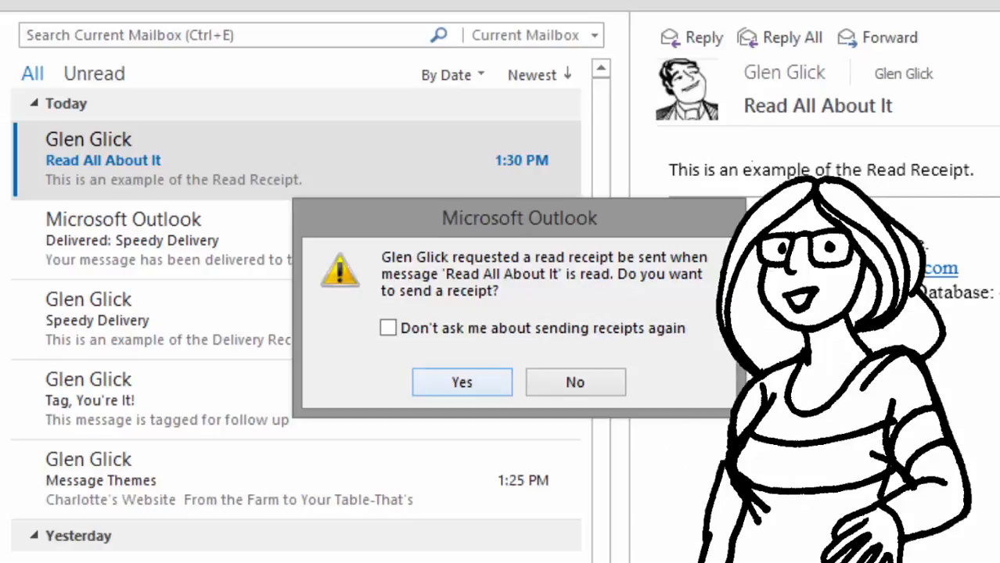
- Answer Yes to send the read receipt for Read All About It
{"action": "left_click", "coordinate": [461, 382]}
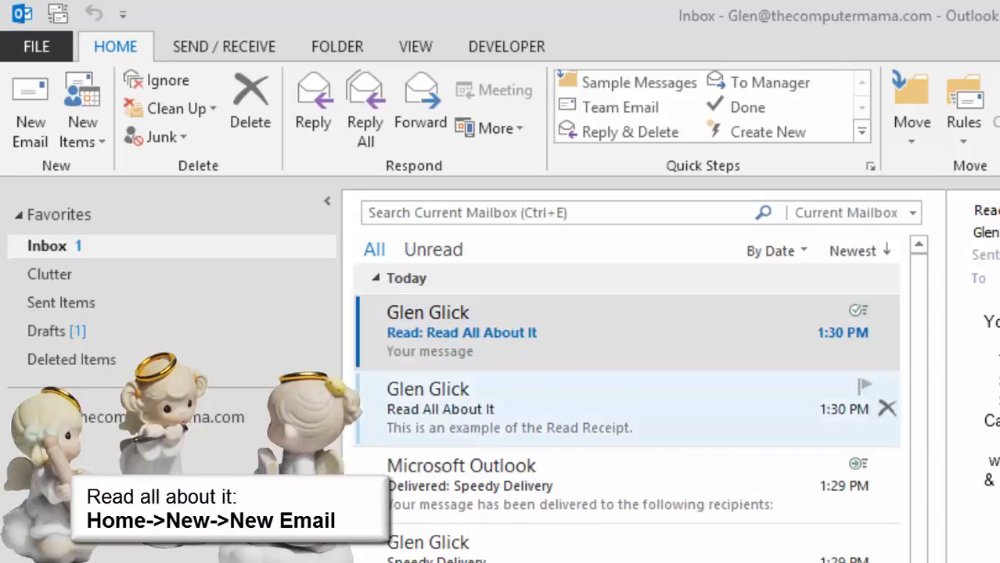
{"action": "left_click", "coordinate": [30, 109]}
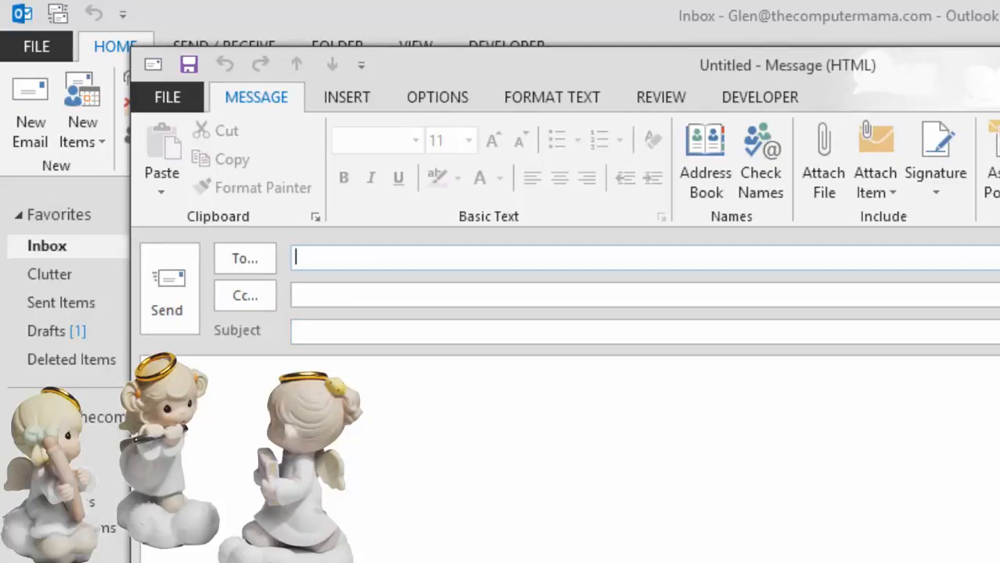
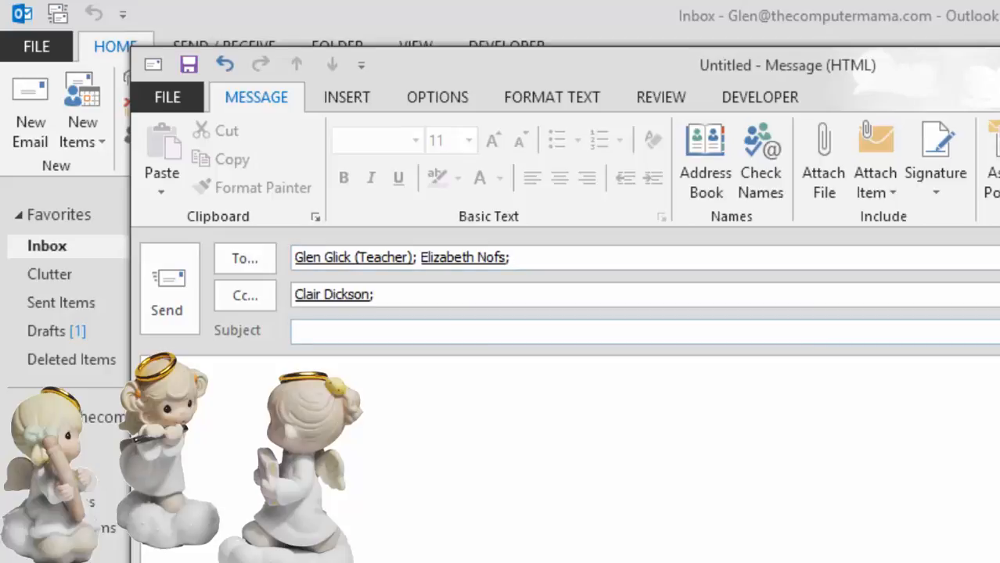
{"action": "type", "text": "Do You Have"}
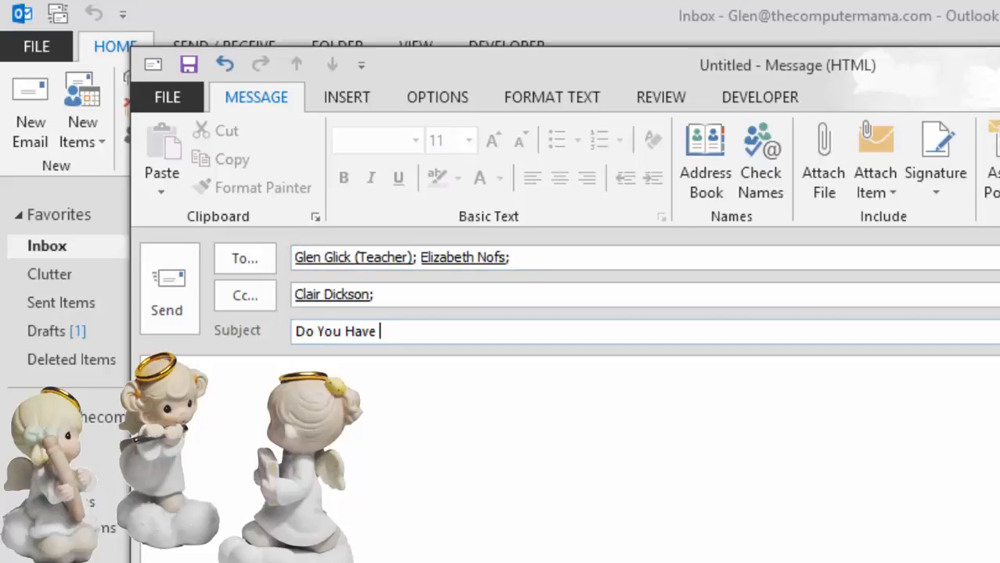
{"action": "type", "text": "Time For Lunch?"}
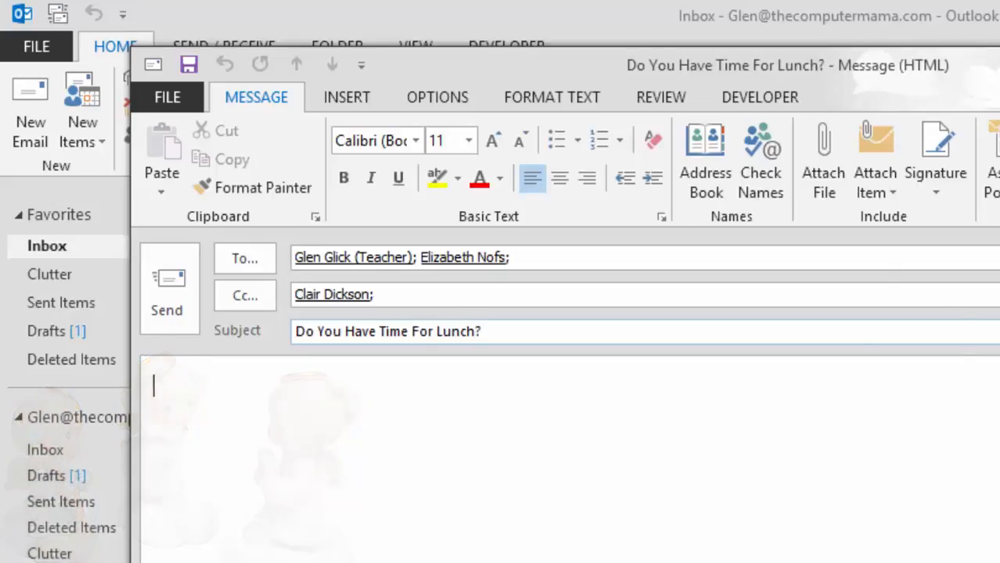
- Add preset voting buttons to the lunch email and send it
{"action": "left_click", "coordinate": [437, 97]}
{"action": "type", "text": "This message is a test of the Voting buttons."}
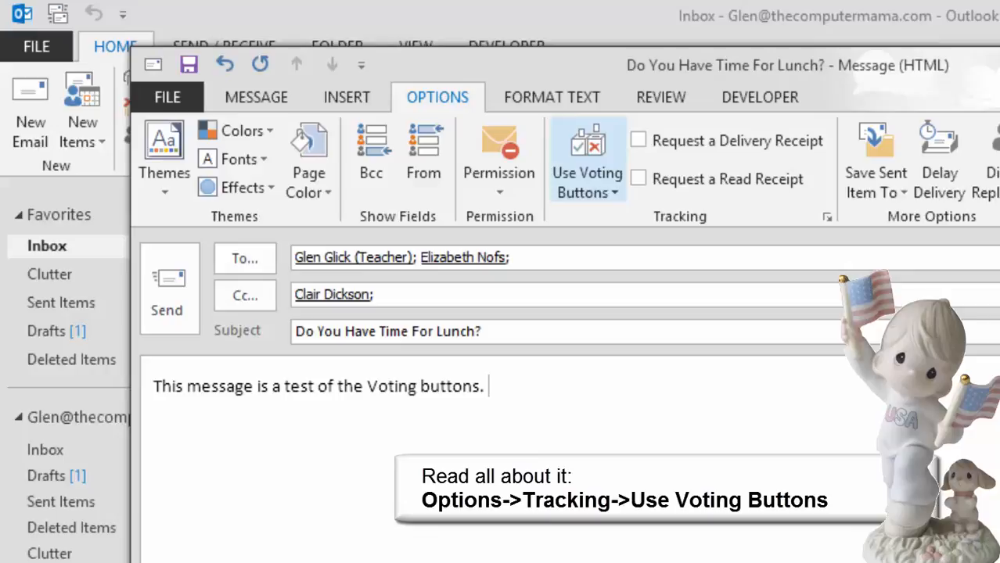
{"action": "left_click", "coordinate": [587, 164]}
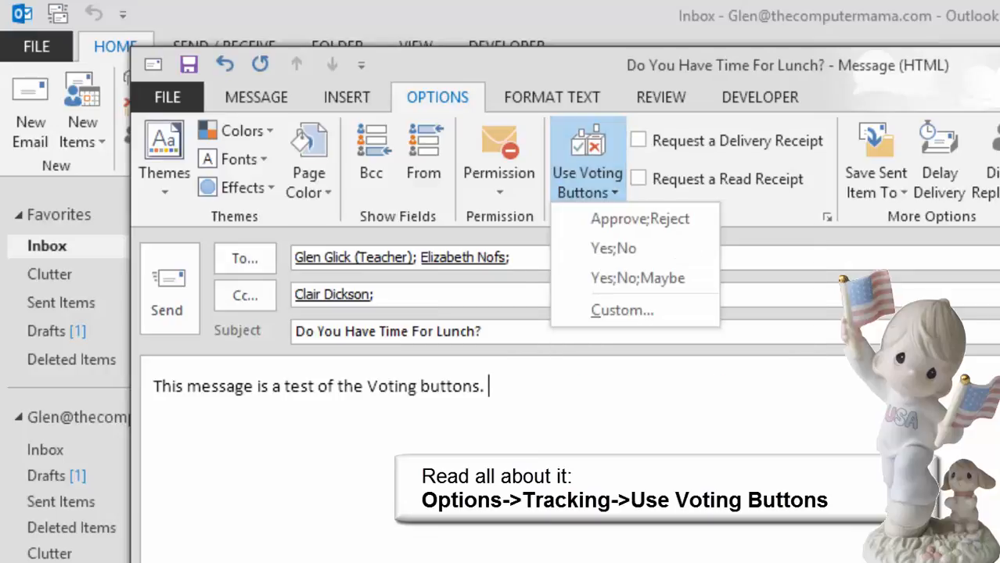
{"action": "mouse_move", "coordinate": [613, 248]}
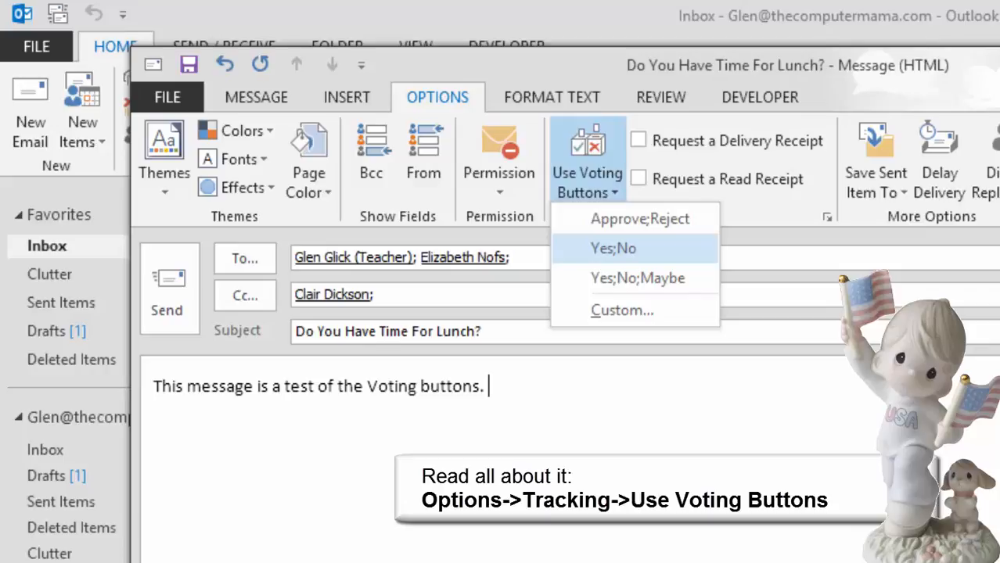
{"action": "mouse_move", "coordinate": [636, 278]}
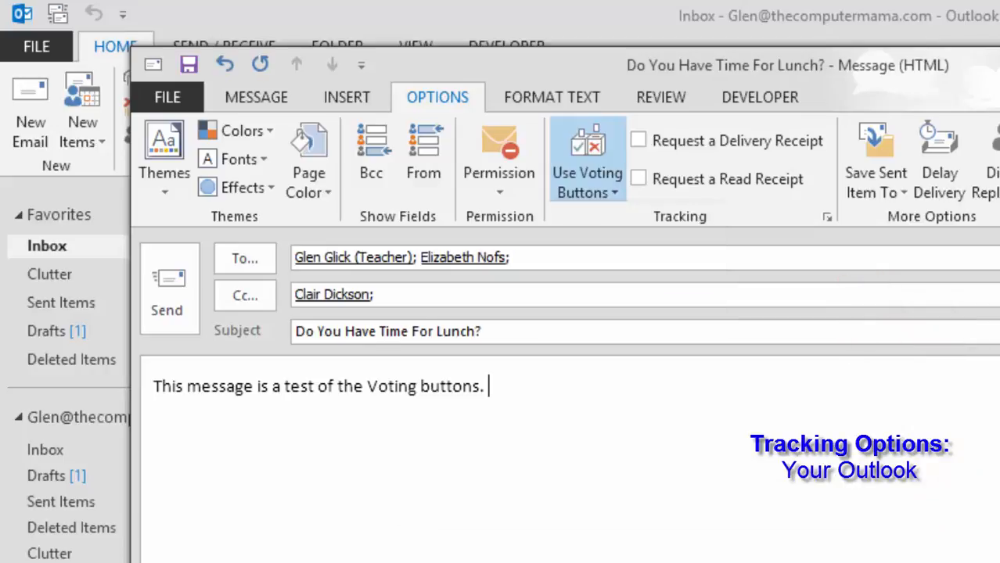
{"action": "left_click", "coordinate": [587, 157]}
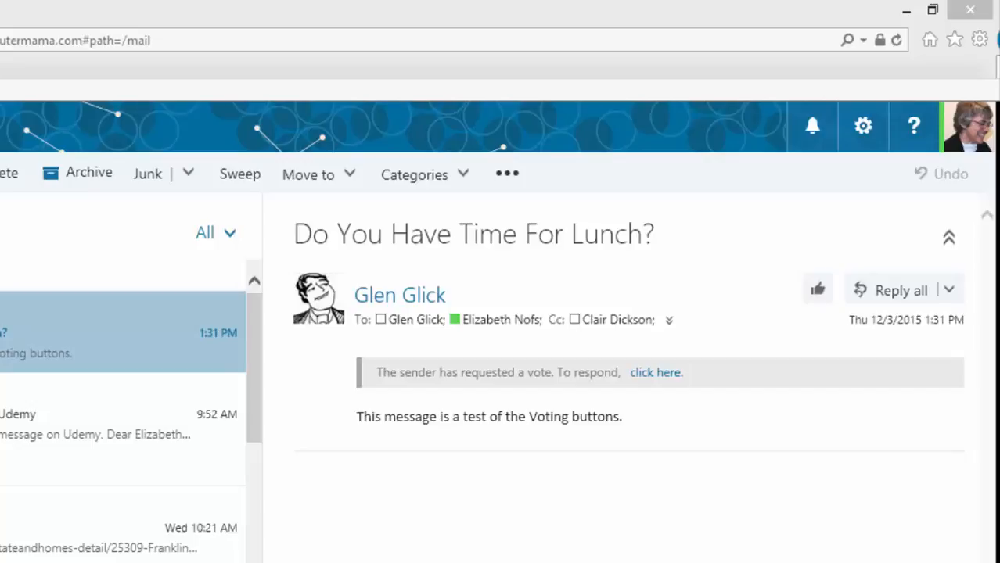
- Cast a Yes vote on the lunch message and confirm it
{"action": "left_click", "coordinate": [656, 371]}
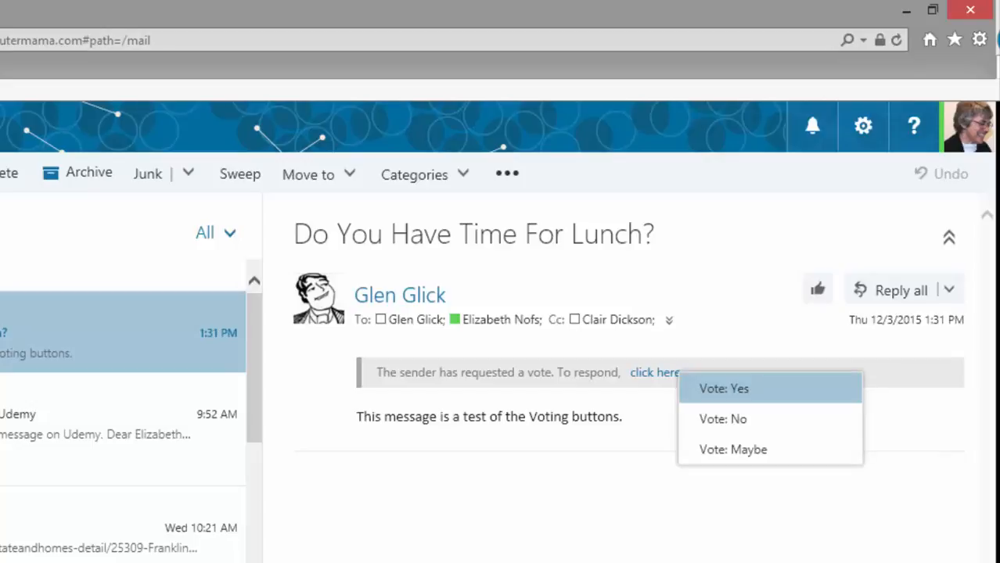
{"action": "left_click", "coordinate": [724, 388]}
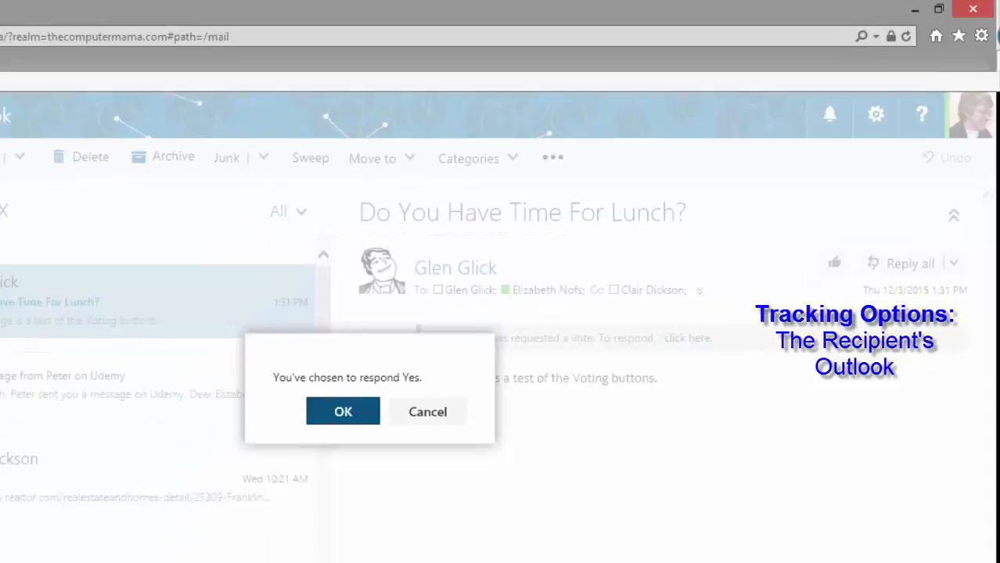
{"action": "left_click", "coordinate": [343, 411]}
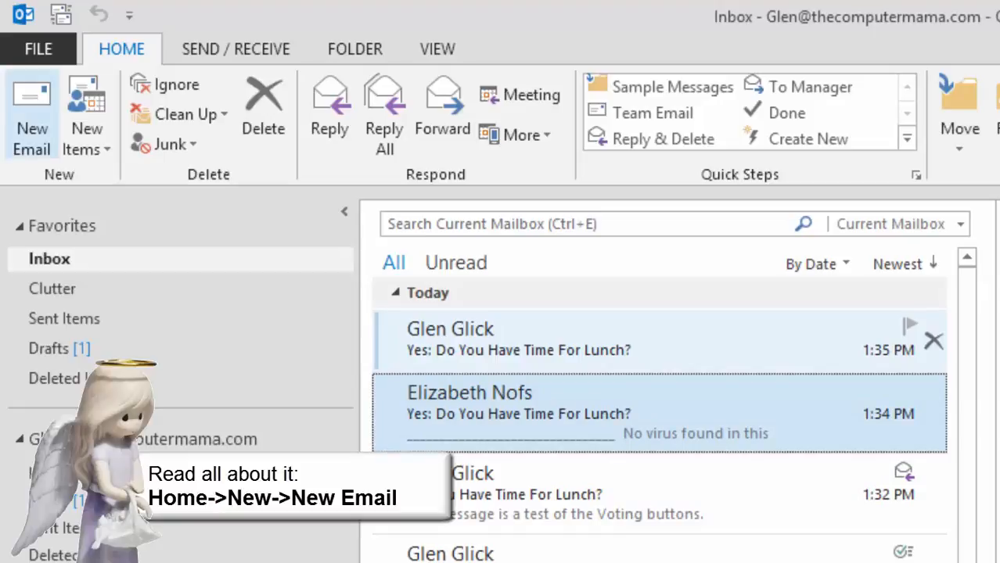
- Open a blank untitled message window from the Home ribbon
{"action": "left_click", "coordinate": [31, 118]}
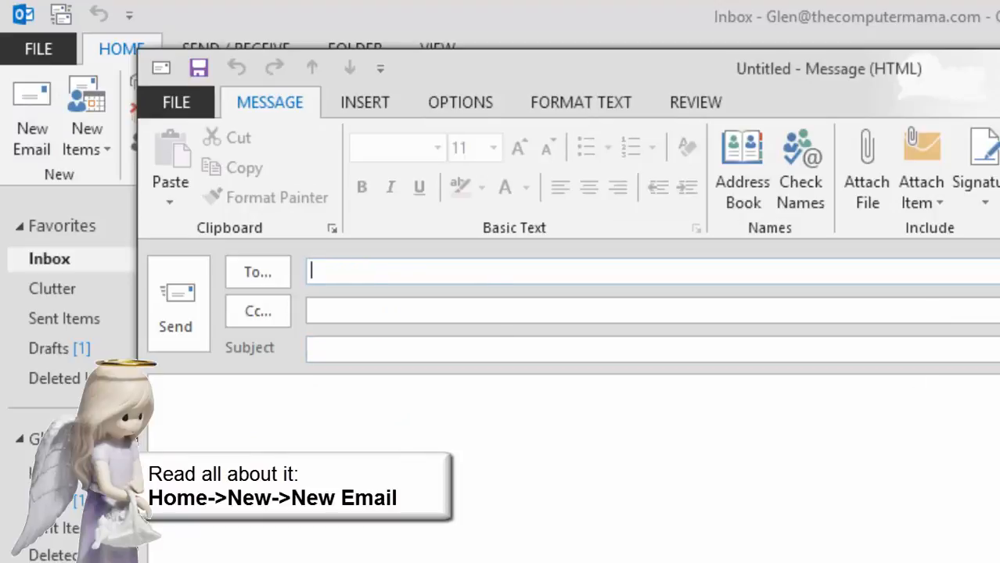
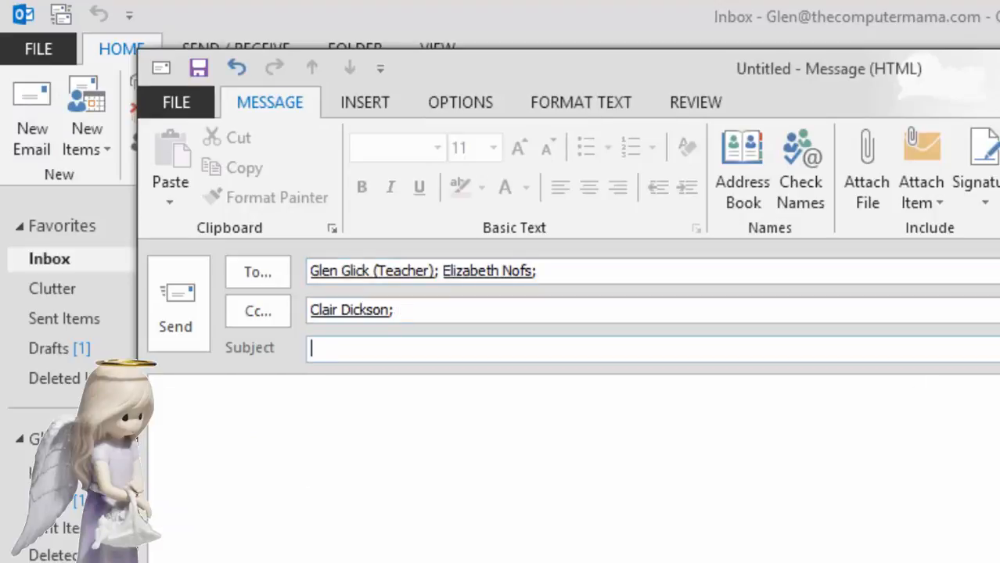
{"action": "type", "text": "Vote for lund"}
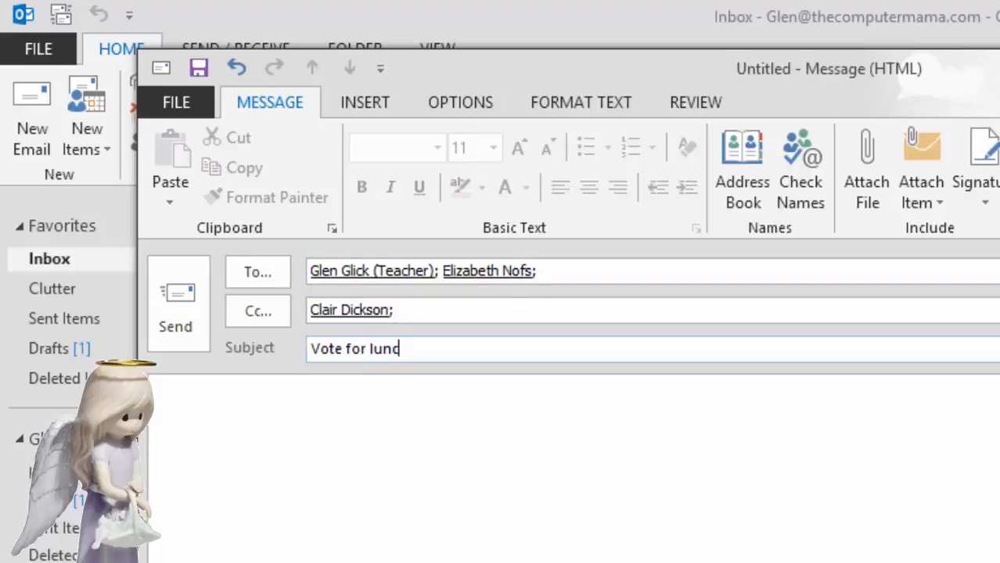
{"action": "left_click", "coordinate": [460, 102]}
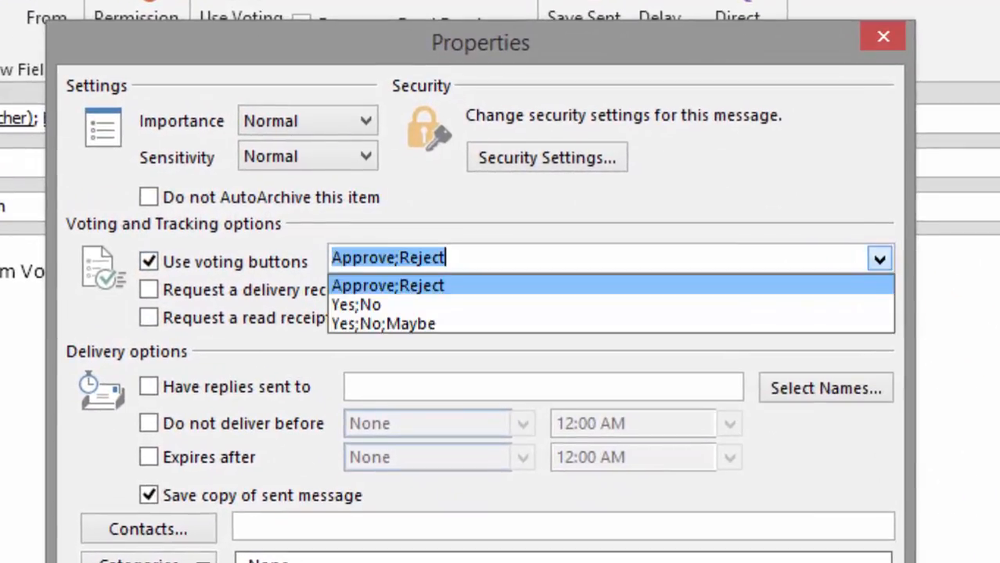
- Replace the voting choices with Big Boys; Tomato Bros; Yum Yum Tree and confirm
{"action": "left_click", "coordinate": [388, 285]}
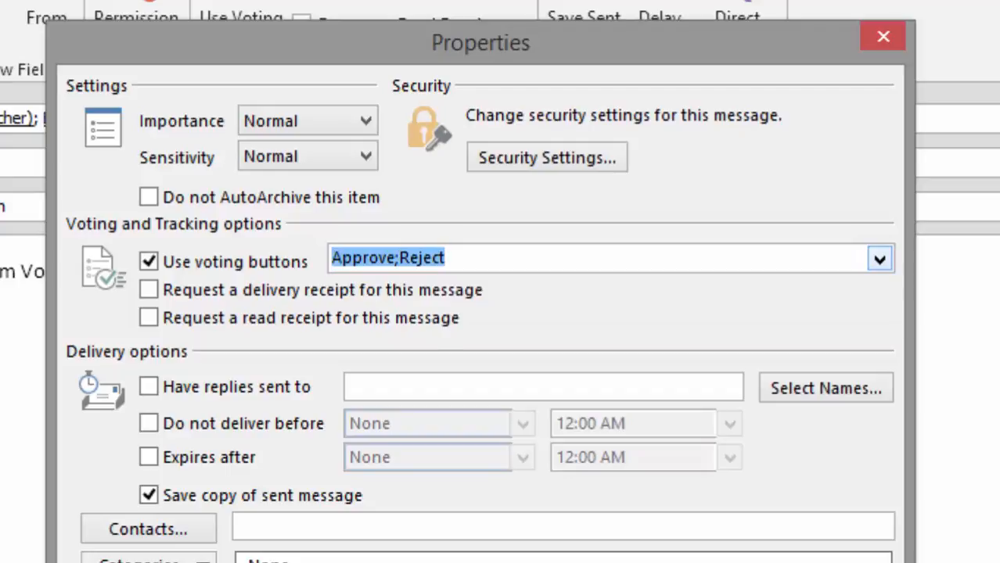
{"action": "type", "text": "Bi"}
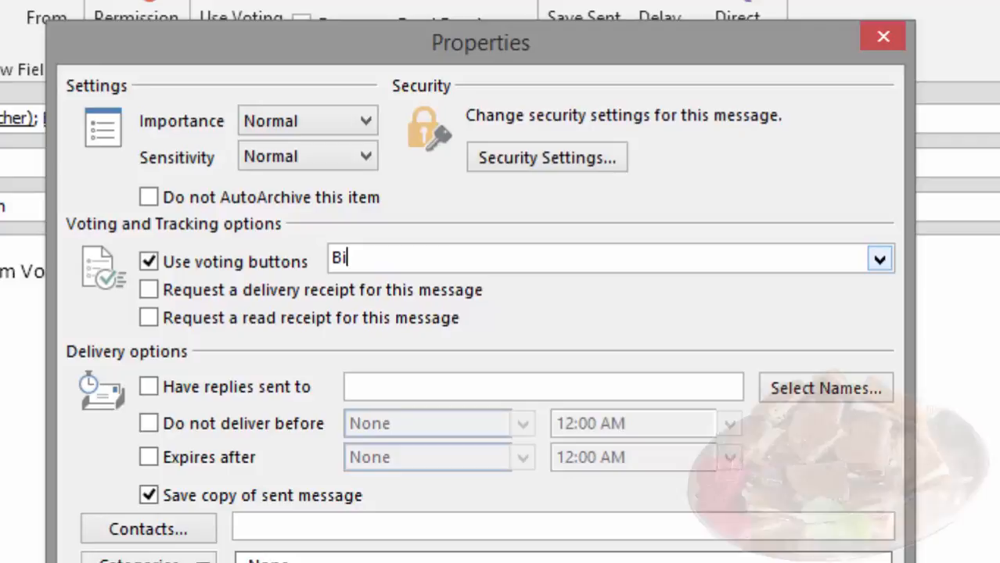
{"action": "type", "text": "g Boys"}
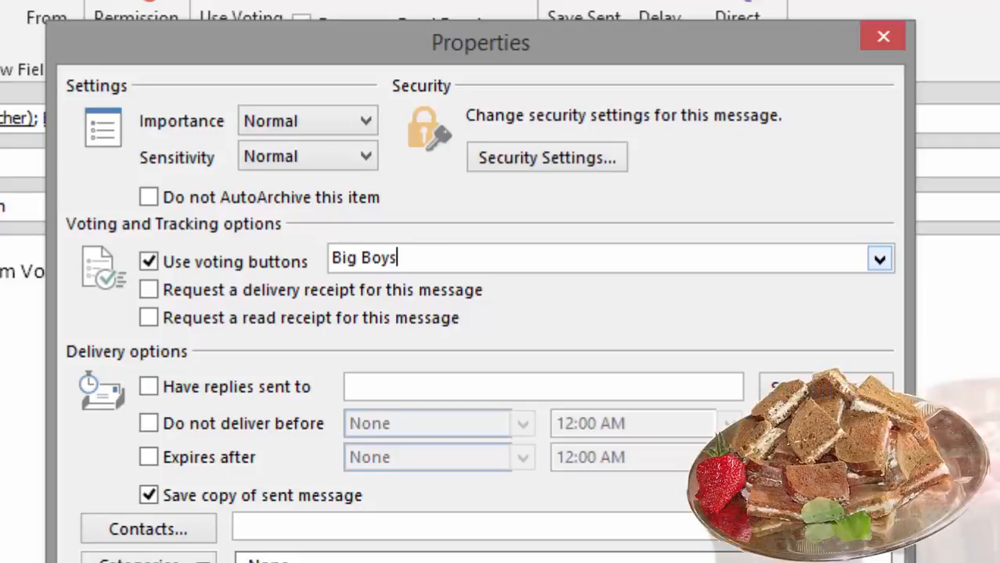
{"action": "type", "text": "; Tomato Bros;"}
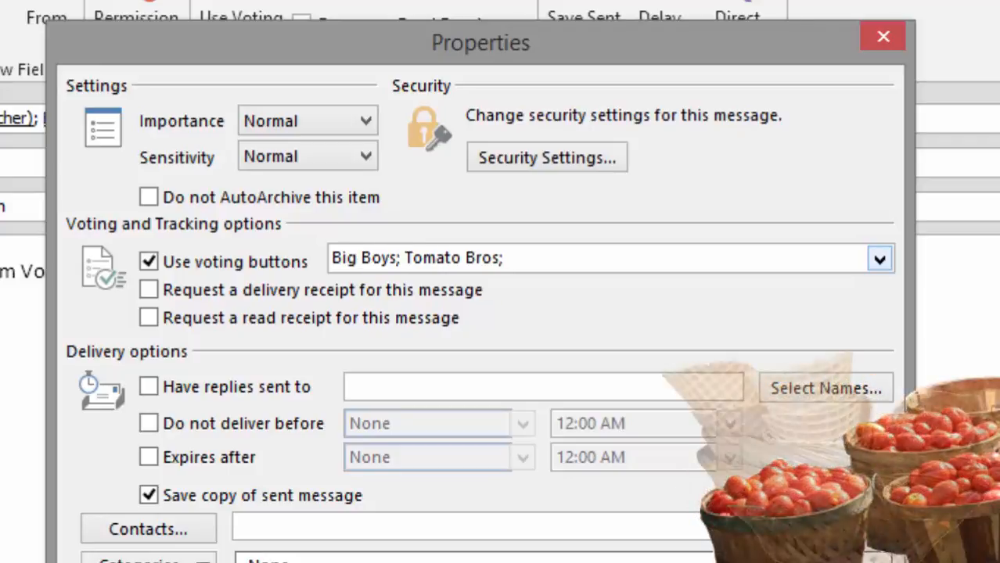
{"action": "type", "text": "Yum Yum Tr"}
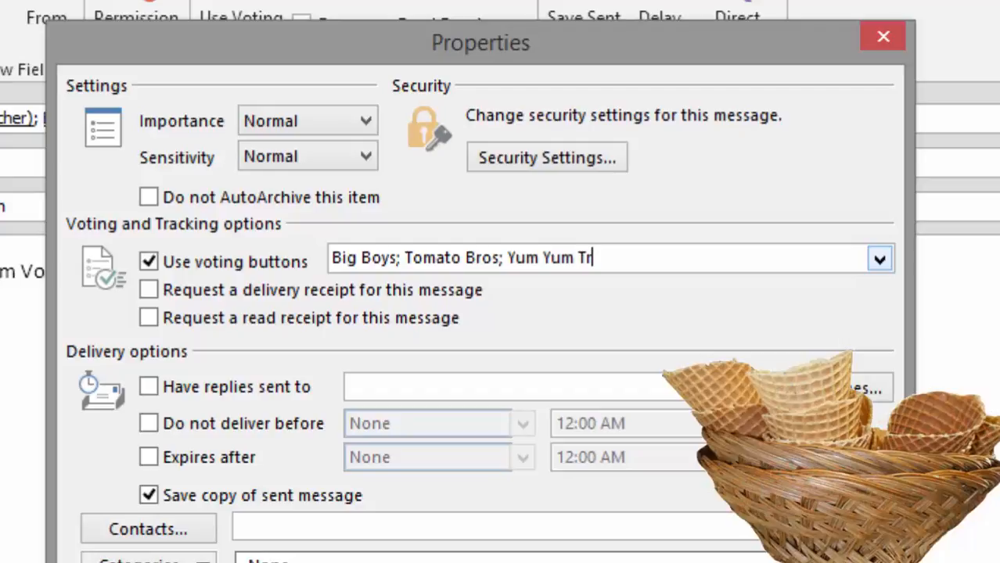
{"action": "type", "text": "ee"}
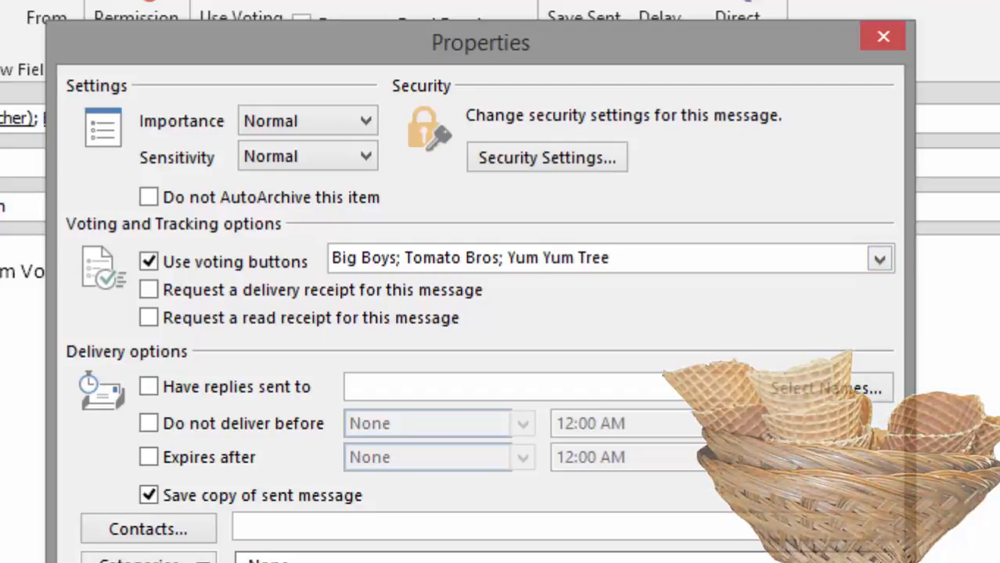
{"action": "left_click", "coordinate": [882, 36]}
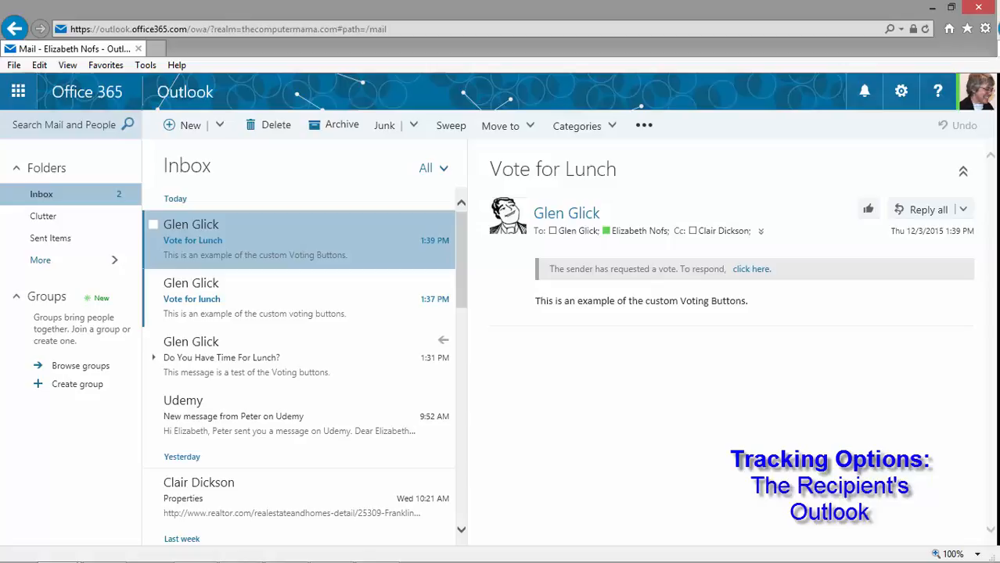
- Cast a Yum Yum Tree vote on Vote for Lunch and confirm with OK
{"action": "left_click", "coordinate": [750, 269]}
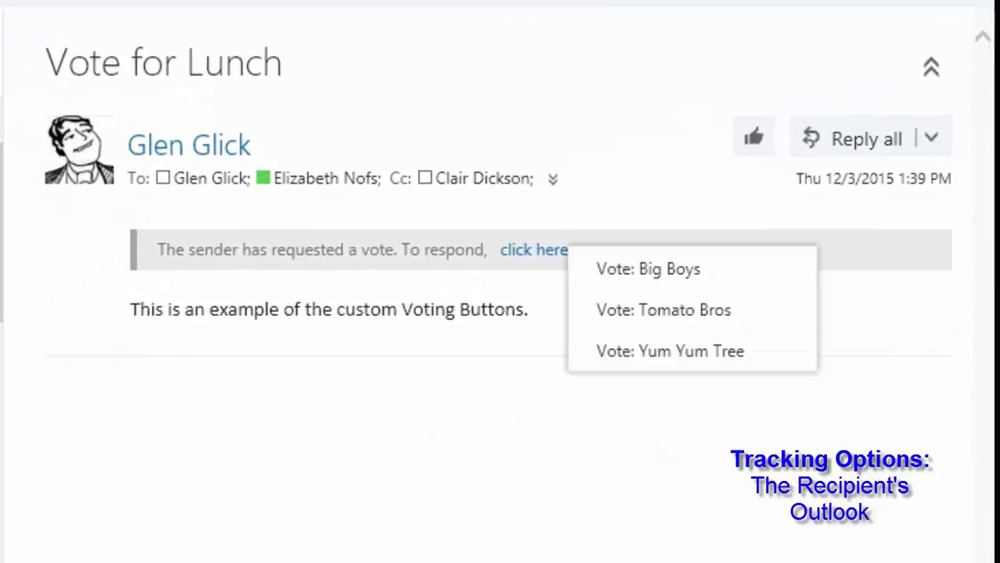
{"action": "left_click", "coordinate": [670, 351]}
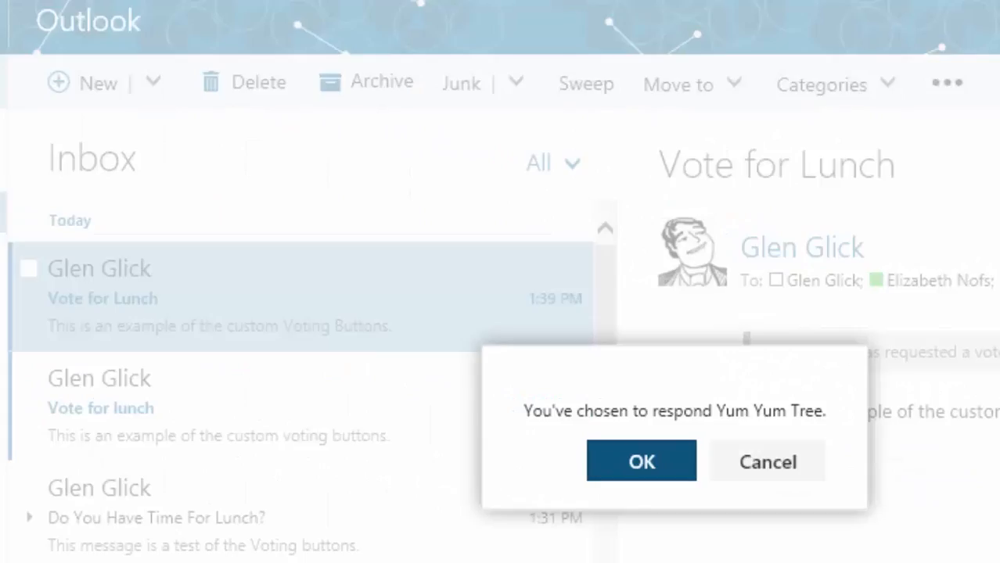
{"action": "left_click", "coordinate": [642, 461]}
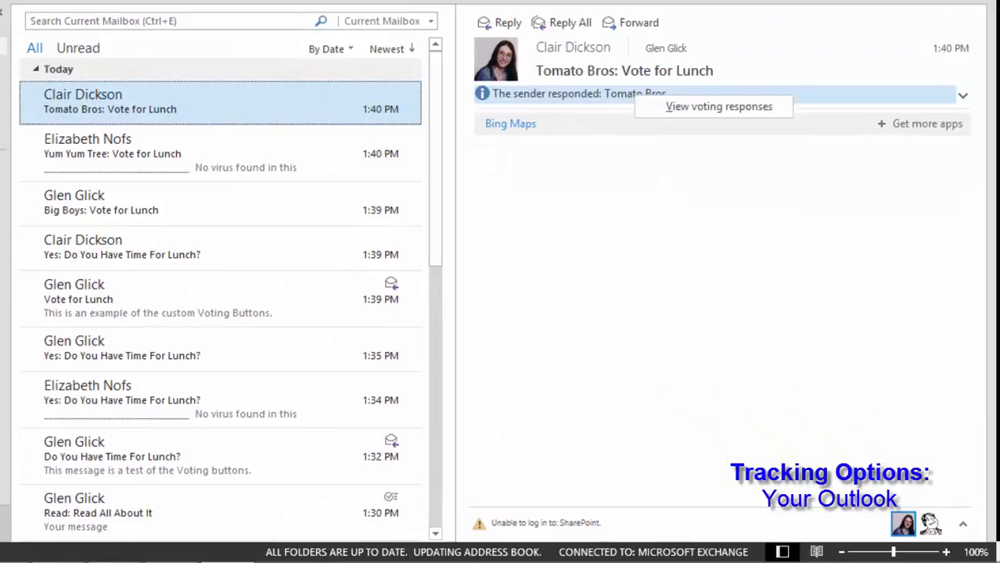
- Check the tally of one vote each for Big Boys, Tomato Bros, Yum Yum Tree
{"action": "left_click", "coordinate": [718, 105]}
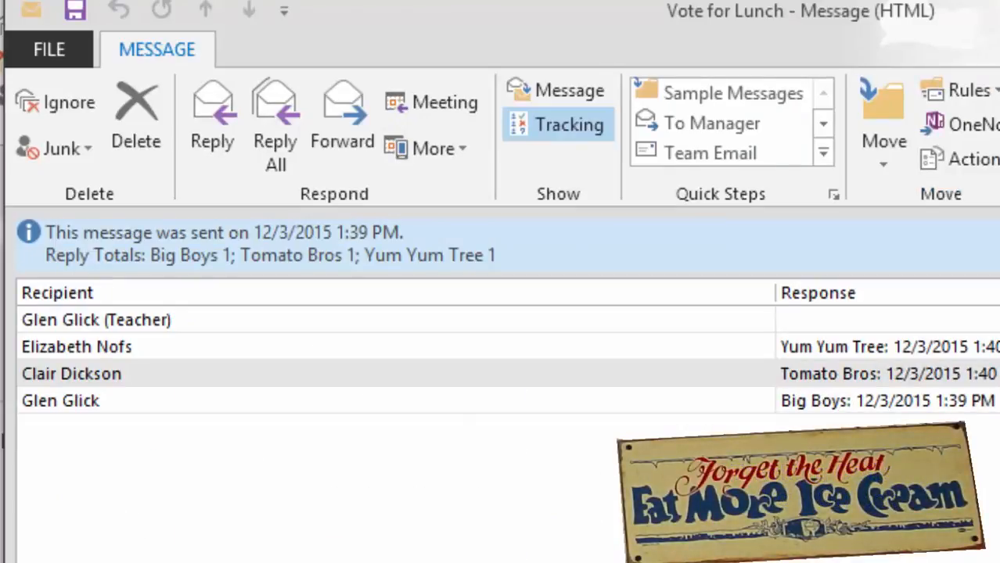
{"action": "left_click", "coordinate": [826, 38]}
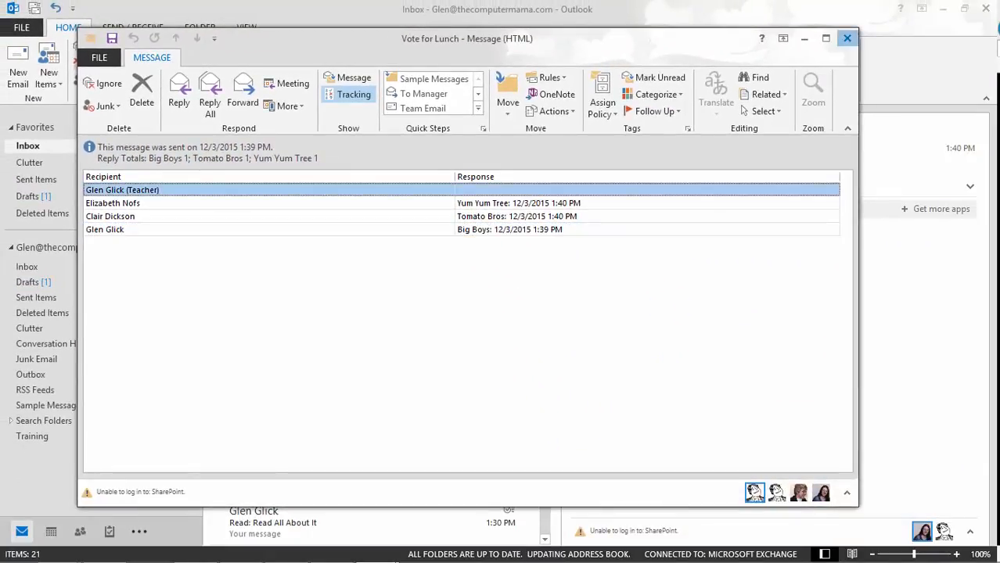
{"action": "left_click", "coordinate": [846, 37]}
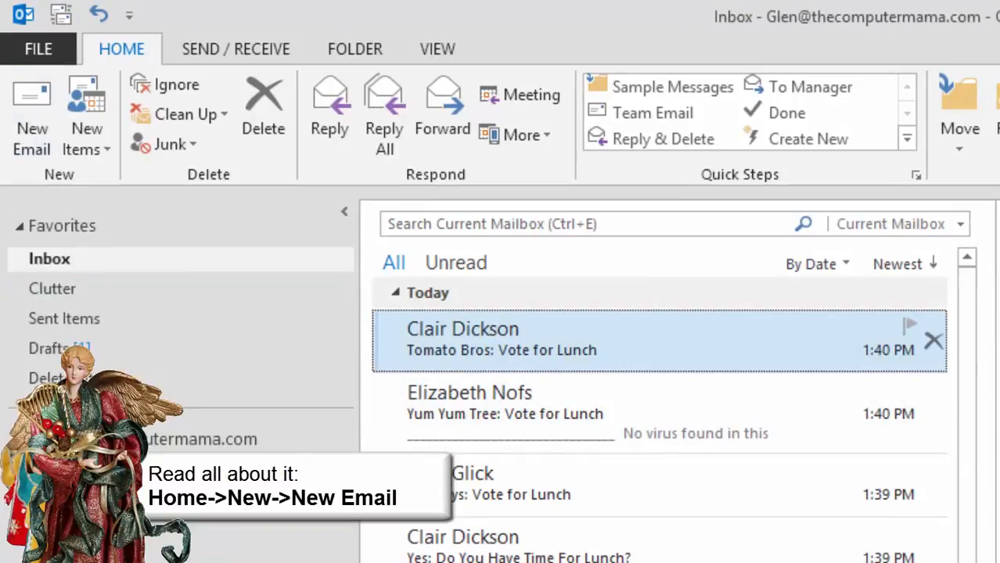
- Draft a self-addressed 'Do Not Deliver Before Christmas' email with a card picture, then open Delay Delivery
{"action": "left_click", "coordinate": [31, 129]}
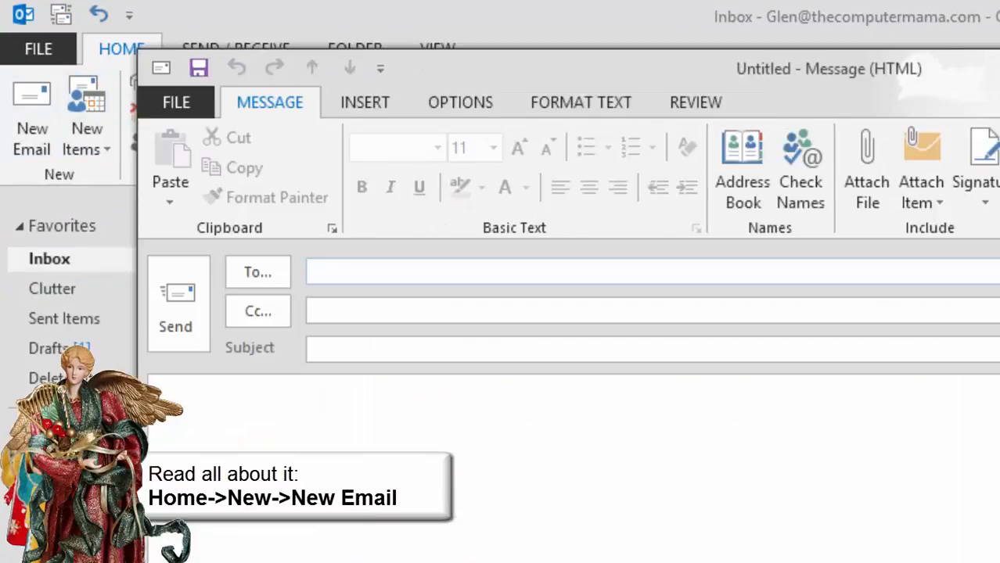
{"action": "type", "text": "gle"}
{"action": "left_click", "coordinate": [652, 349]}
{"action": "type", "text": "Do Not Deliver Before Christmas"}
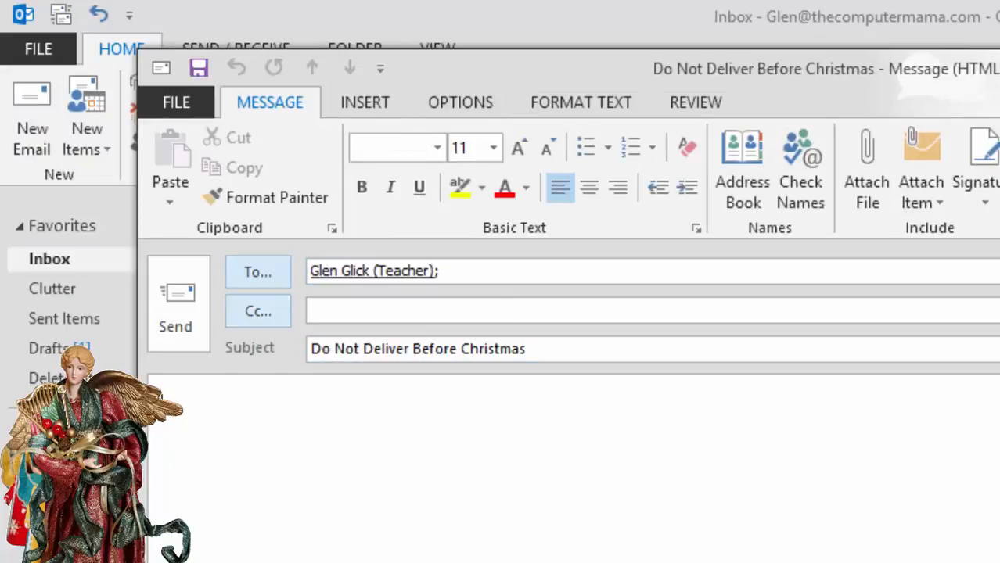
{"action": "left_click", "coordinate": [365, 102]}
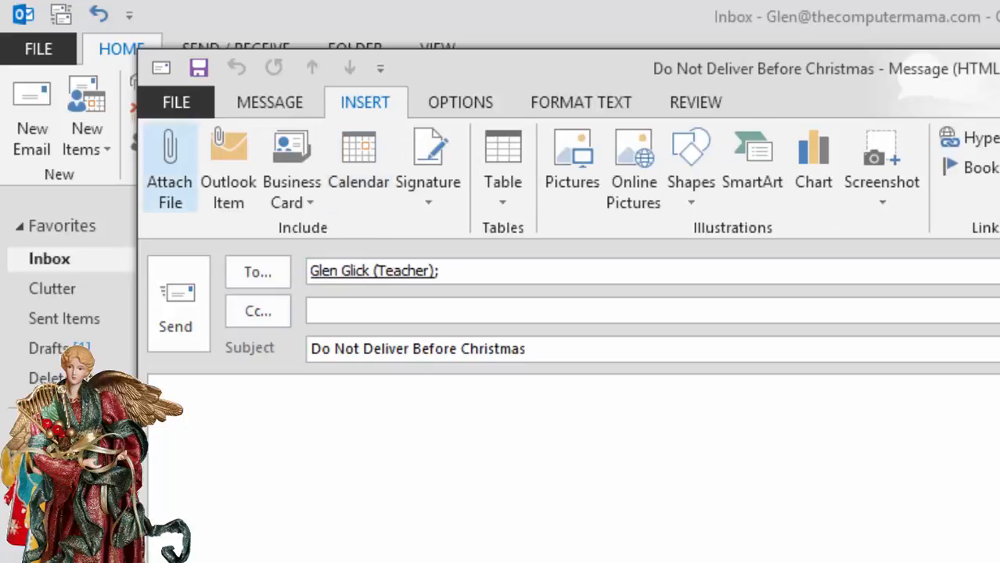
{"action": "left_click", "coordinate": [270, 102]}
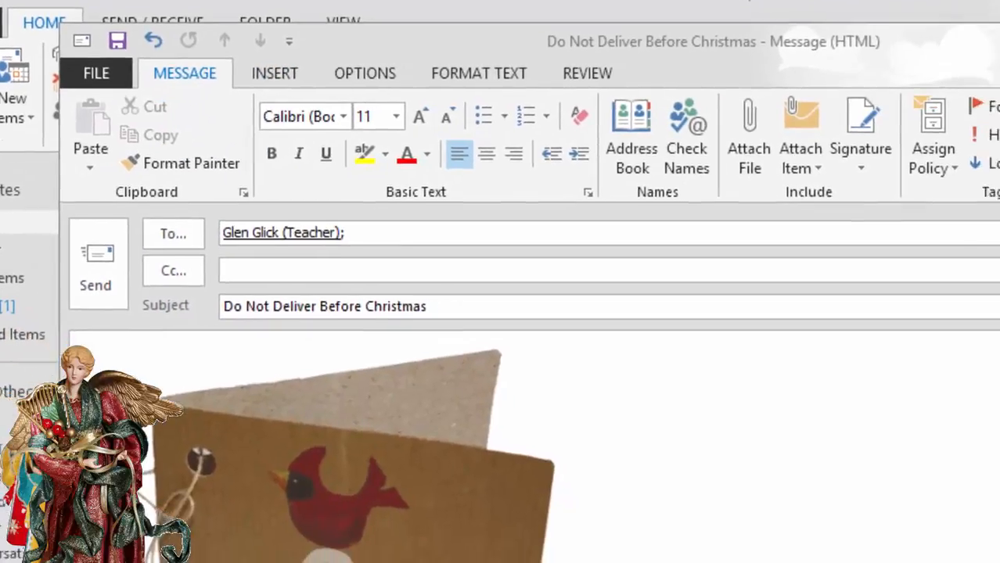
{"action": "left_click", "coordinate": [365, 73]}
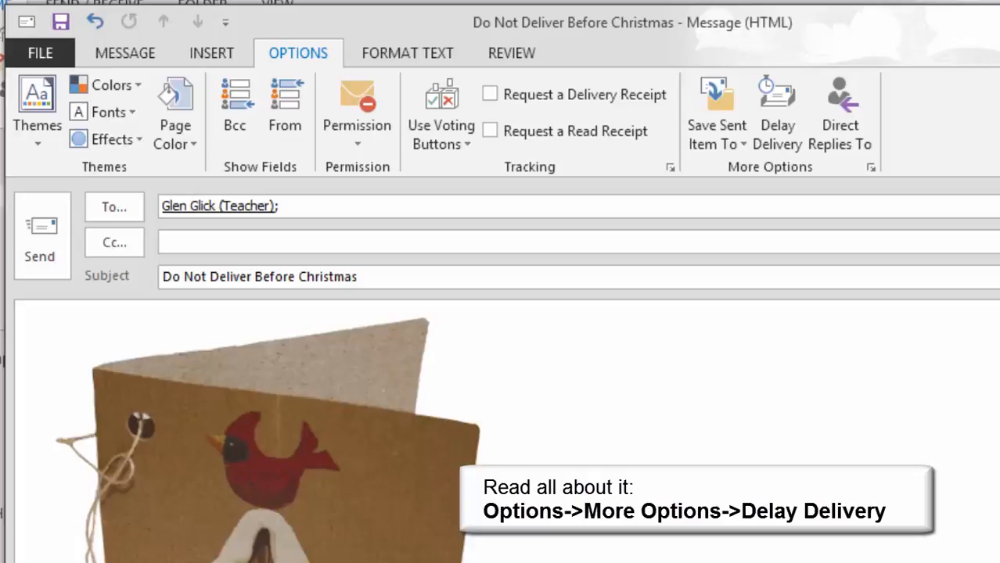
{"action": "mouse_move", "coordinate": [777, 110]}
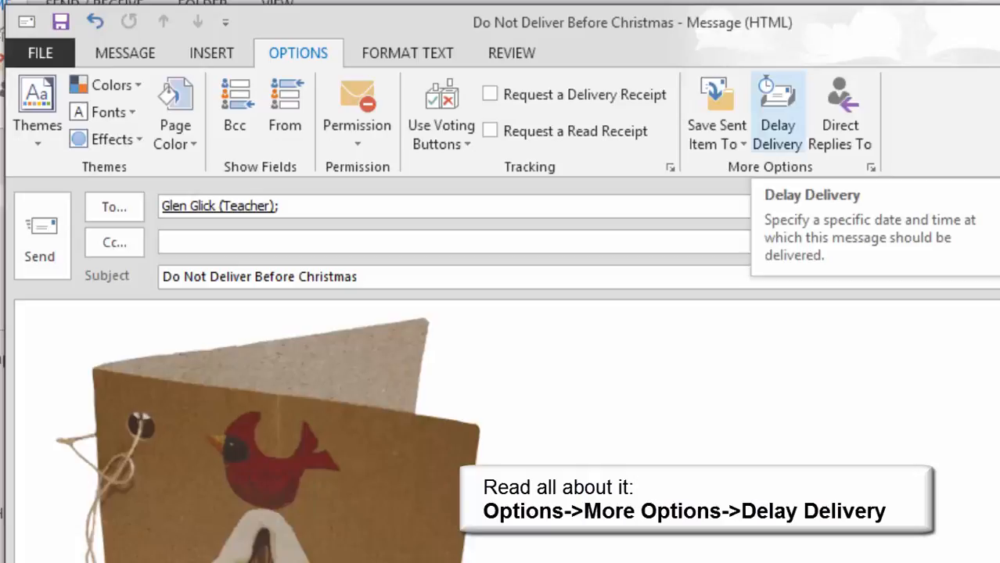
{"action": "left_click", "coordinate": [777, 102]}
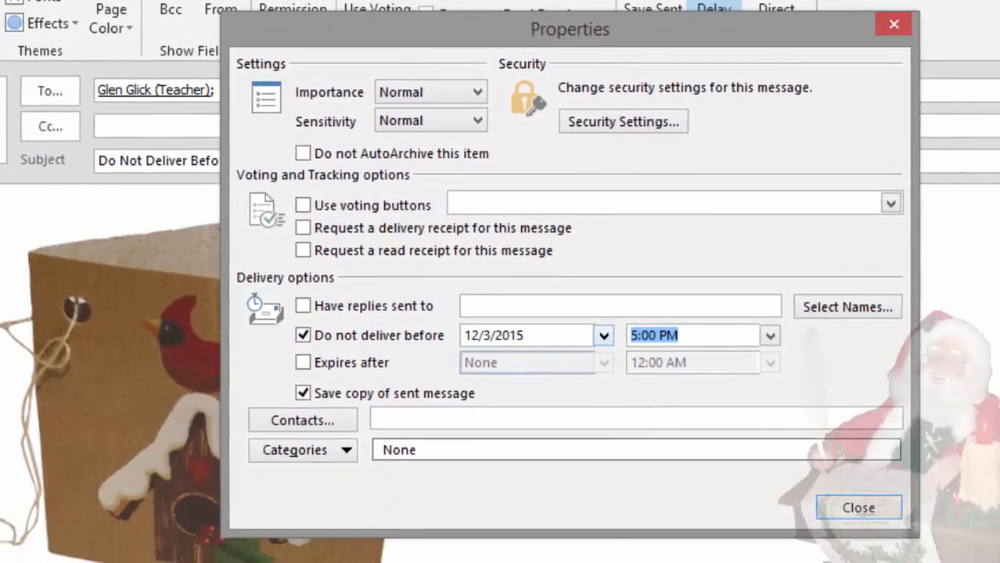
- Set the do-not-deliver-before date to December 24, 2015 in the delivery calendar
{"action": "left_click", "coordinate": [603, 335]}
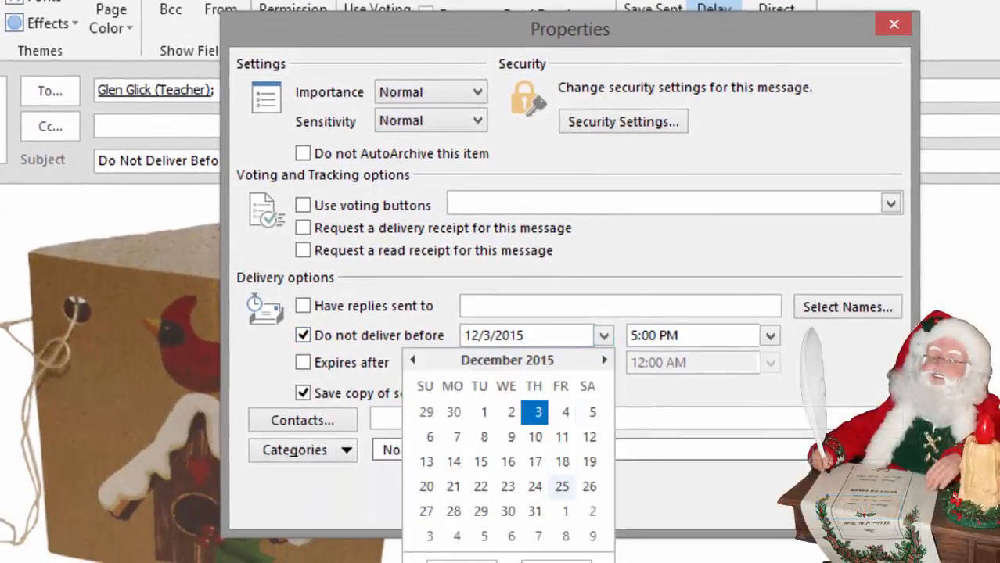
{"action": "left_click", "coordinate": [535, 487]}
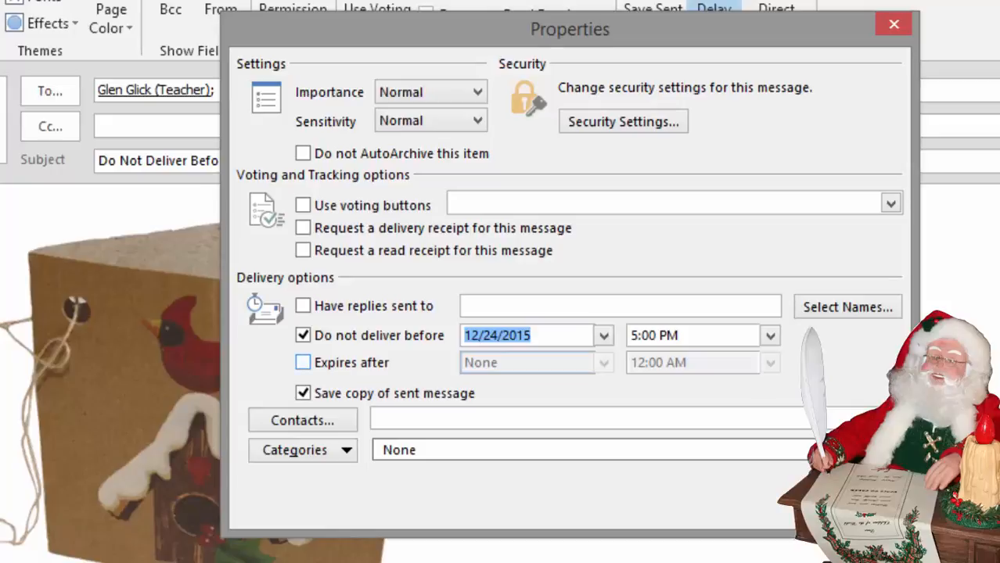
{"action": "left_click", "coordinate": [602, 334]}
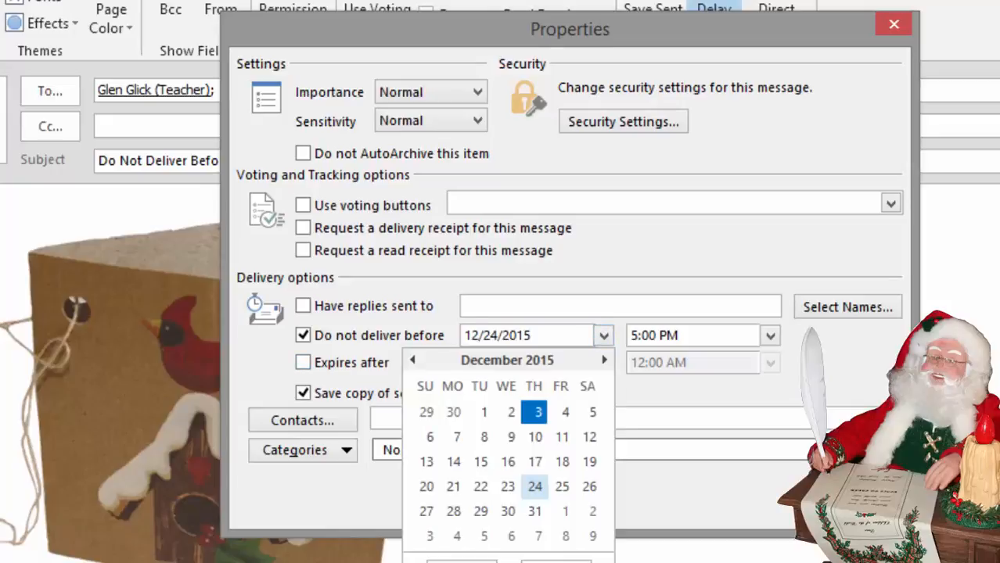
{"action": "left_click", "coordinate": [534, 412]}
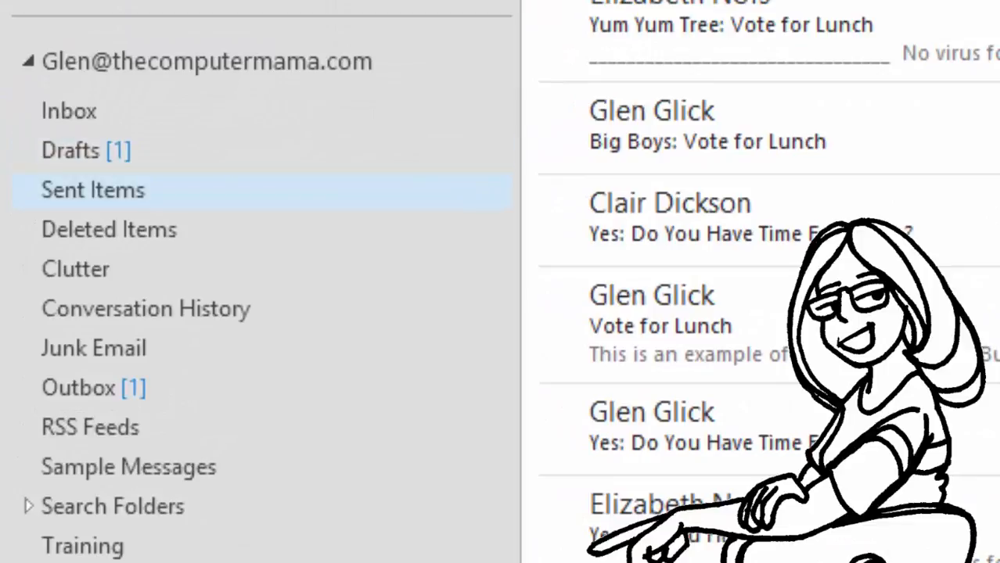
- Open the Outbox folder to confirm the delayed Christmas message is waiting there
{"action": "left_click", "coordinate": [93, 387]}
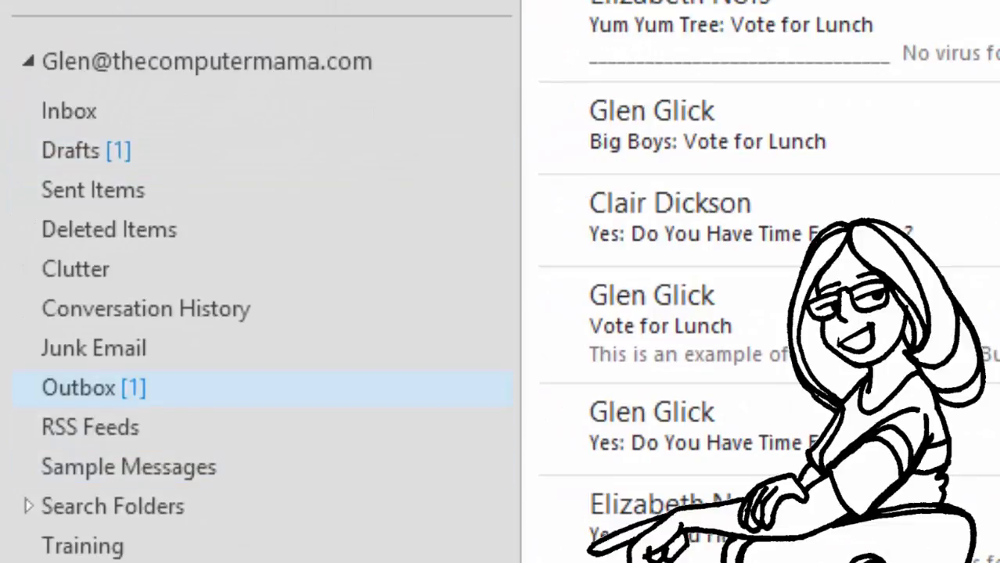
{"action": "left_click", "coordinate": [80, 387]}
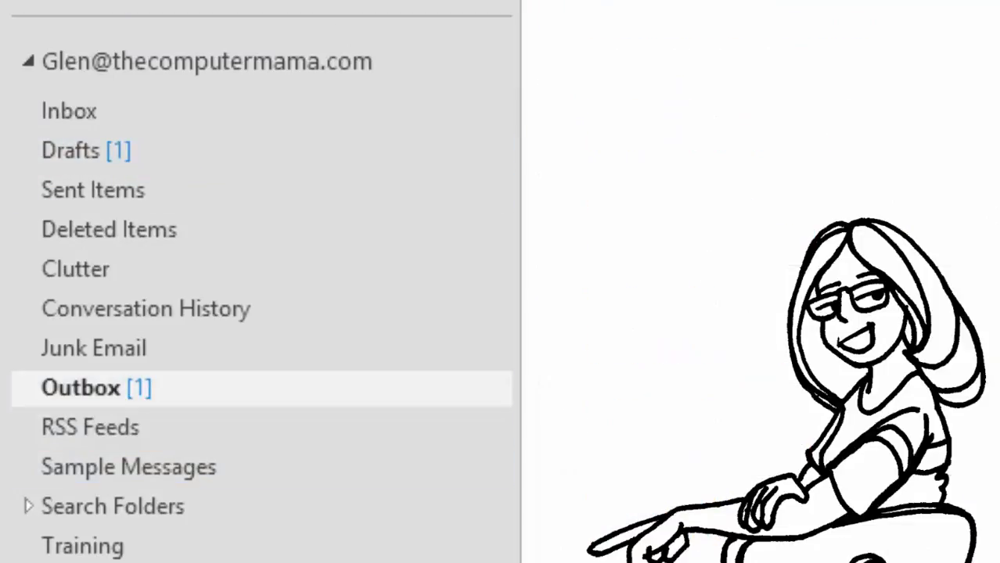
{"action": "left_click", "coordinate": [80, 388]}
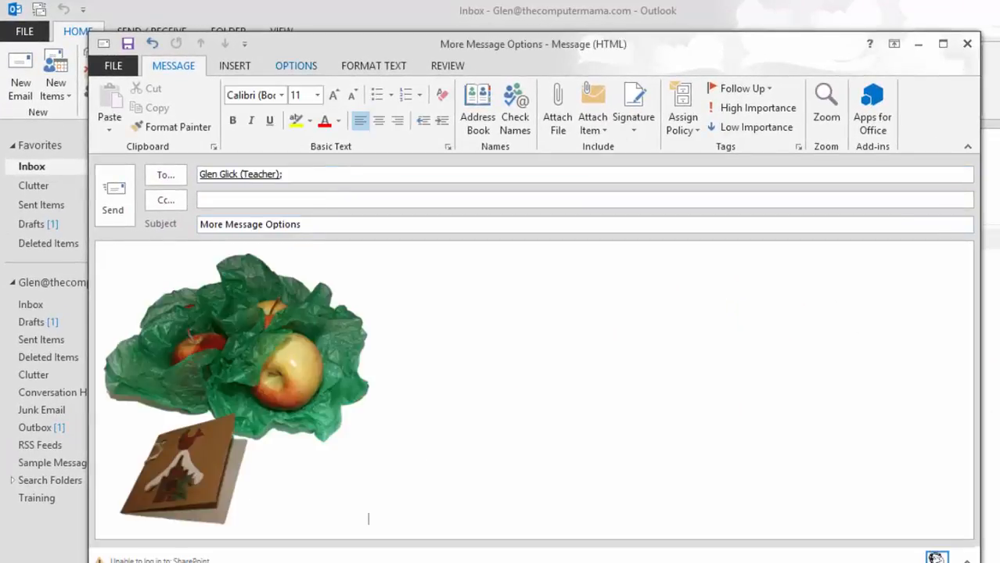
- Direct replies for 'More Message Options' to a chosen contact under Have Replies Sent To
{"action": "left_click", "coordinate": [296, 65]}
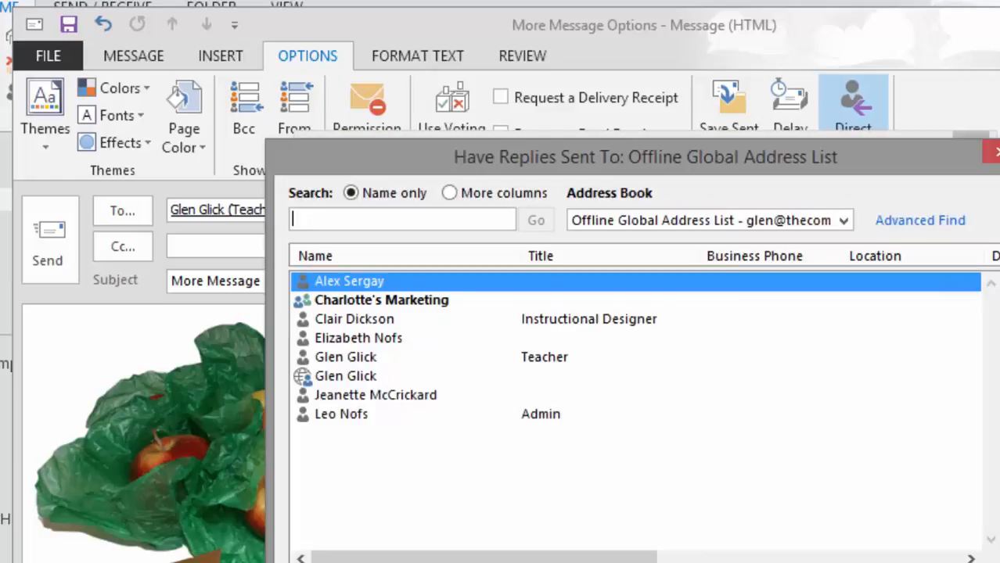
{"action": "left_click", "coordinate": [358, 338]}
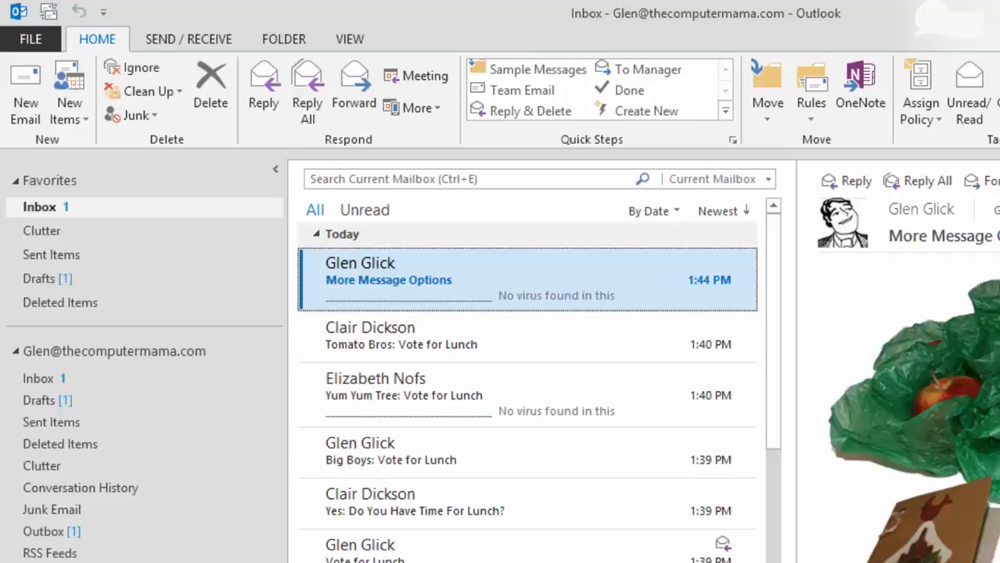
{"action": "left_click", "coordinate": [25, 90]}
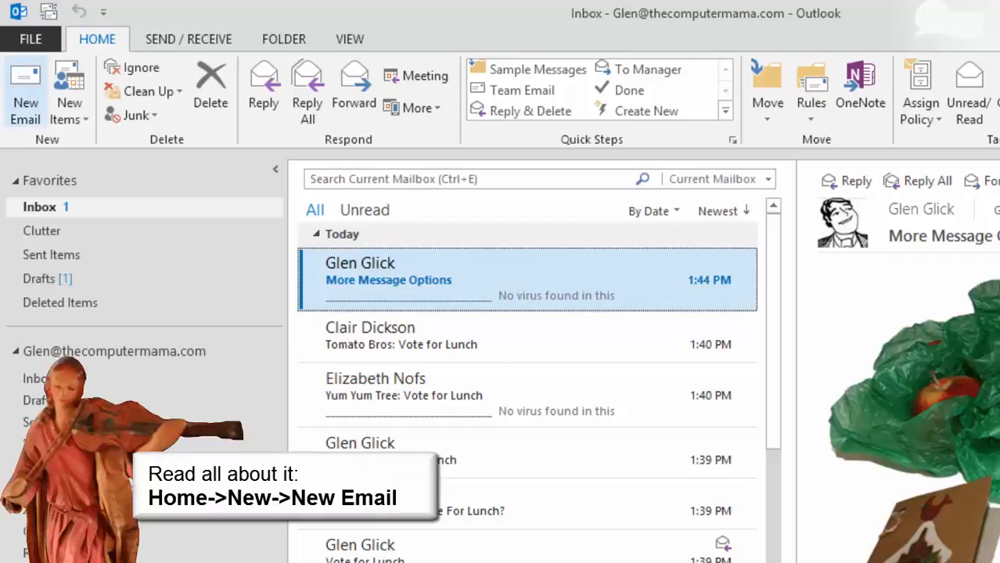
{"action": "left_click", "coordinate": [25, 88]}
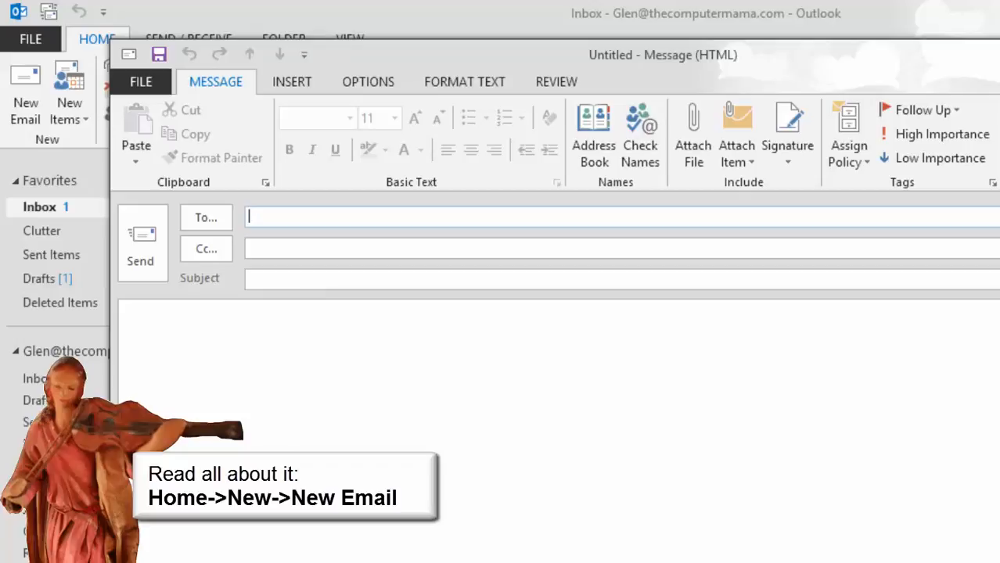
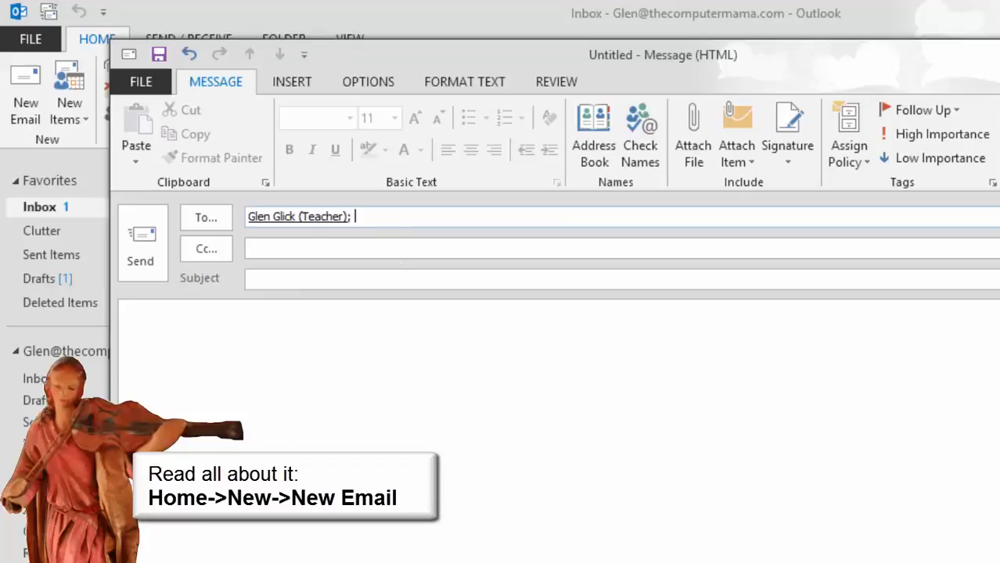
{"action": "left_click", "coordinate": [367, 81]}
{"action": "type", "text": "Even More Message Options"}
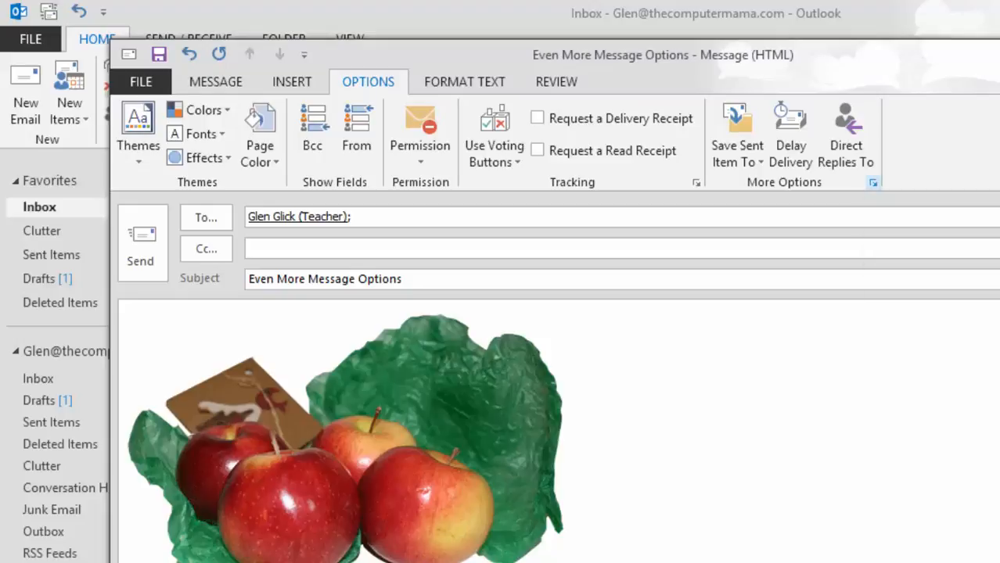
{"action": "left_click", "coordinate": [873, 183]}
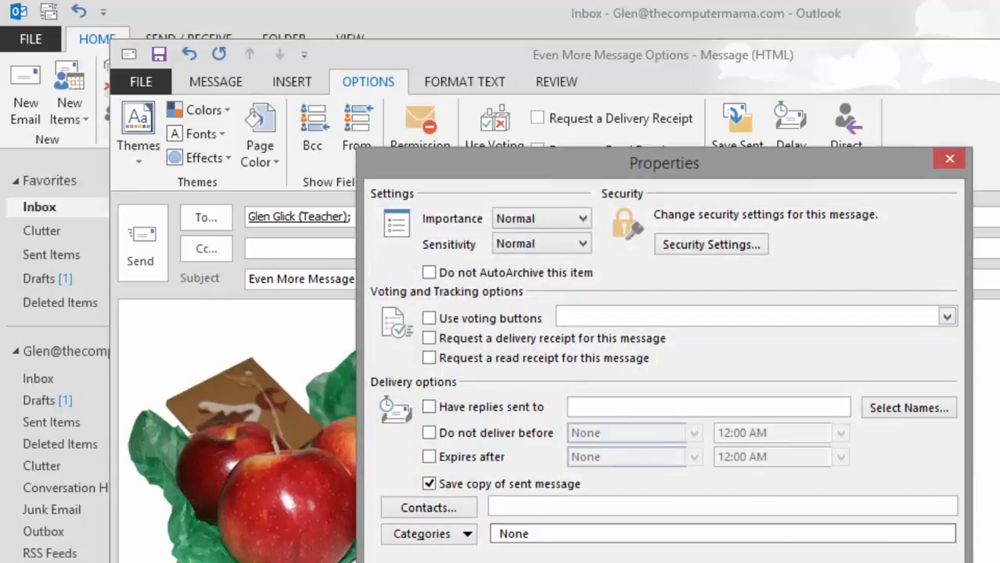
- Set the message Sensitivity to Private and close the Properties dialog
{"action": "left_click", "coordinate": [575, 219]}
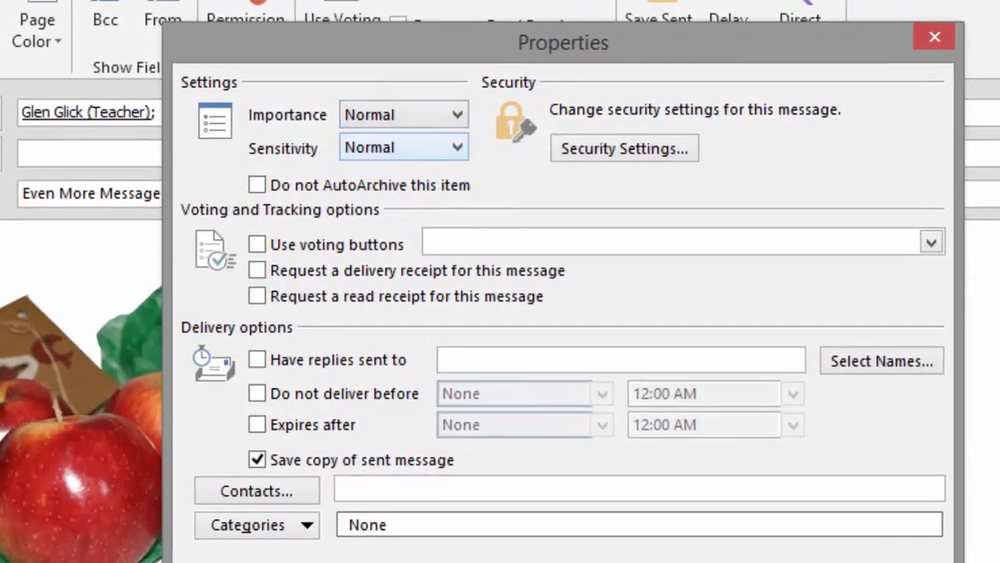
{"action": "left_click", "coordinate": [457, 148]}
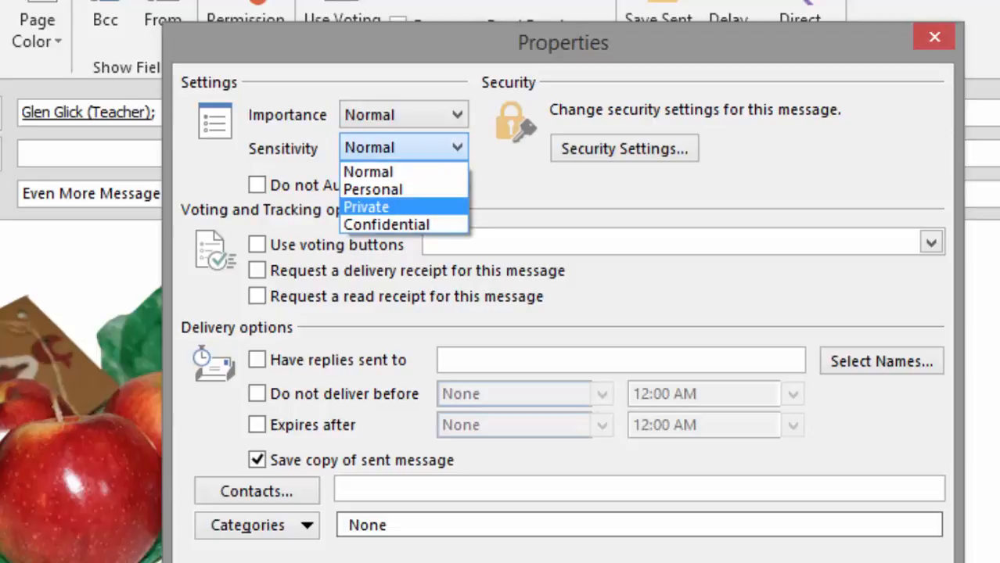
{"action": "left_click", "coordinate": [367, 207]}
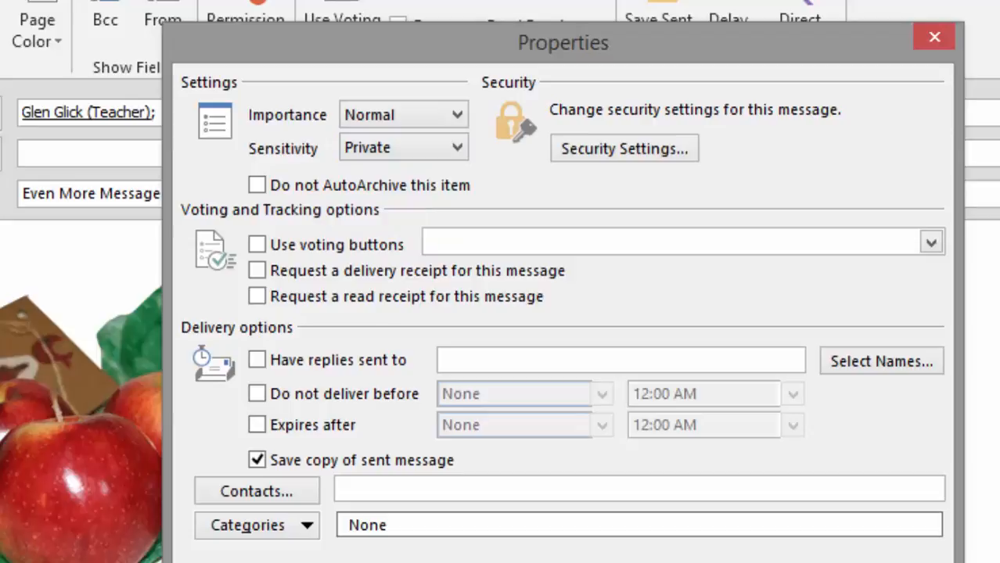
{"action": "left_click", "coordinate": [933, 37]}
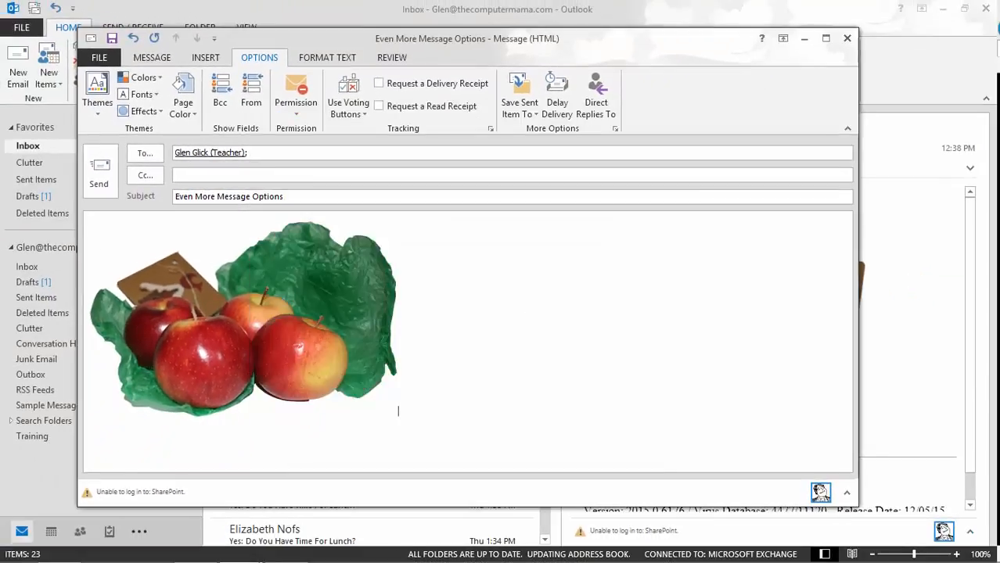
- Send the private message and view the 'Yes: Do You Have Time For Lunch?' reply
{"action": "left_click", "coordinate": [846, 38]}
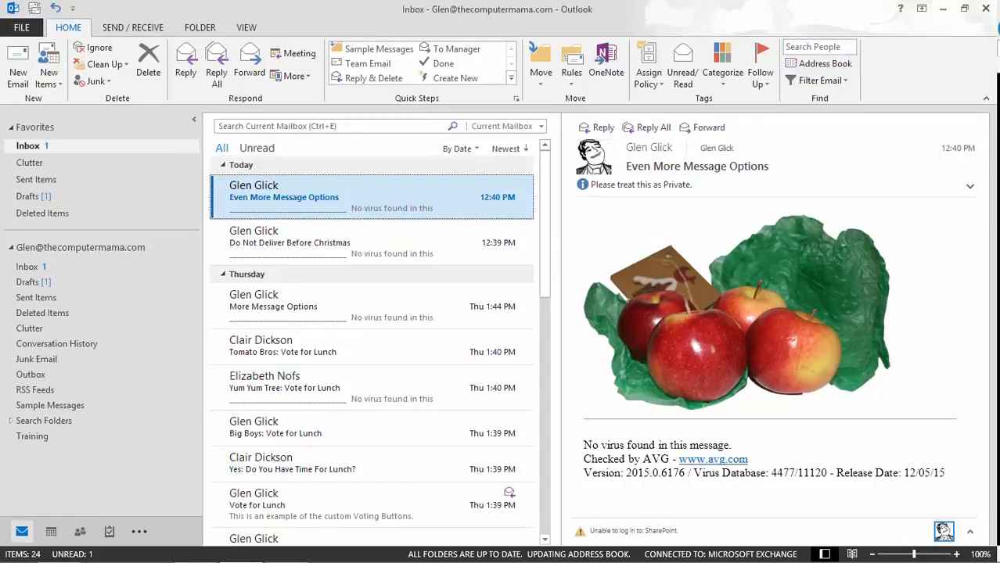
{"action": "left_click", "coordinate": [352, 463]}
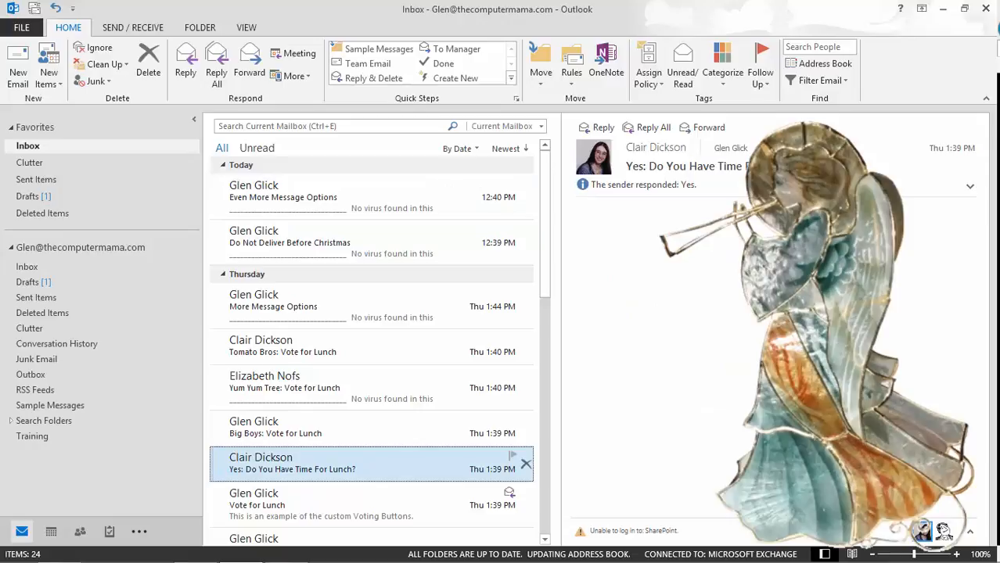